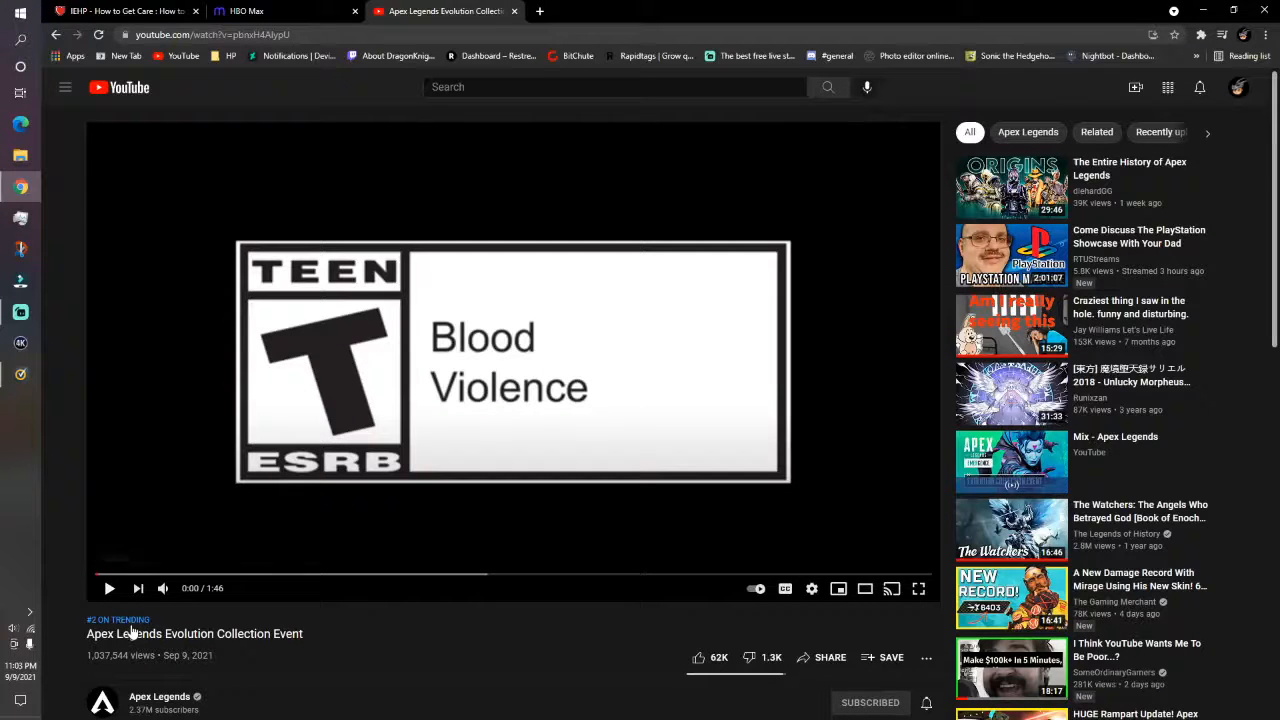
mouse_move(109, 588)
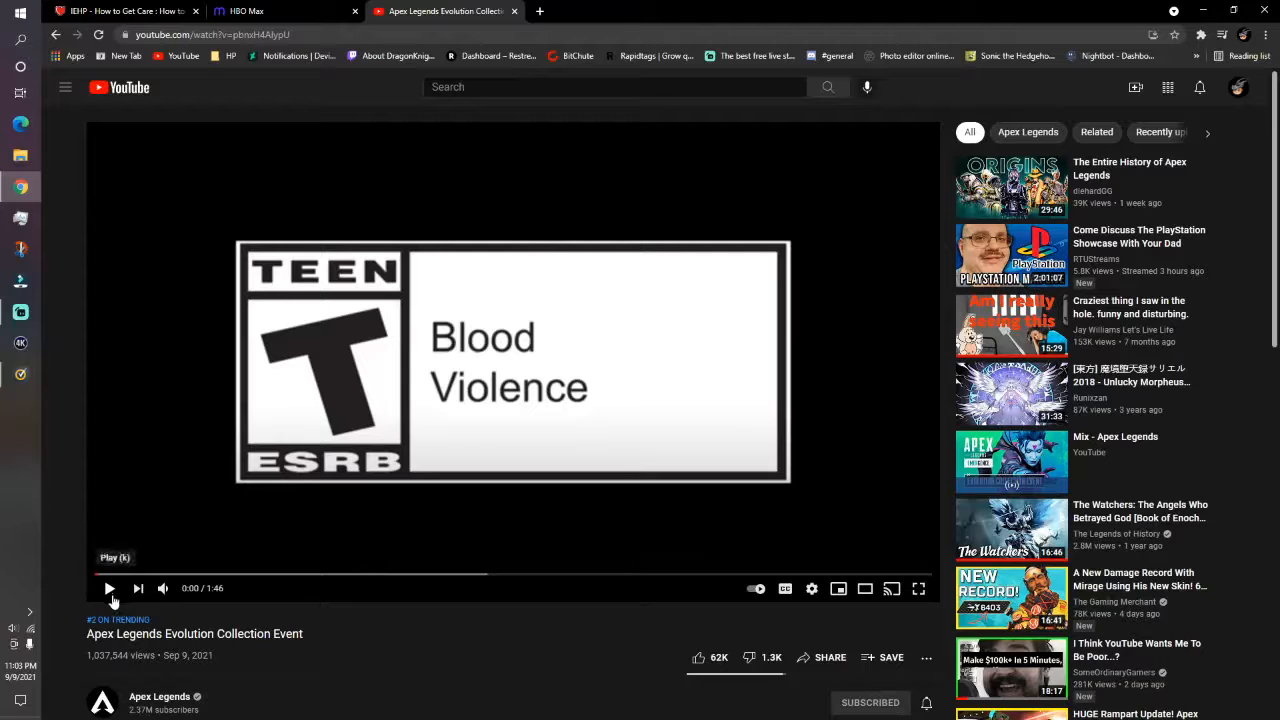
Start the Evolution Collection Event trailer and let it run to 1:40 of 1:46
left_click(109, 588)
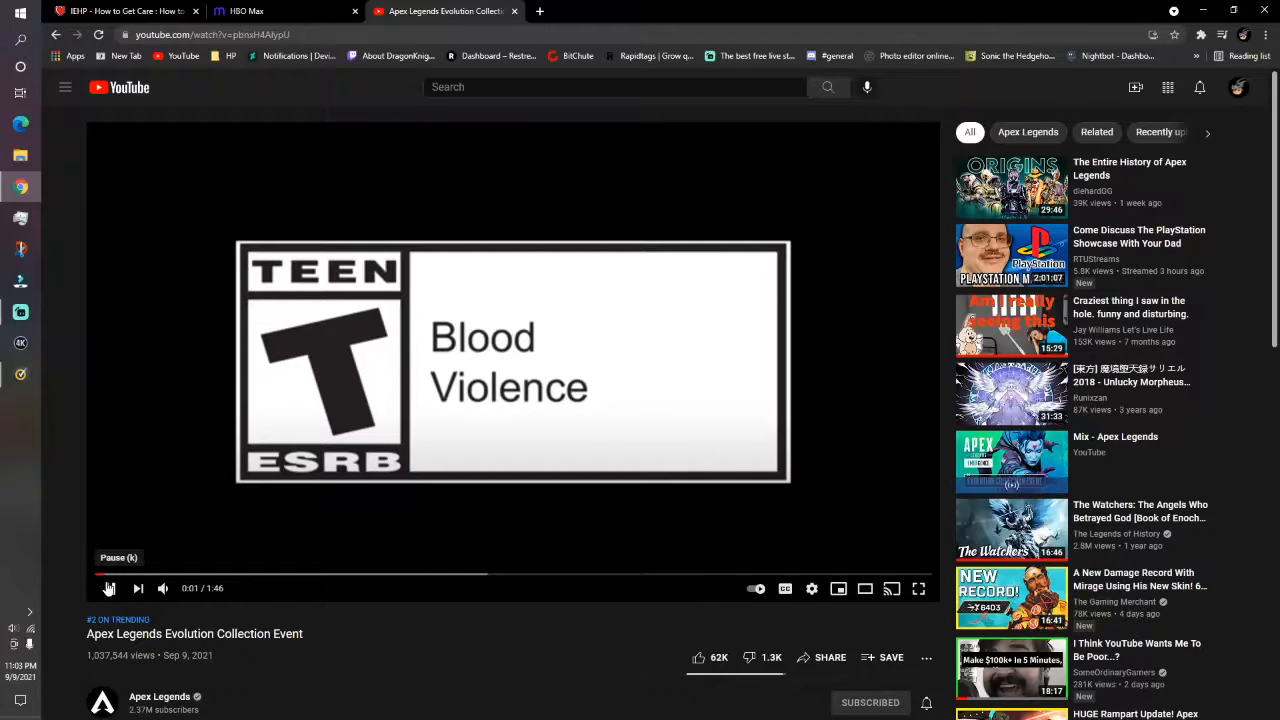
left_click(110, 588)
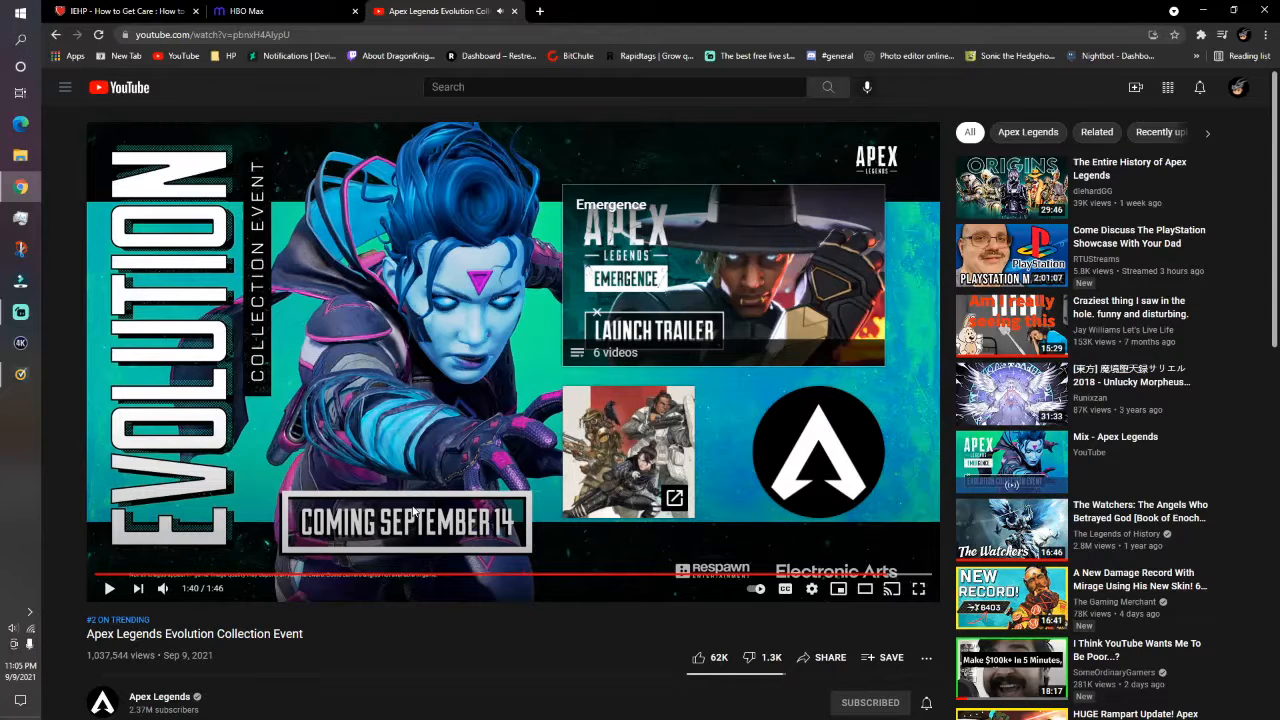
mouse_move(535, 377)
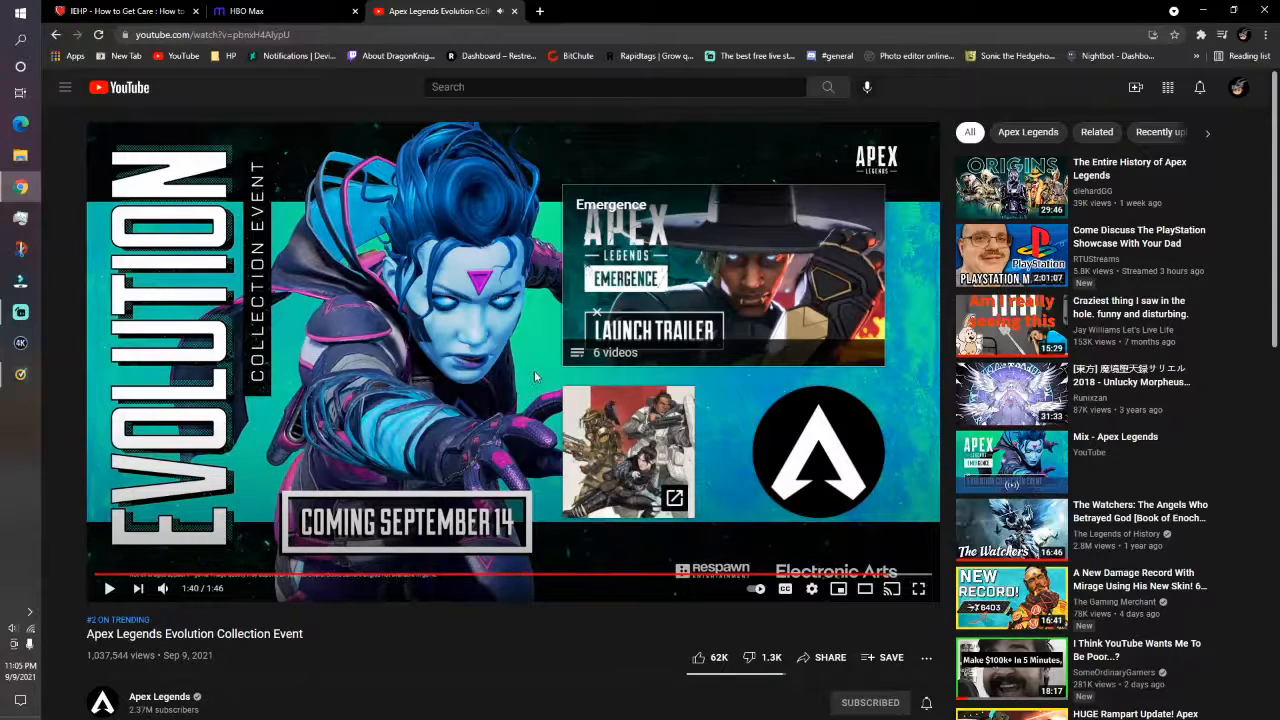
mouse_move(658, 575)
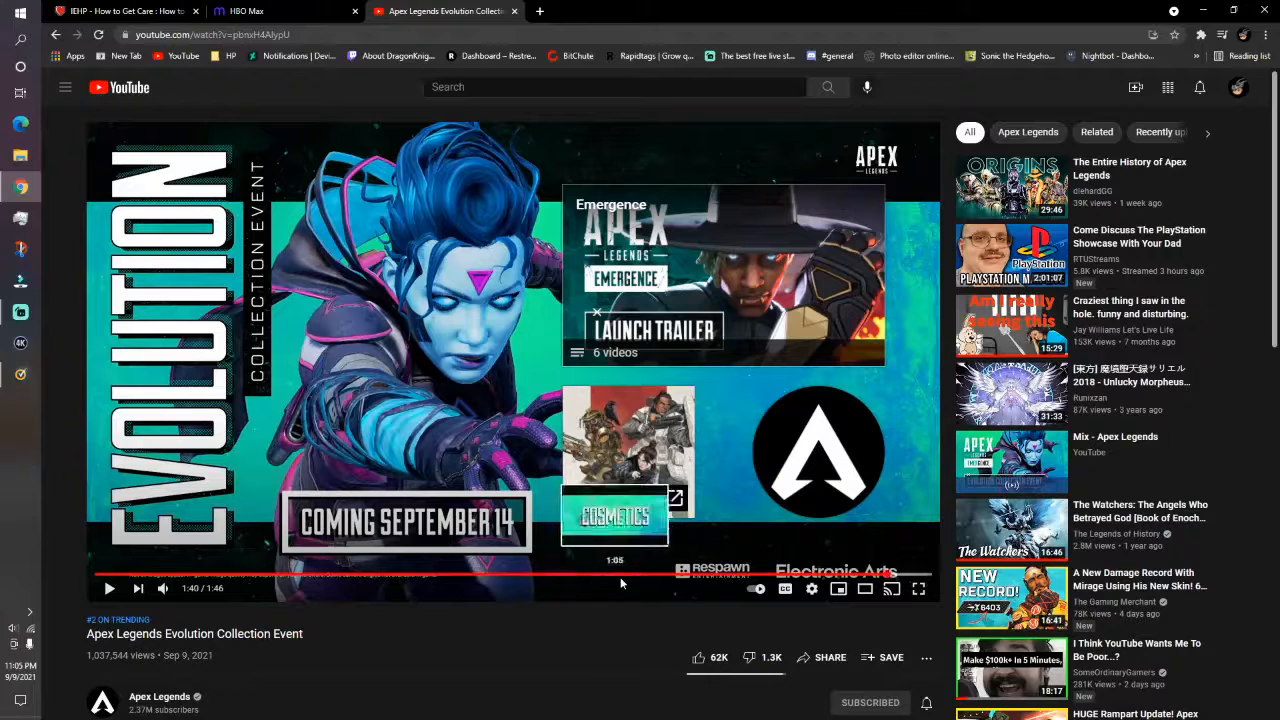
mouse_move(728, 575)
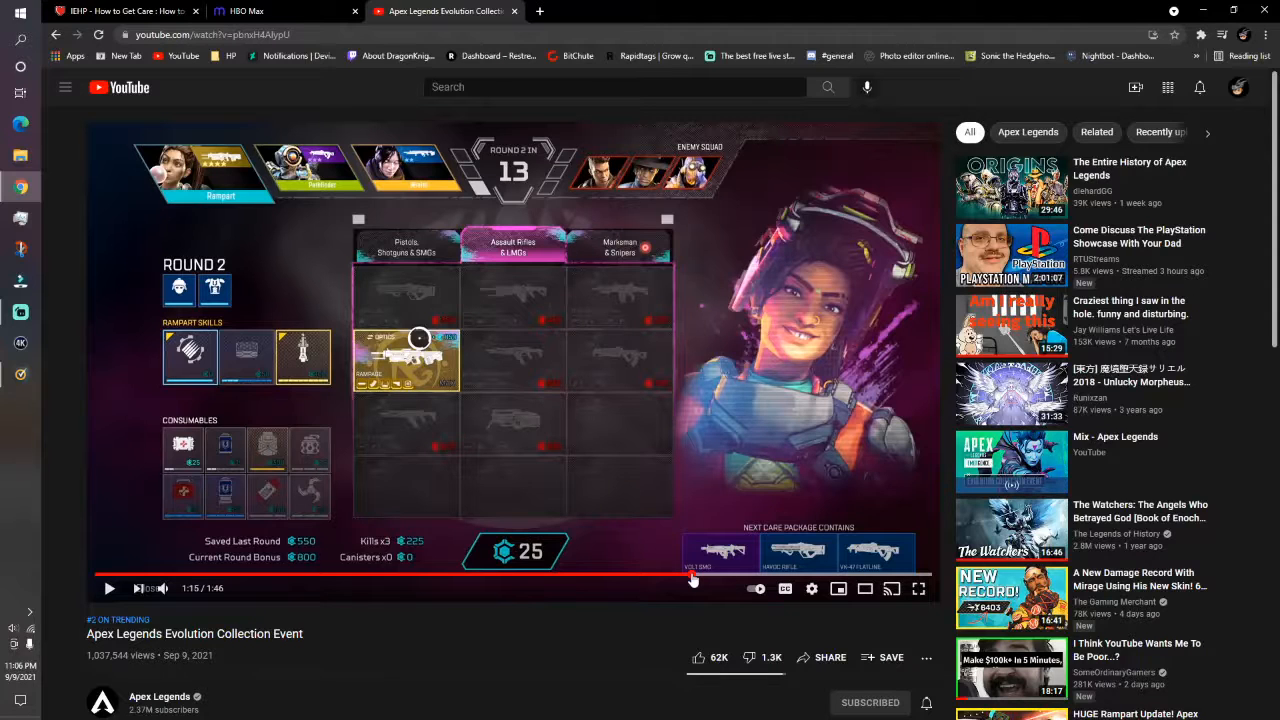
mouse_move(692, 573)
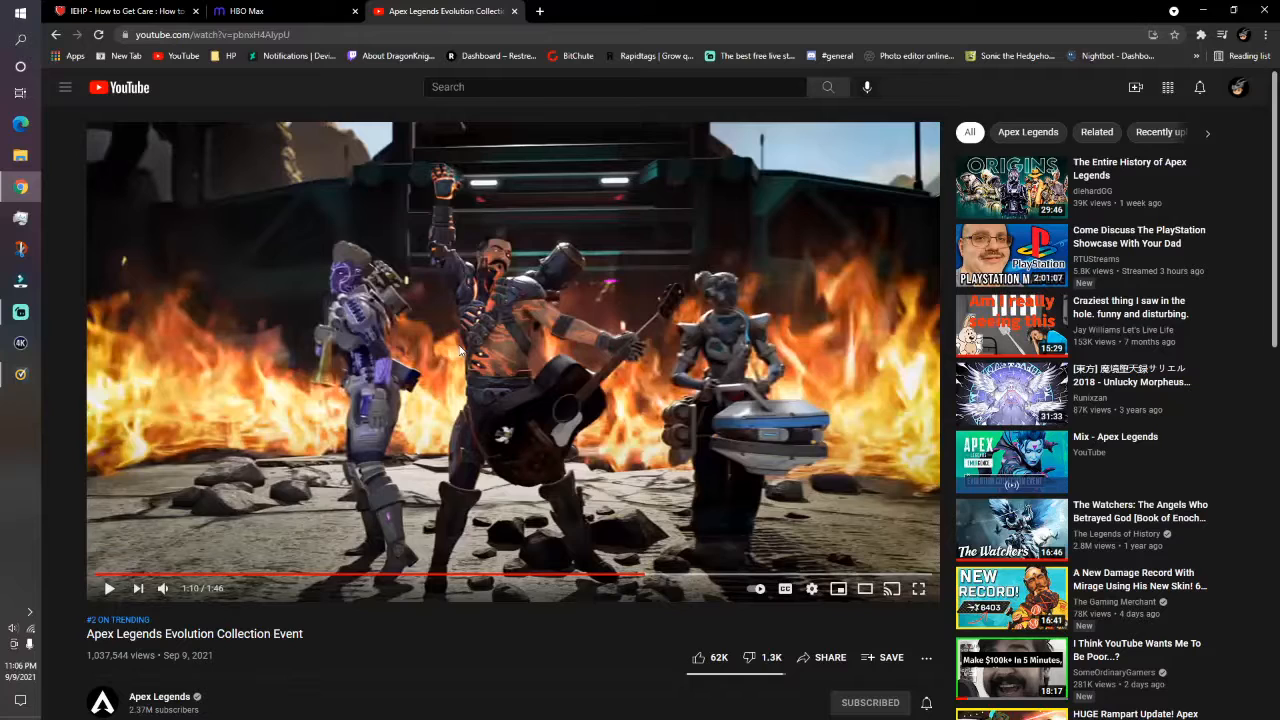
mouse_move(340, 318)
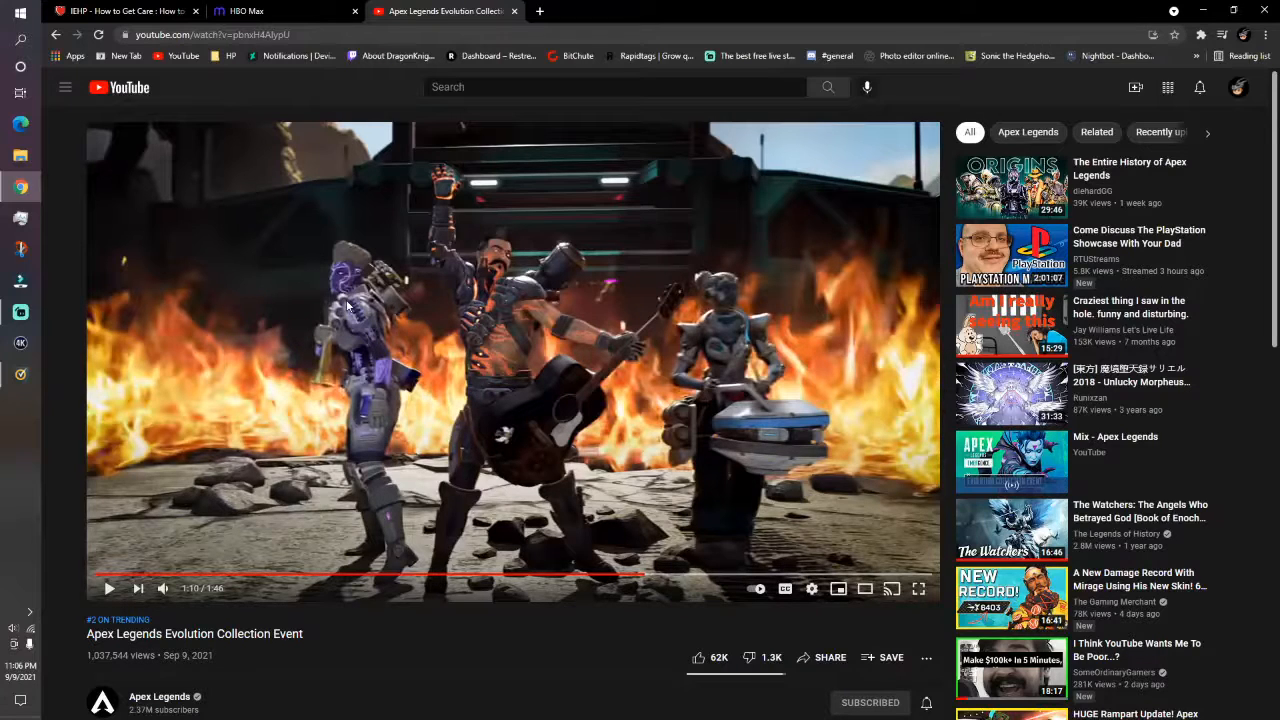
mouse_move(322, 615)
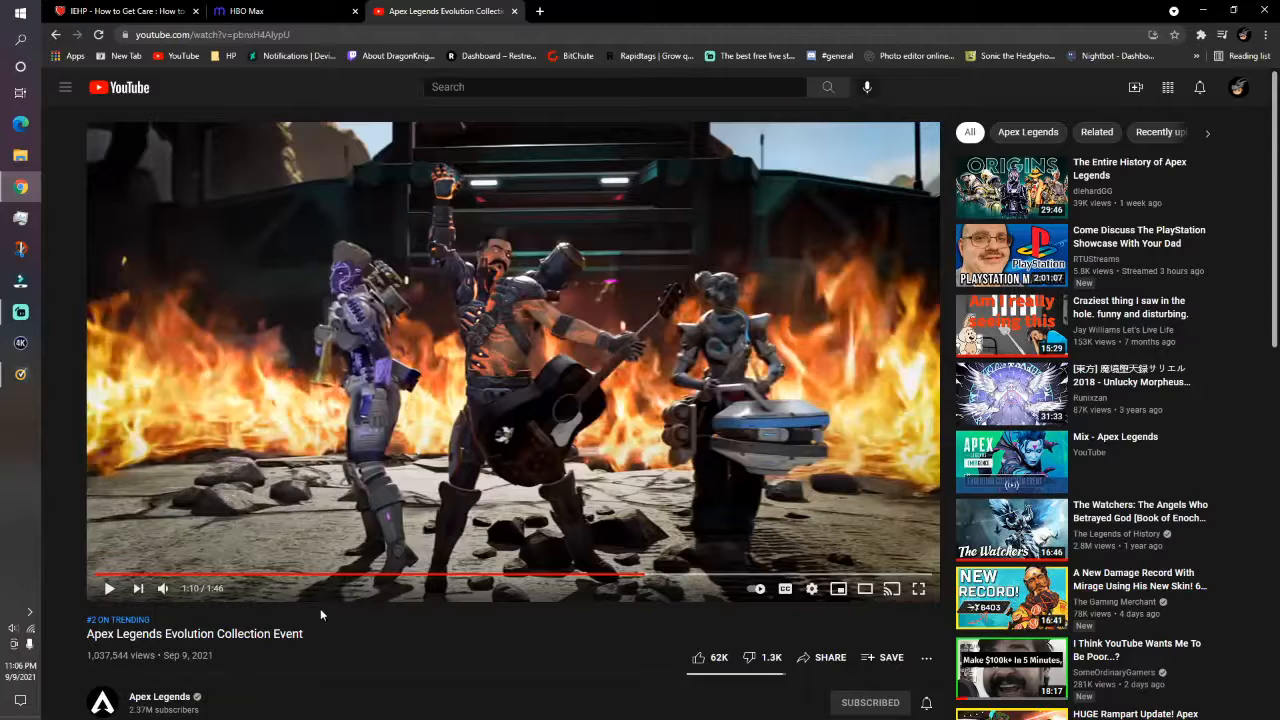
Raise the trailer's playback quality and resume it at the 1:14 Arenas weapon shop scene
left_click(812, 588)
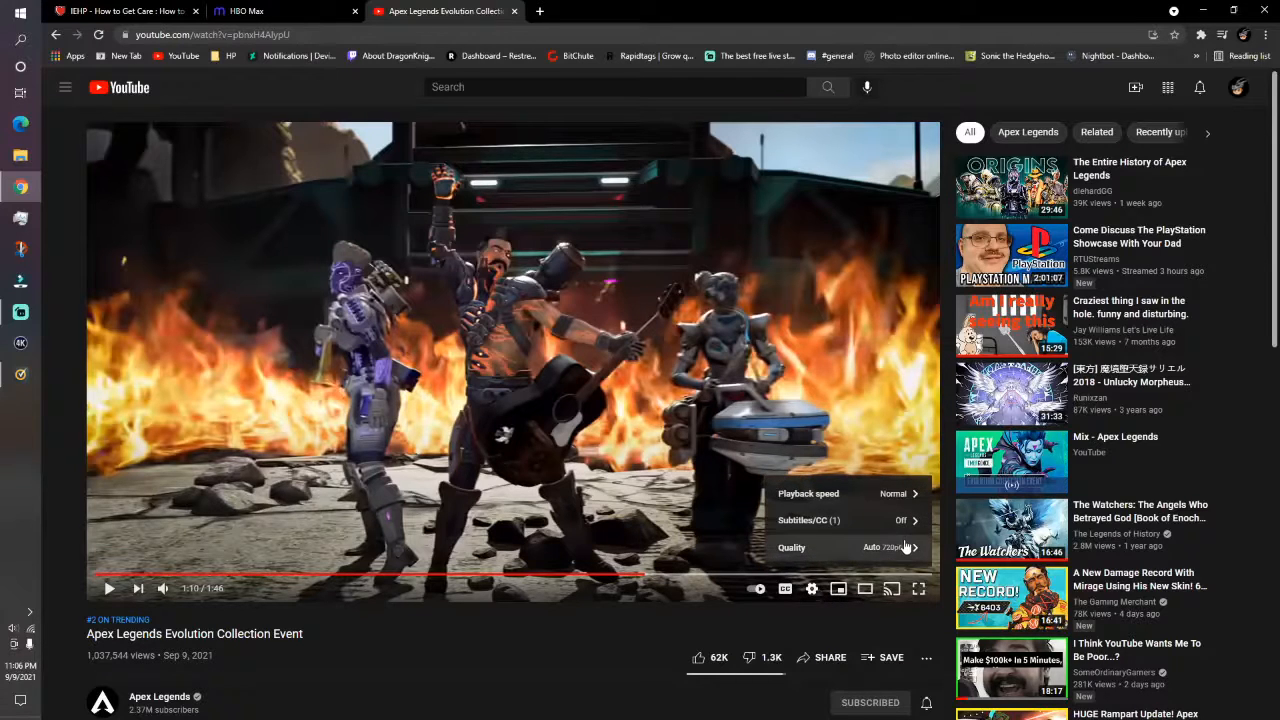
left_click(791, 547)
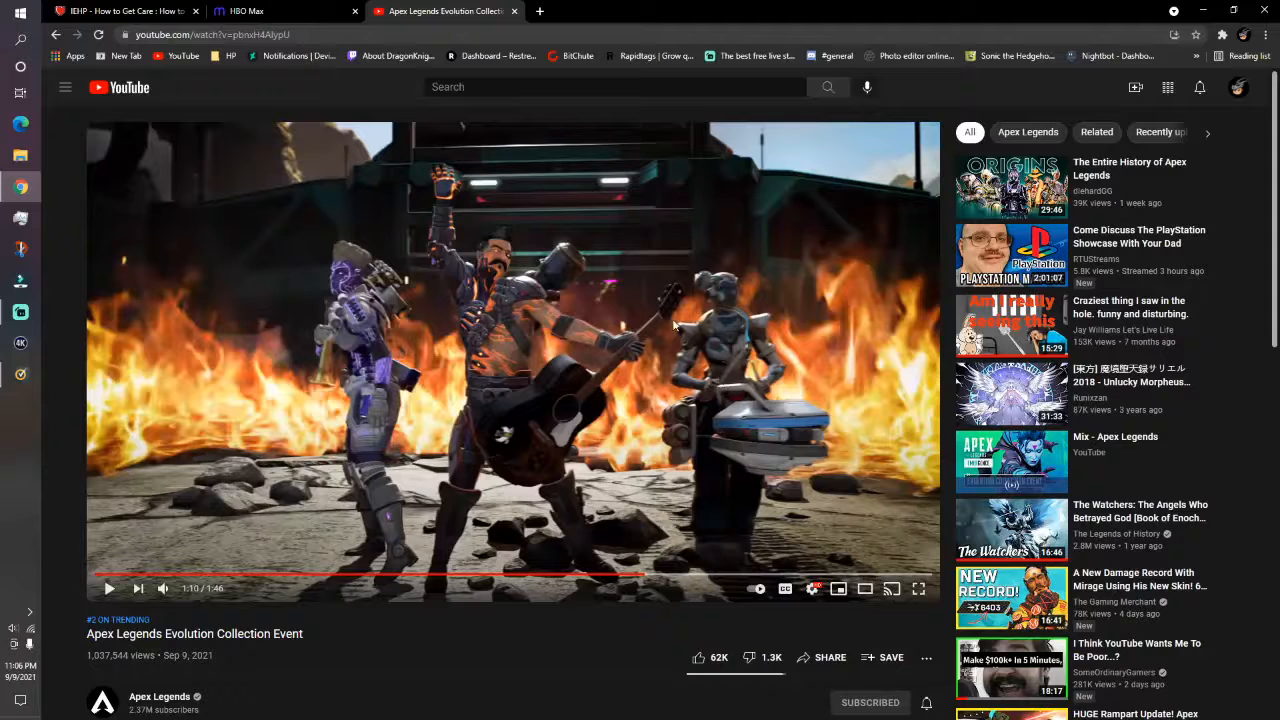
mouse_move(727, 480)
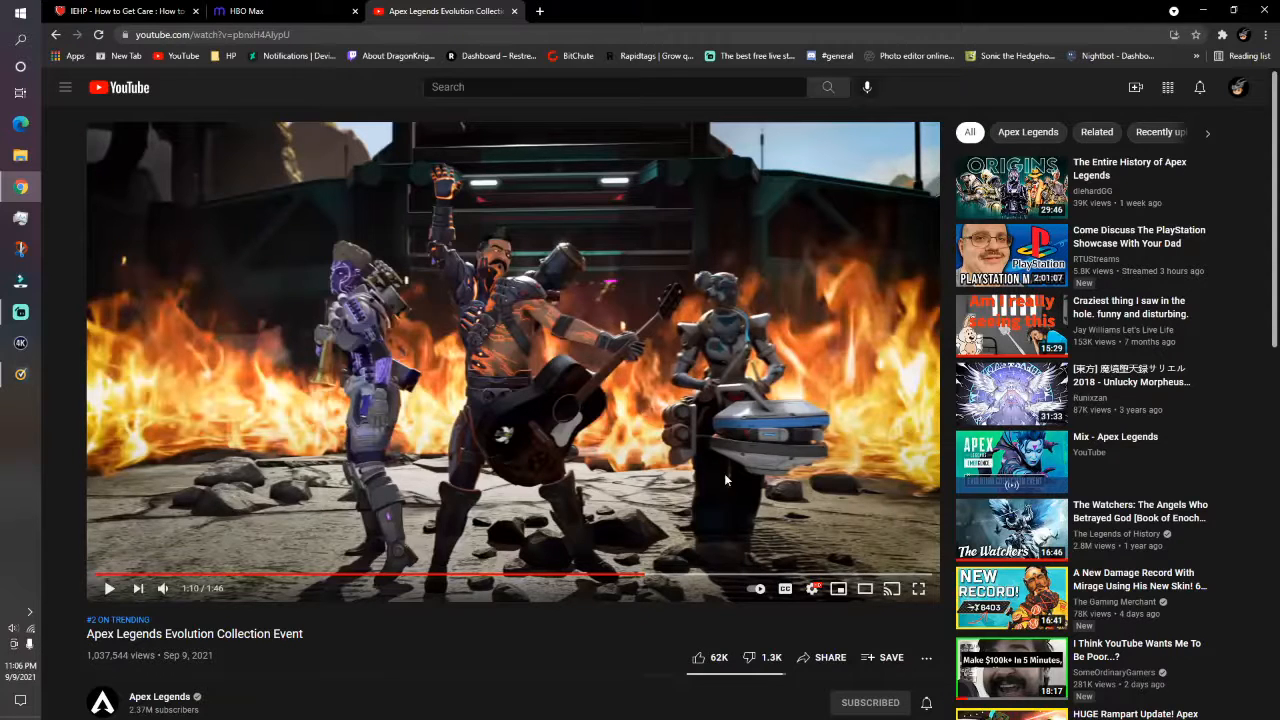
mouse_move(638, 575)
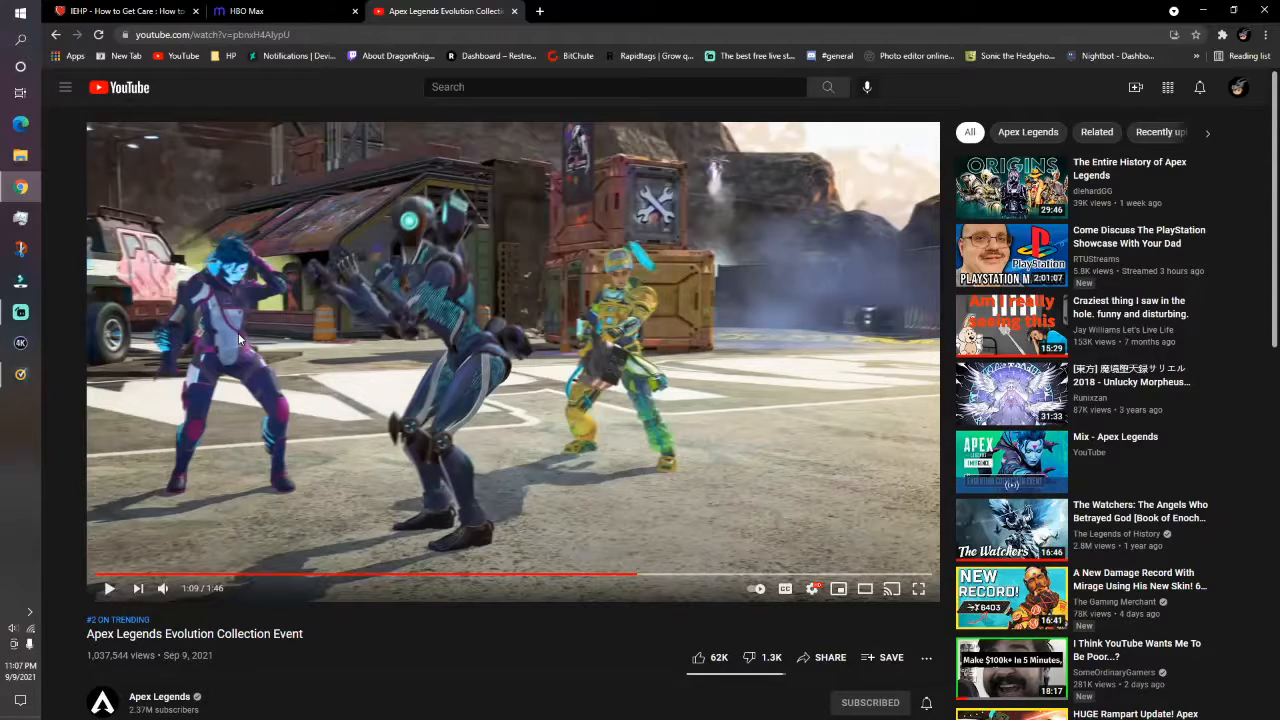
mouse_move(475, 400)
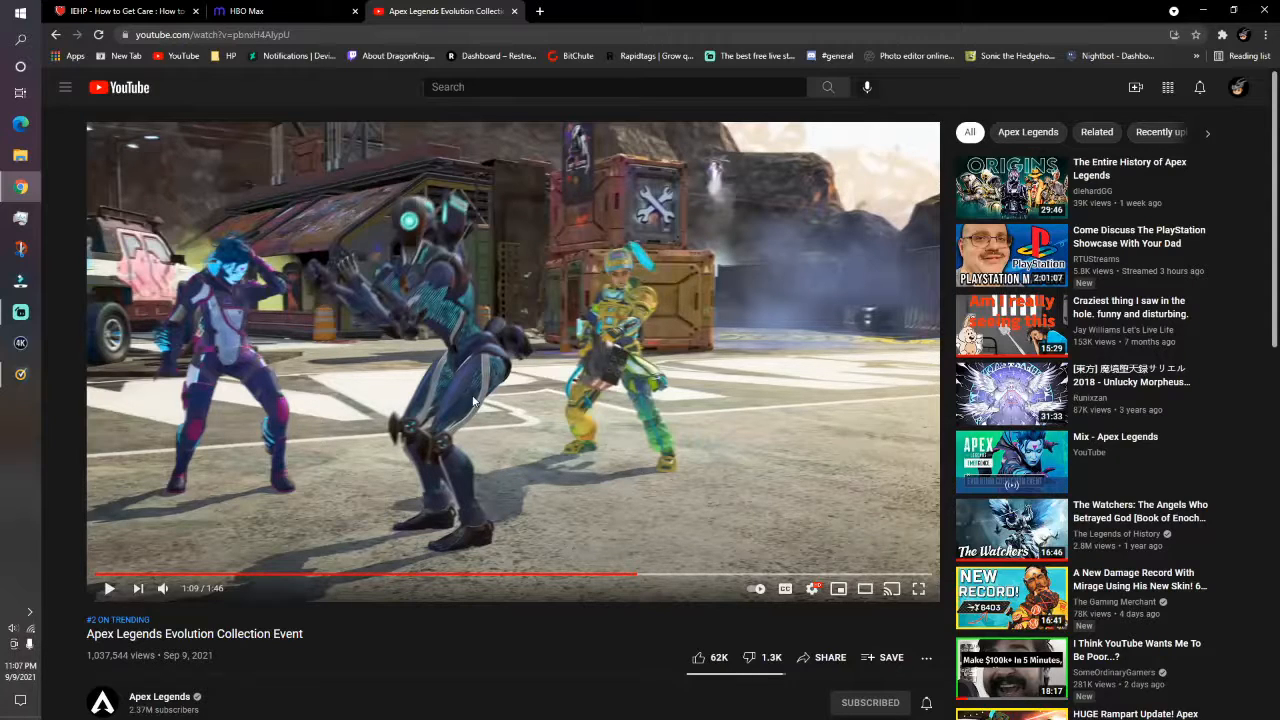
mouse_move(440, 312)
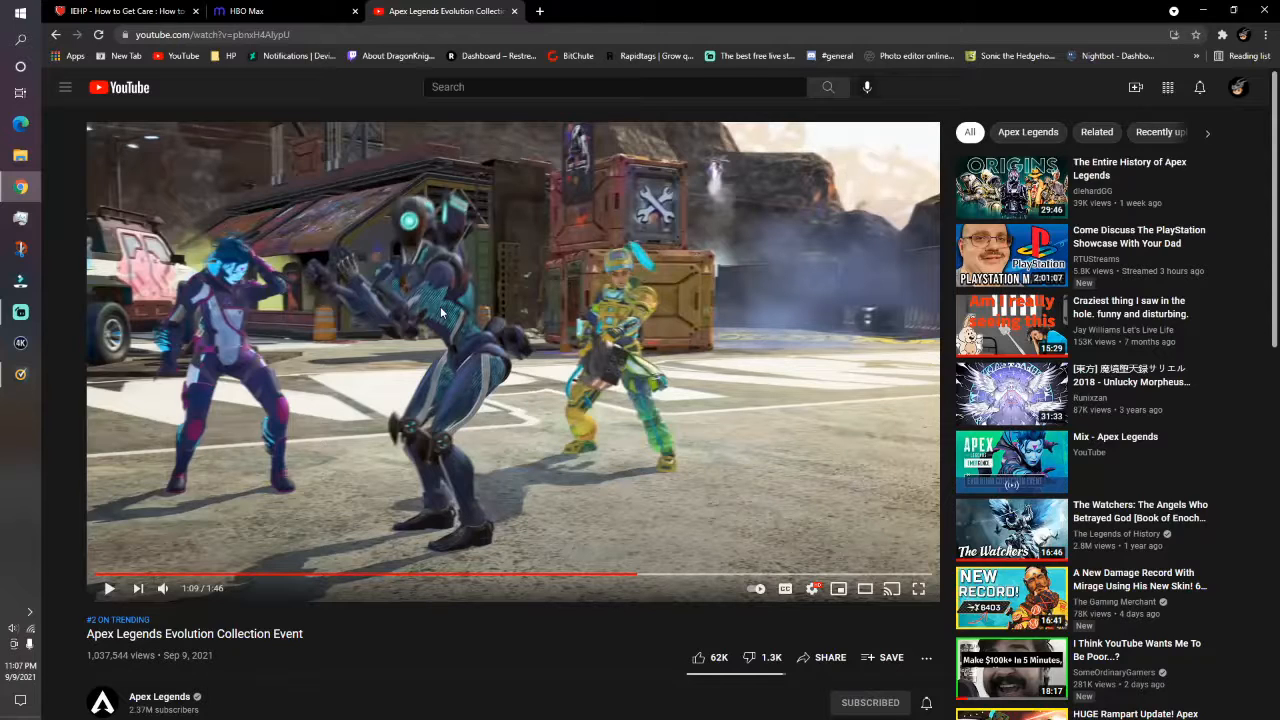
mouse_move(468, 378)
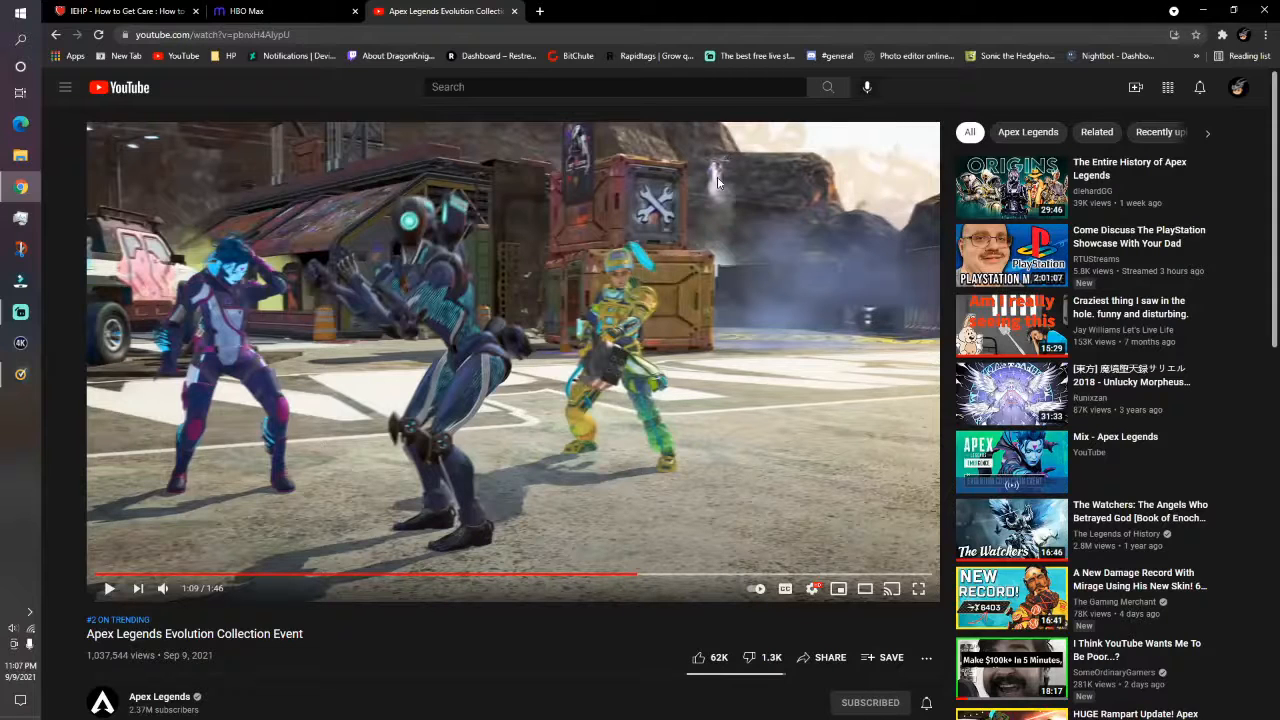
mouse_move(640, 317)
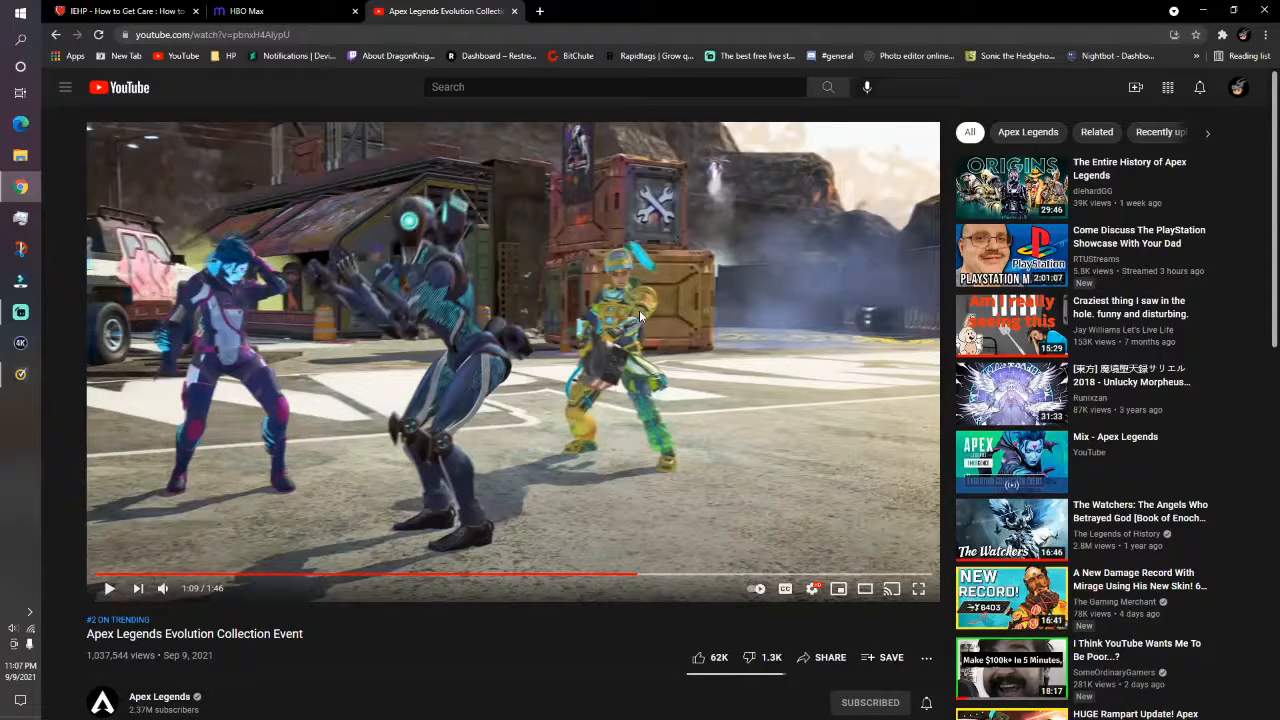
mouse_move(637, 575)
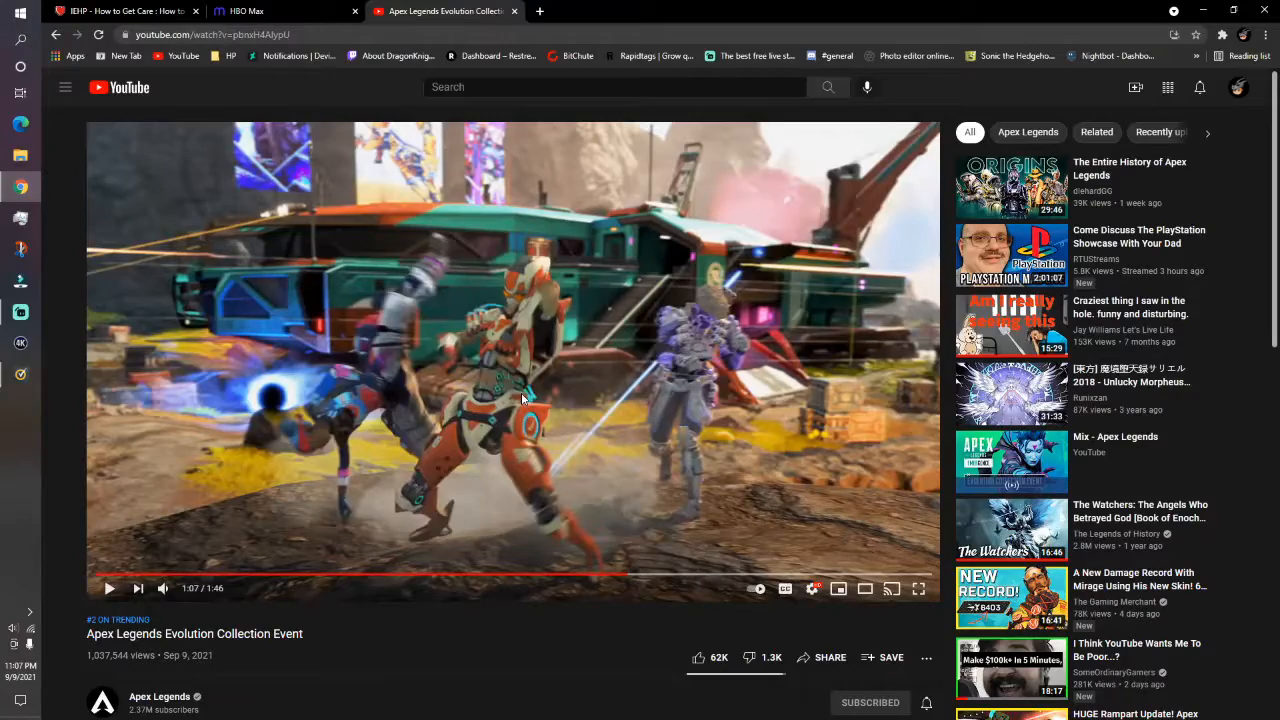
left_click(109, 588)
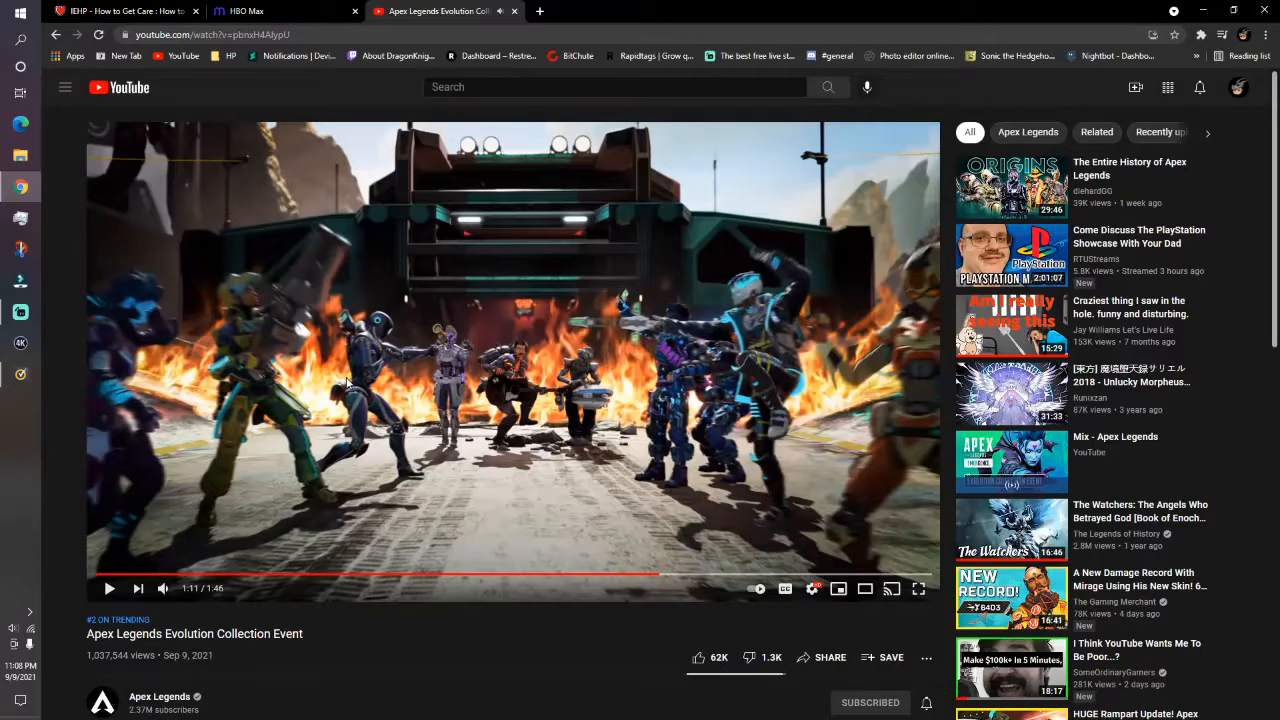
left_click(109, 588)
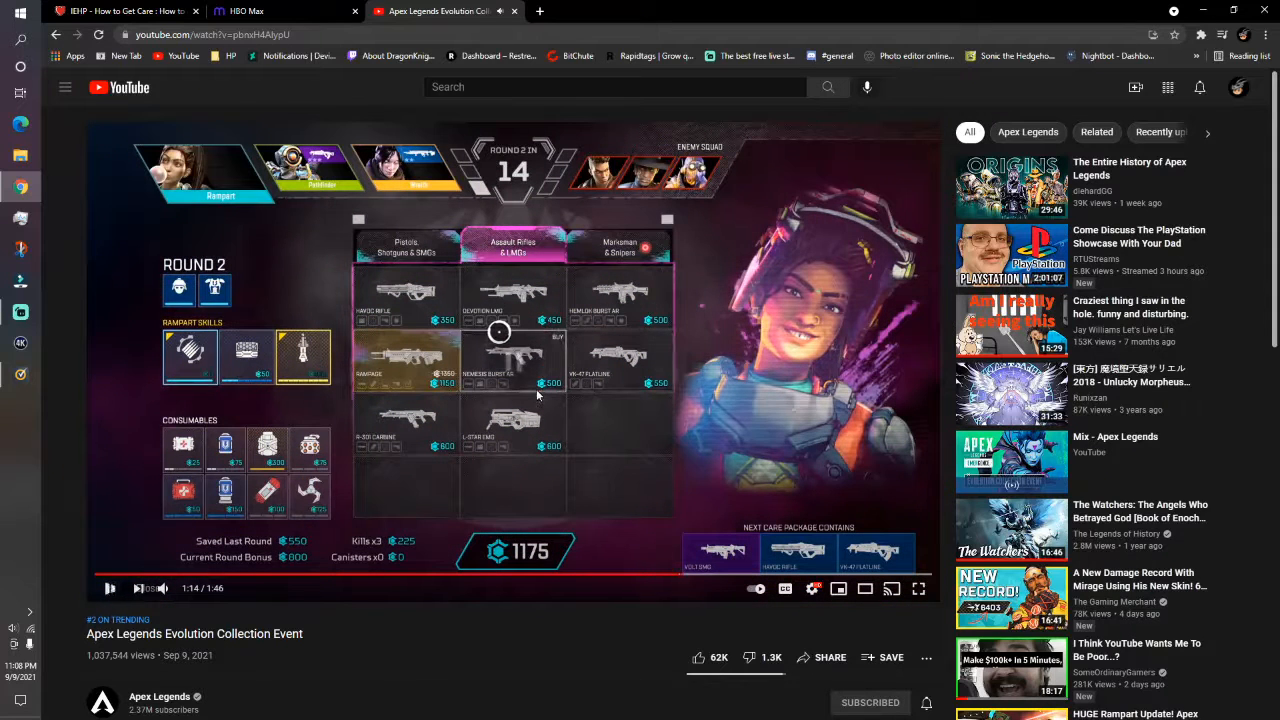
Pause on the shop screen, expand the description, and open the Emergence link in a new tab
left_click(110, 588)
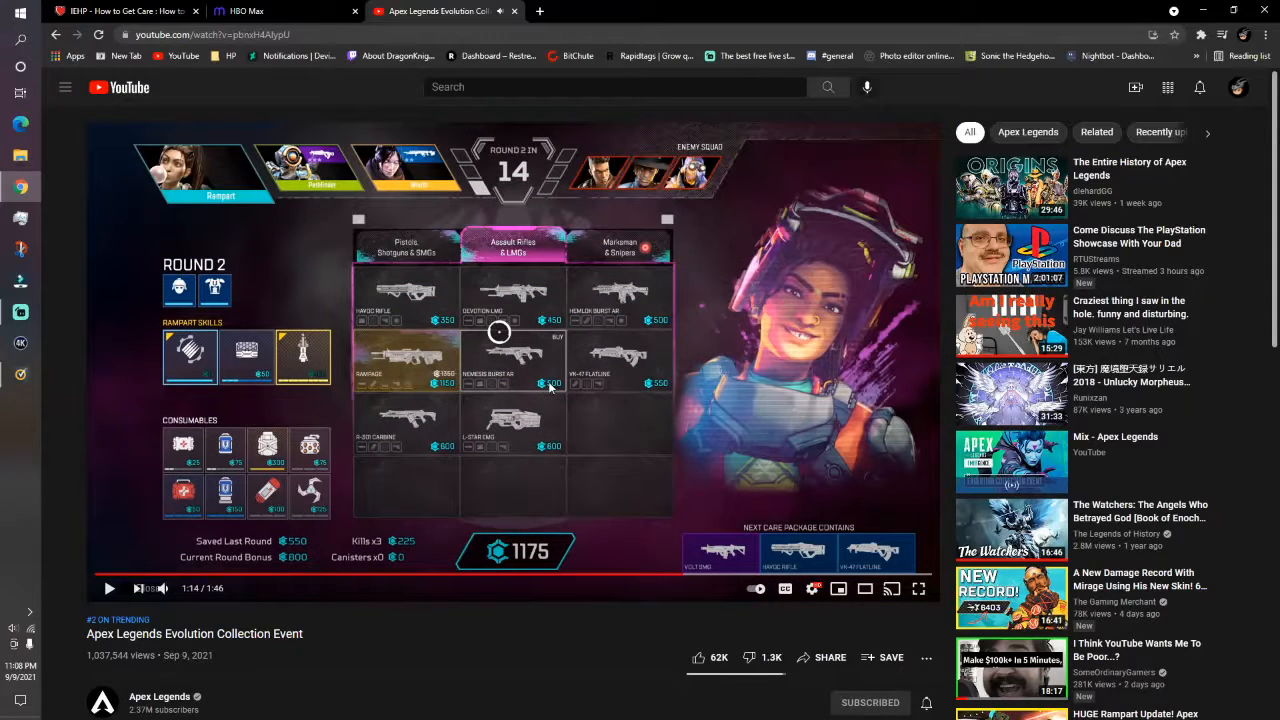
scroll("down", 3)
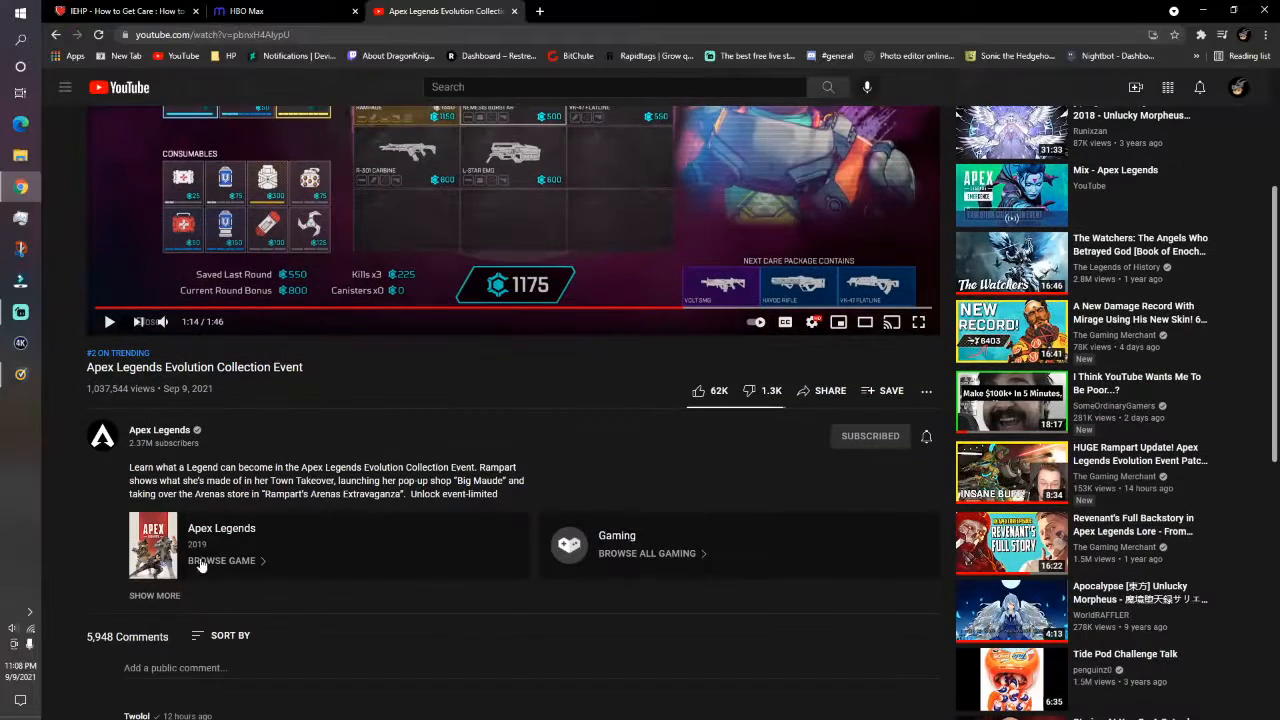
left_click(154, 595)
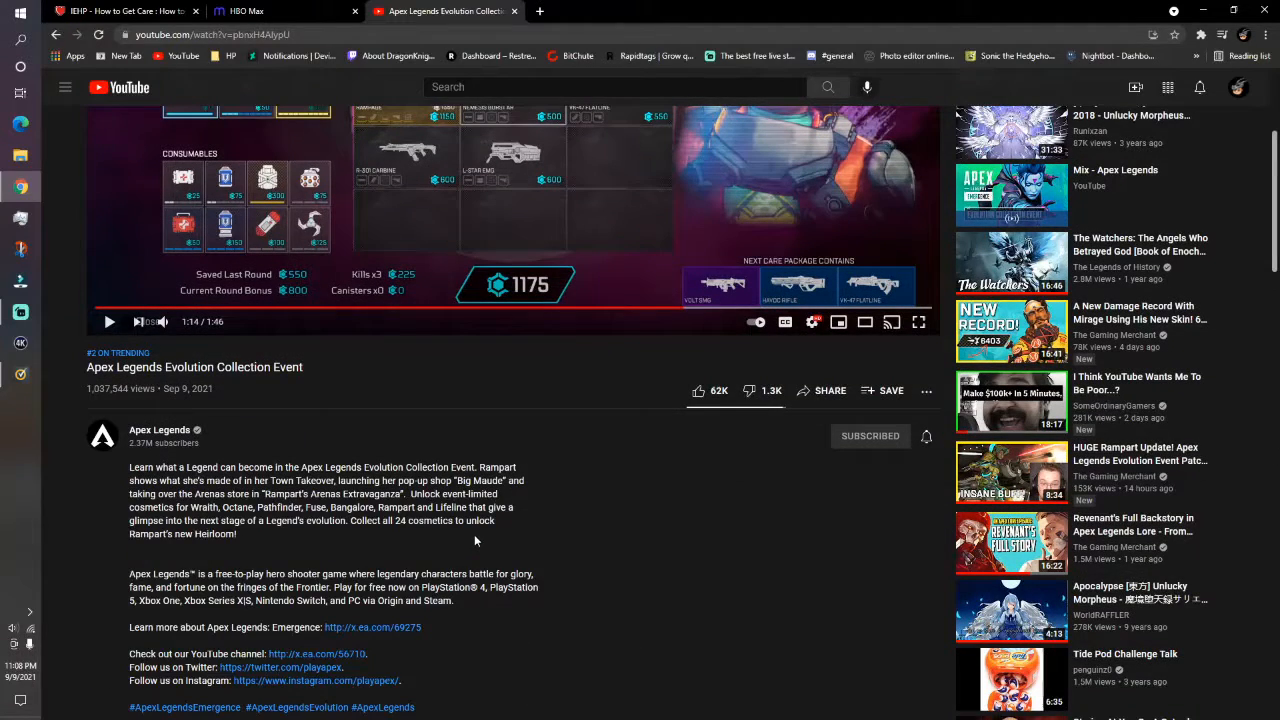
scroll("down", 3)
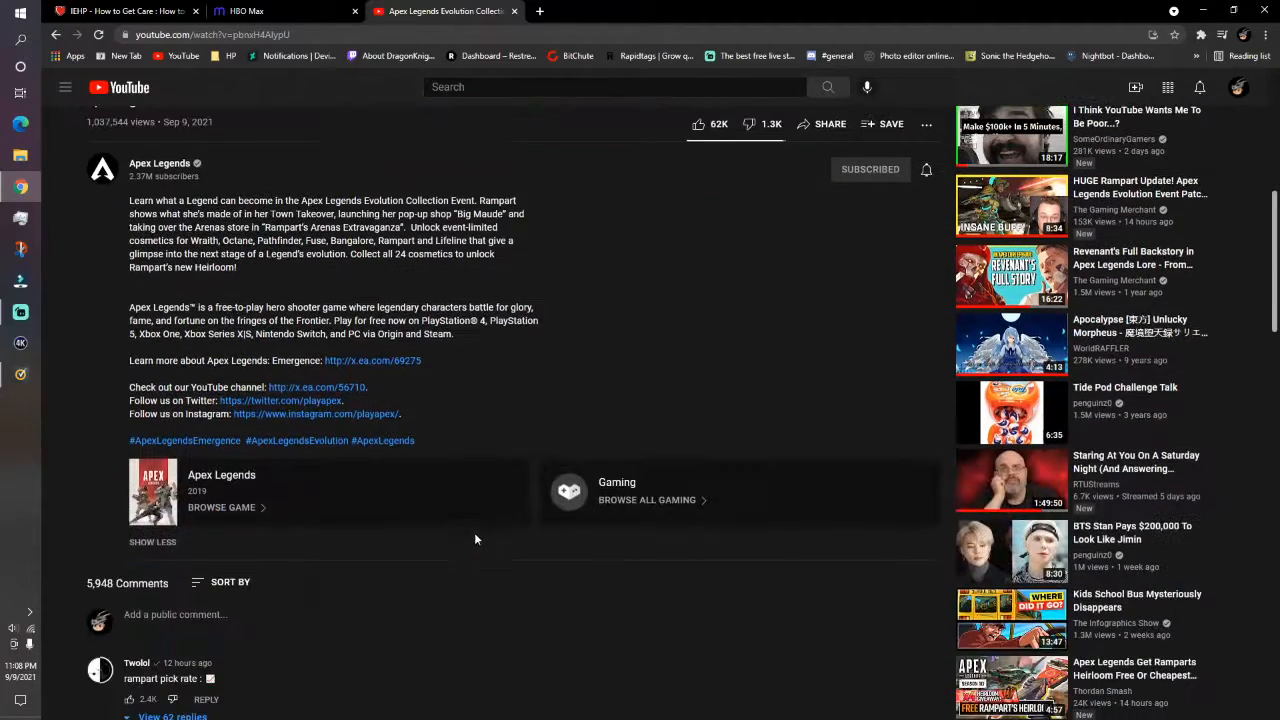
right_click(355, 360)
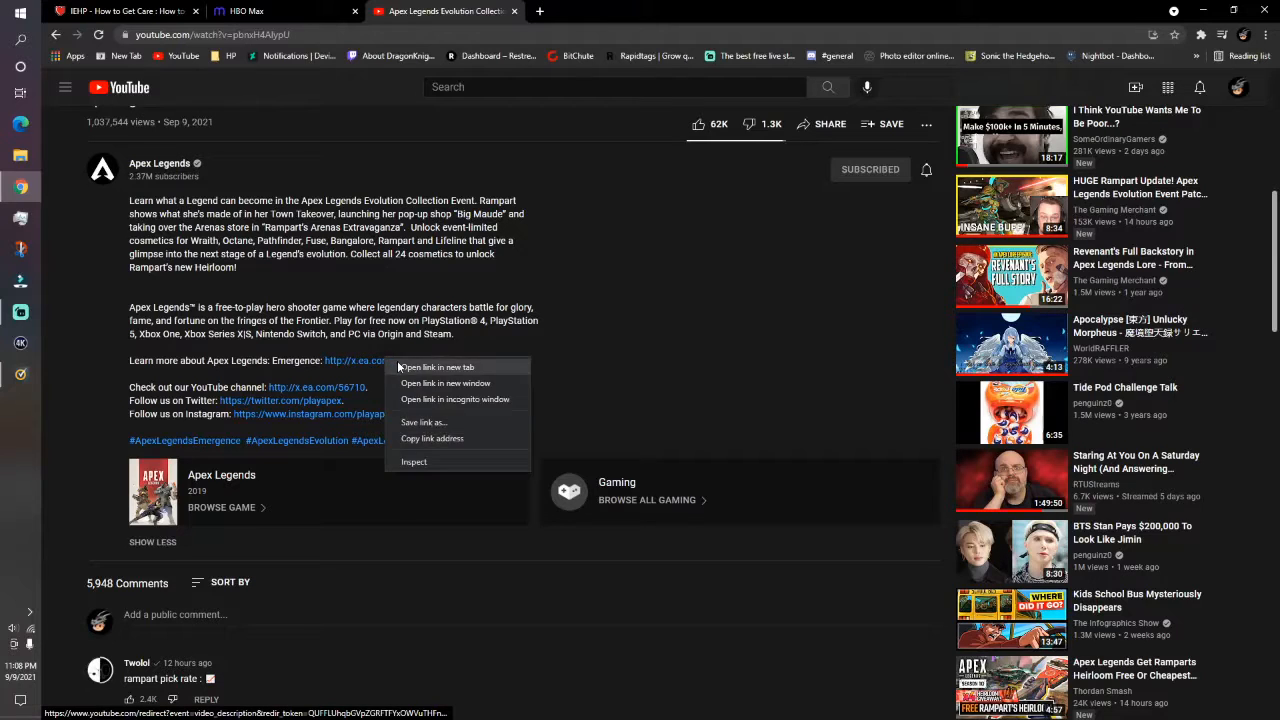
left_click(436, 367)
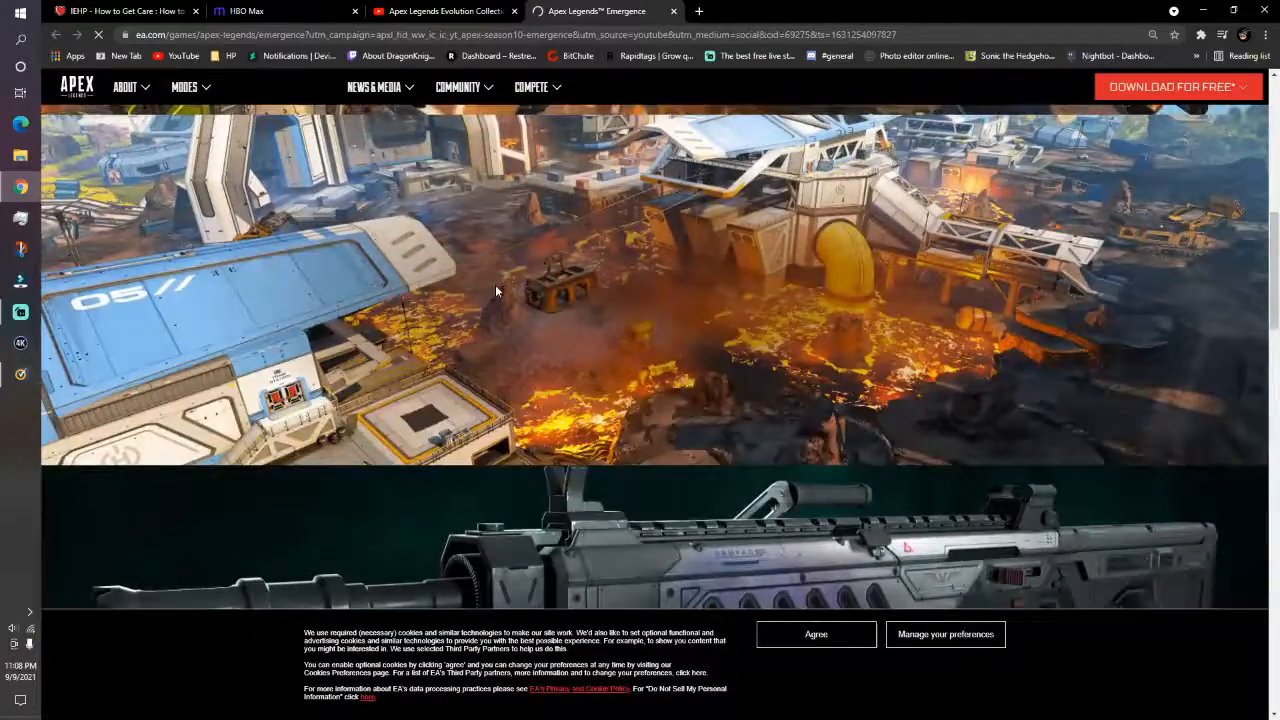
Go to Latest News from News & Media and open the Evolution Collection Event article
scroll("down", 3)
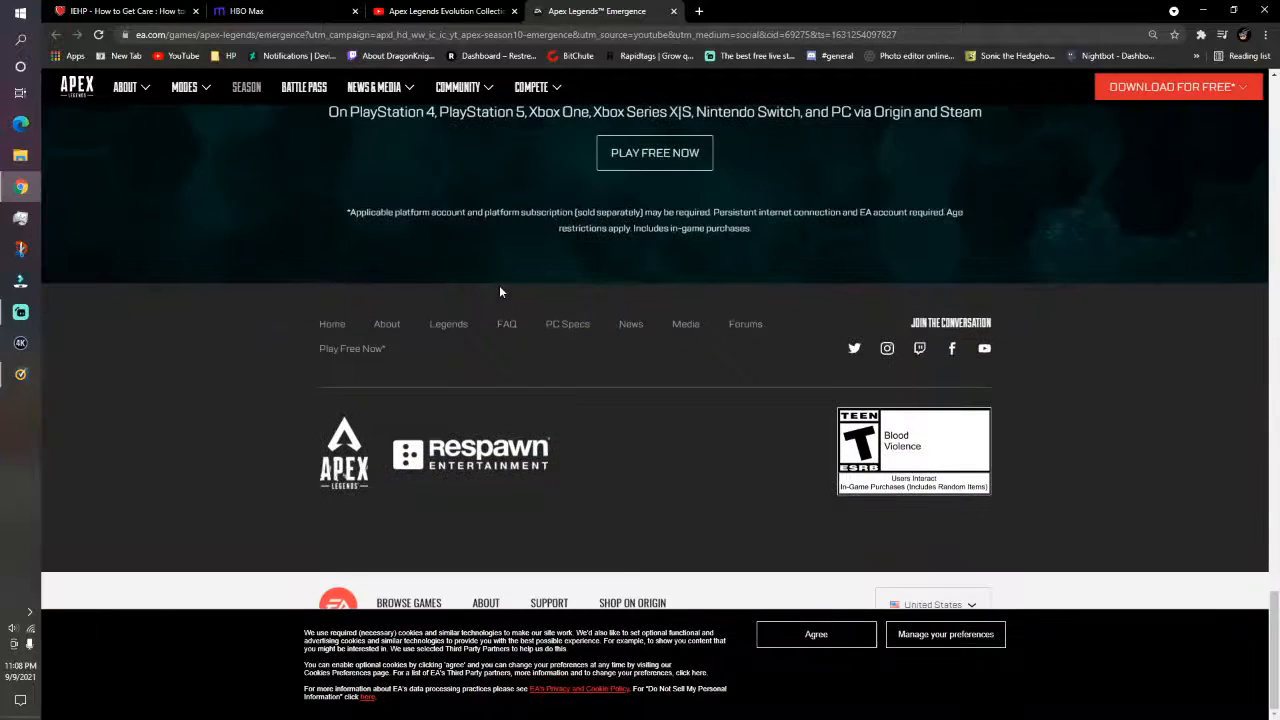
left_click(374, 87)
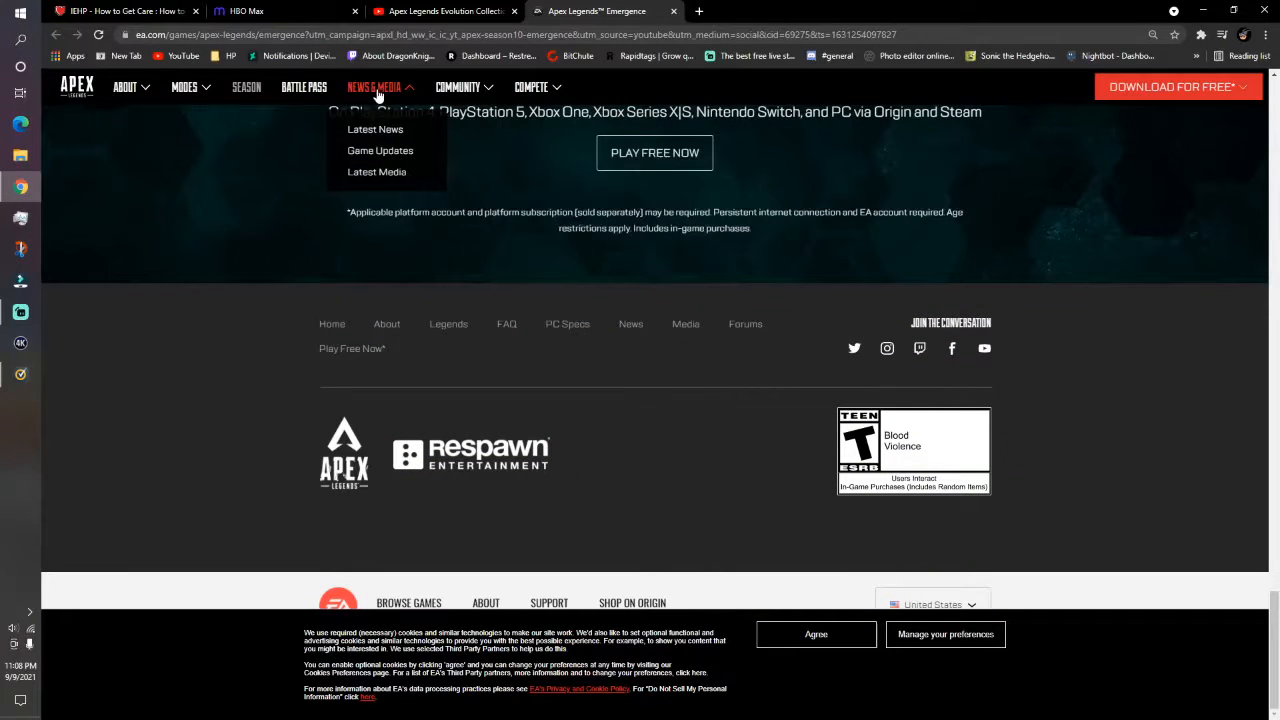
left_click(375, 129)
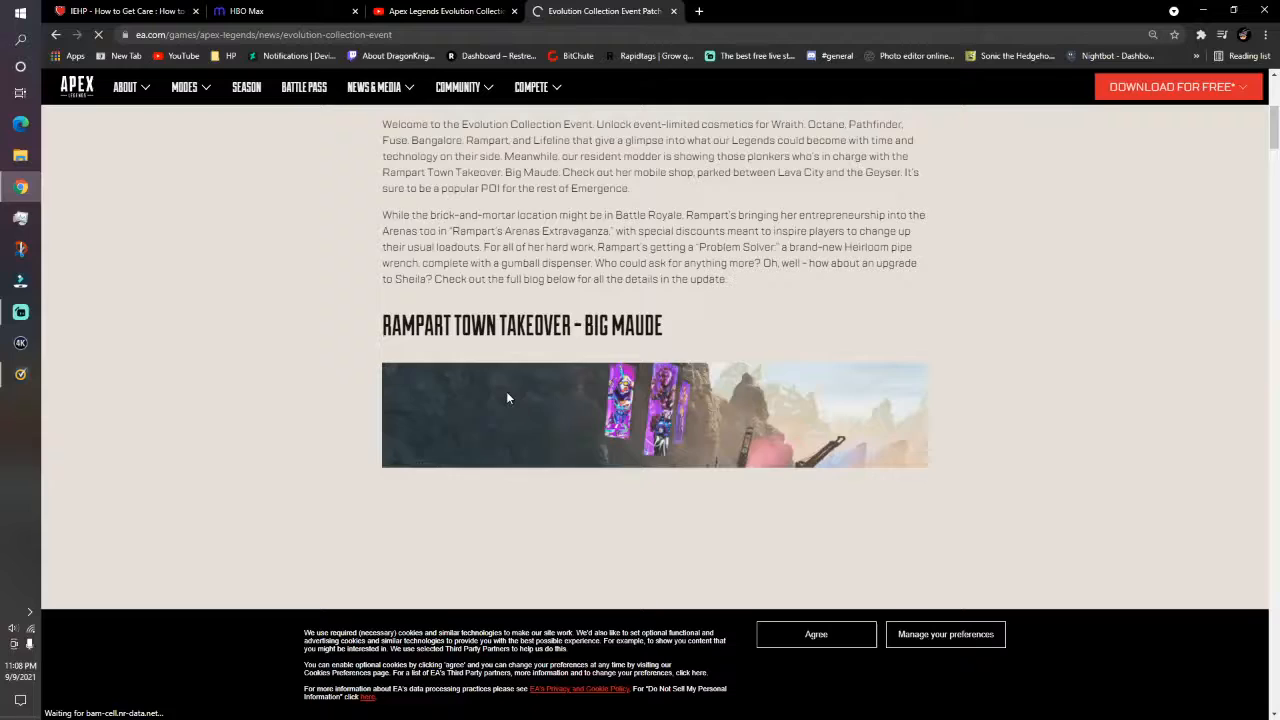
Scroll past Big Maude, Arenas Takeover, the Heirloom and shop bundles to Rampart's Balance Changes
scroll("down", 3)
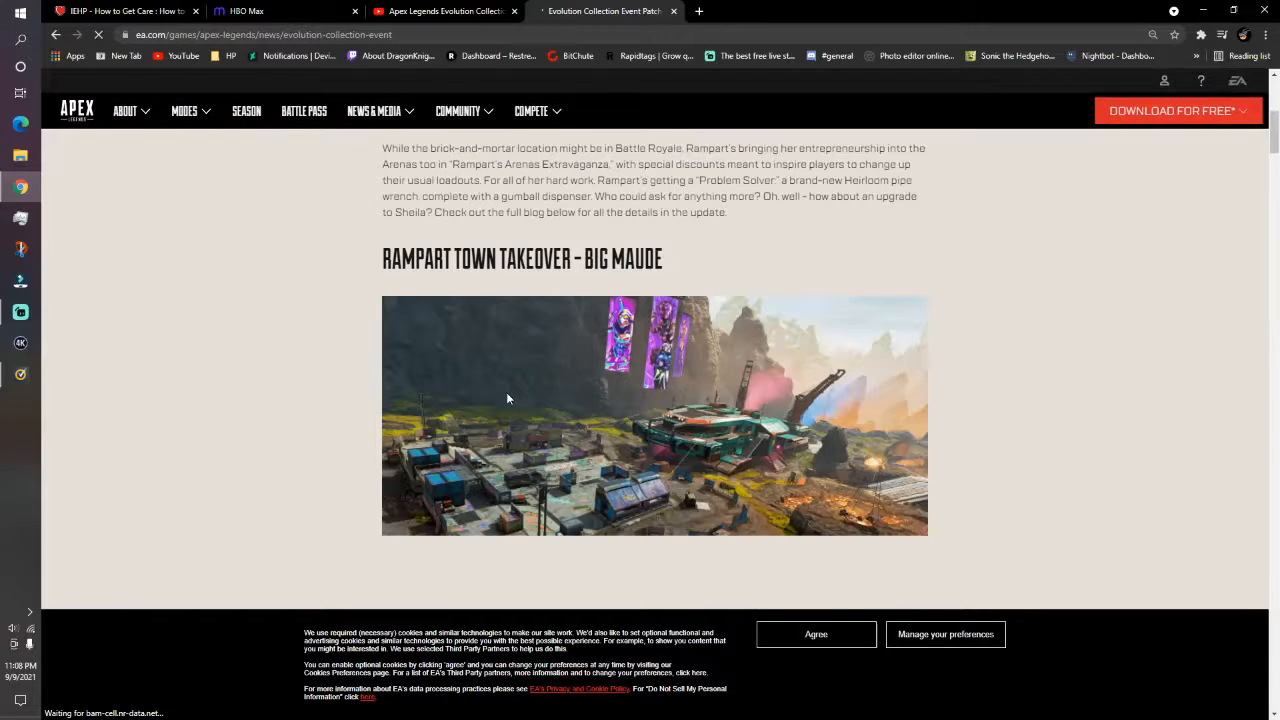
scroll("down", 3)
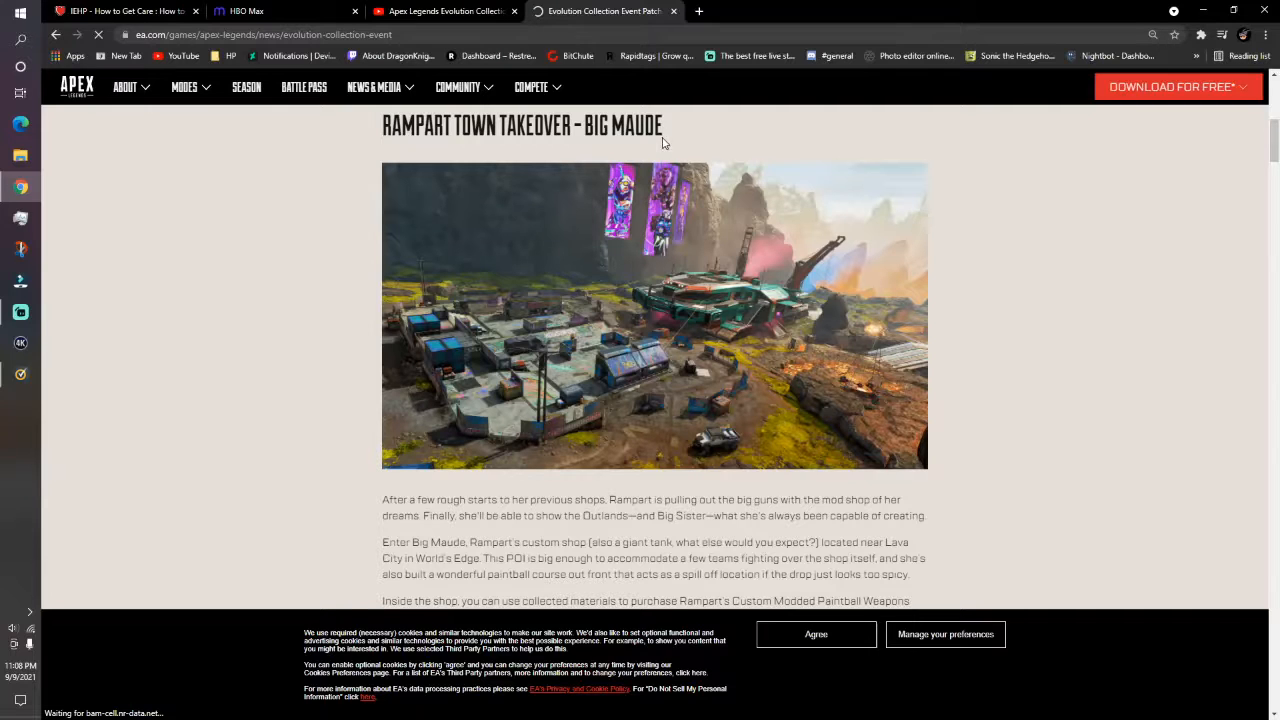
scroll("down", 3)
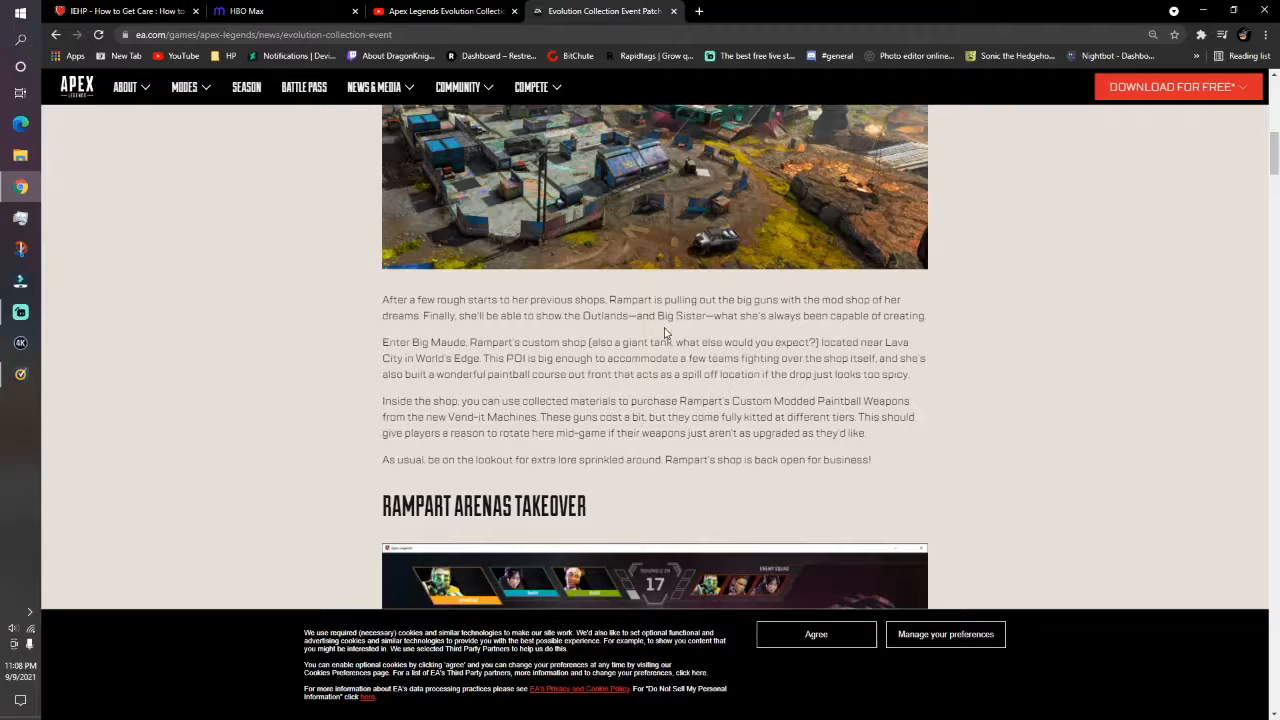
scroll("down", 3)
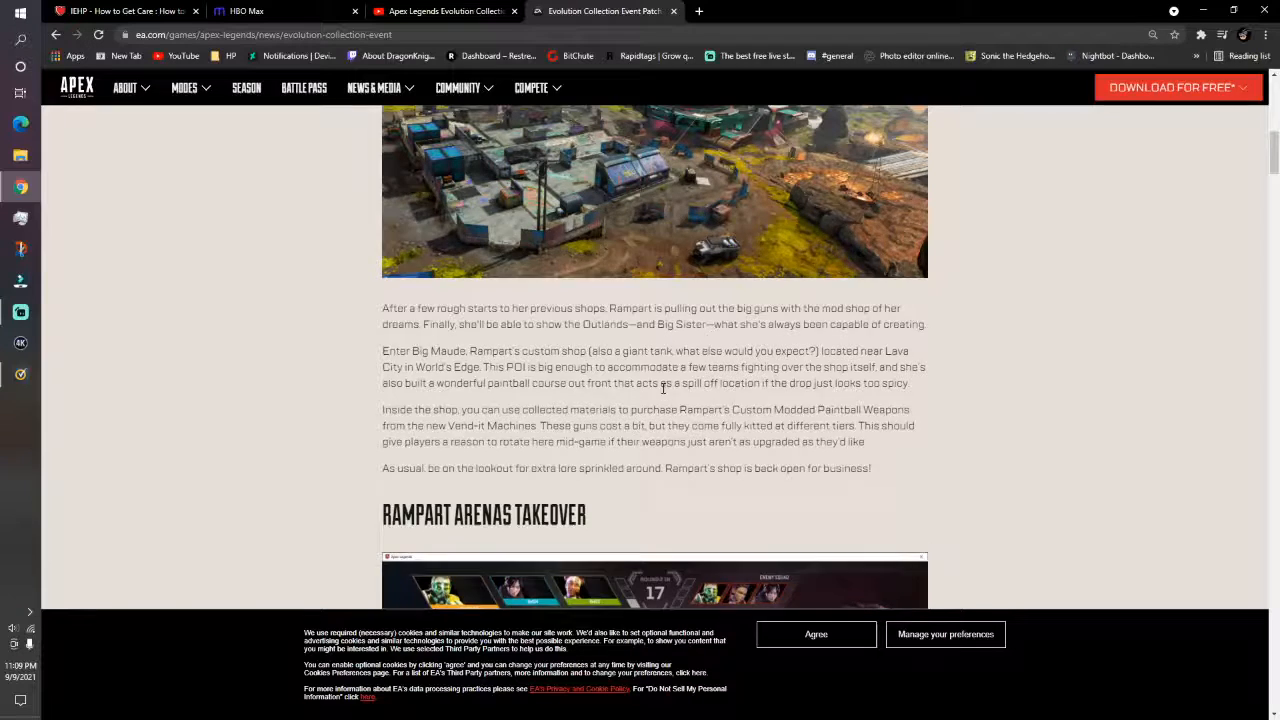
scroll("down", 3)
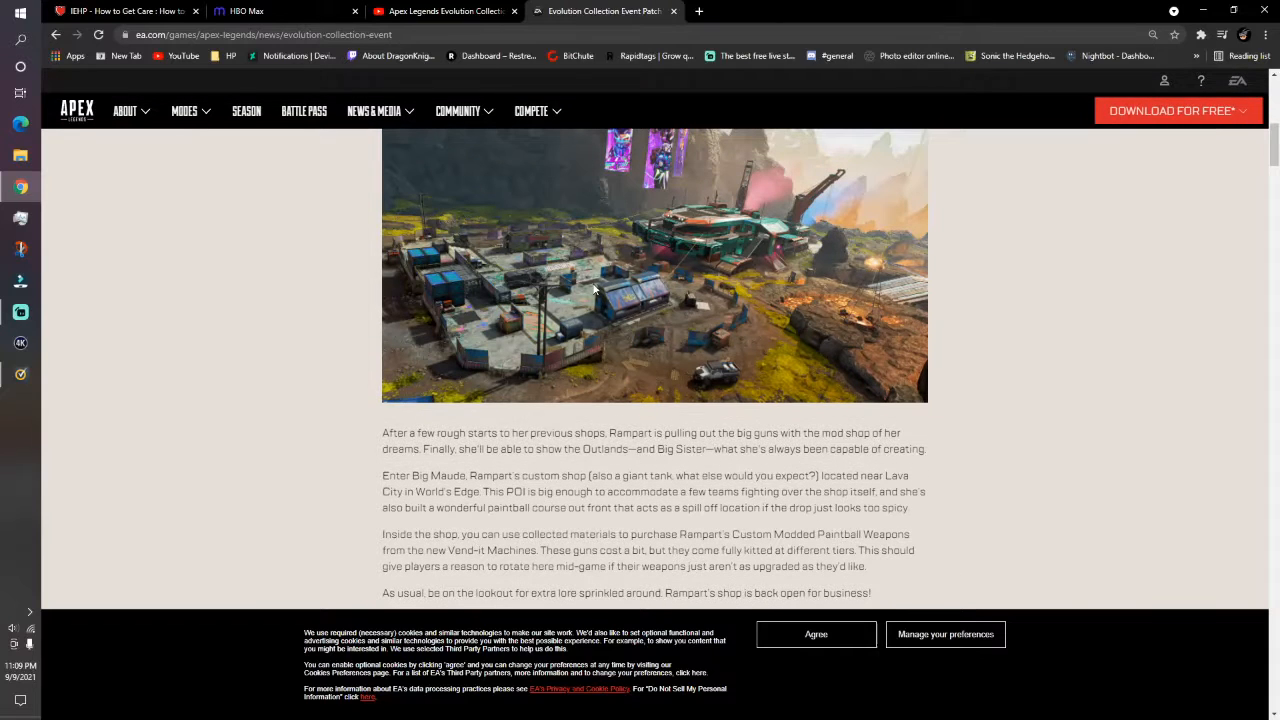
mouse_move(812, 312)
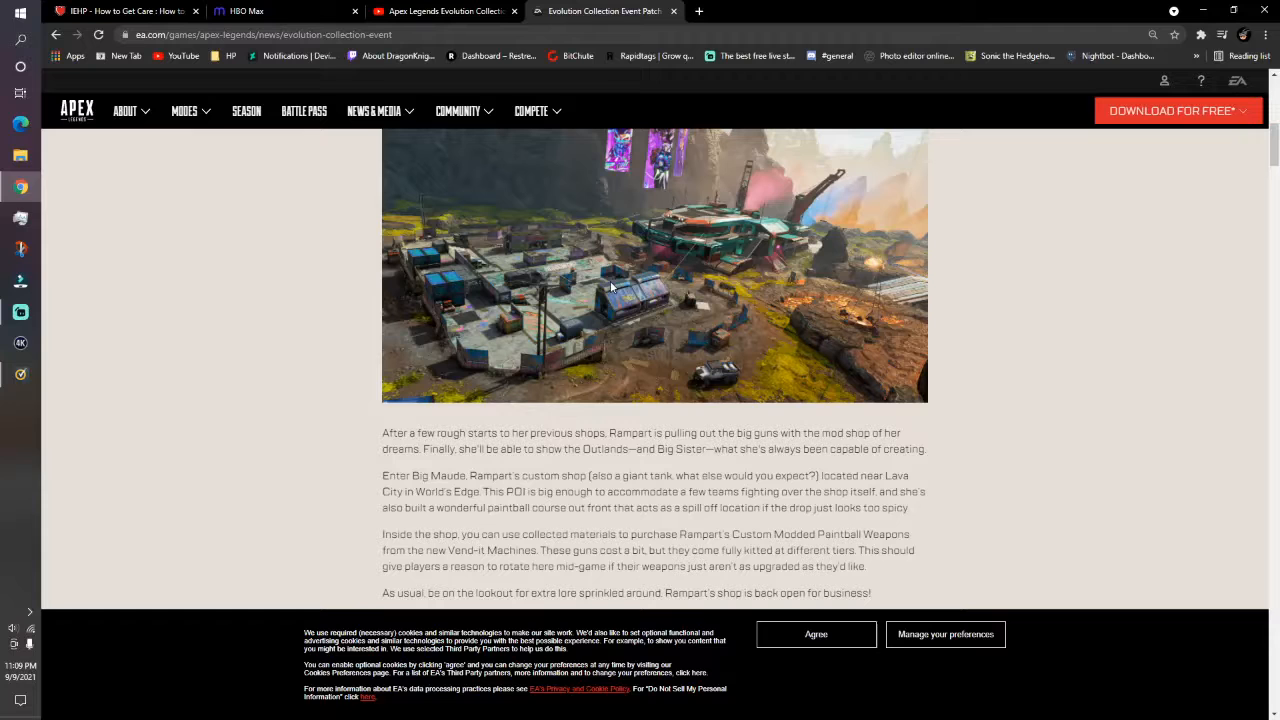
scroll("down", 3)
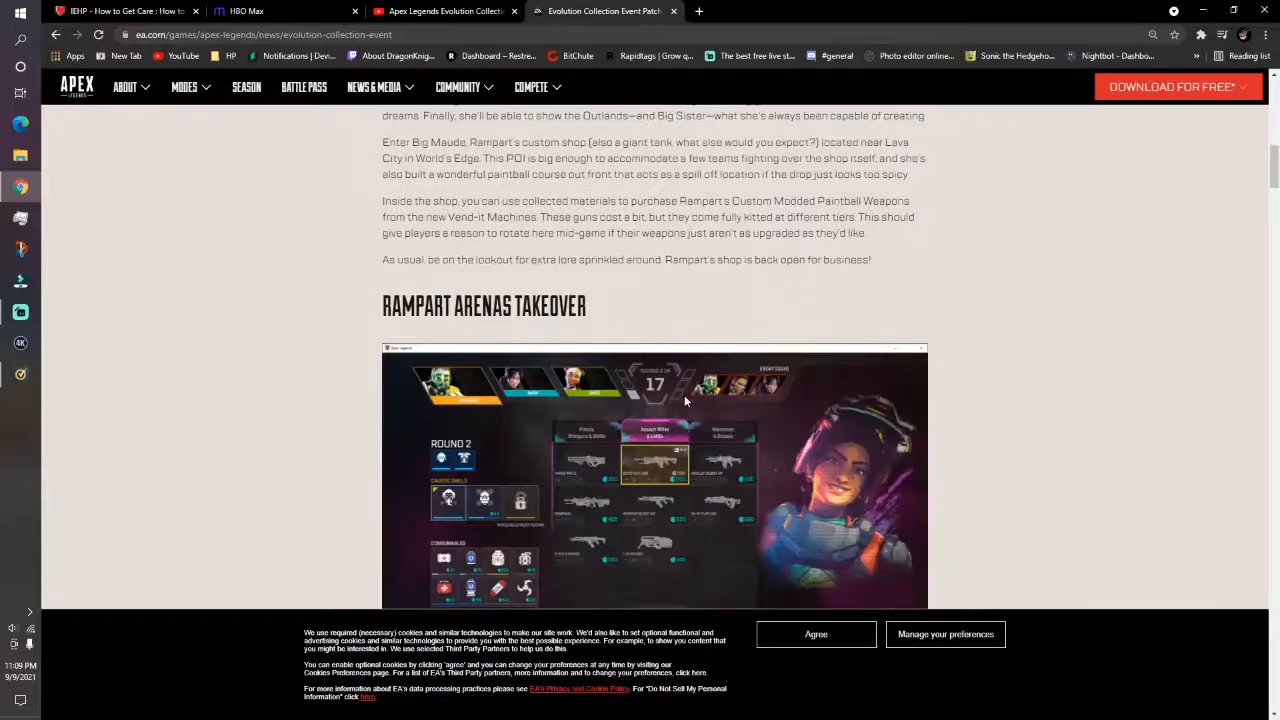
scroll("down", 3)
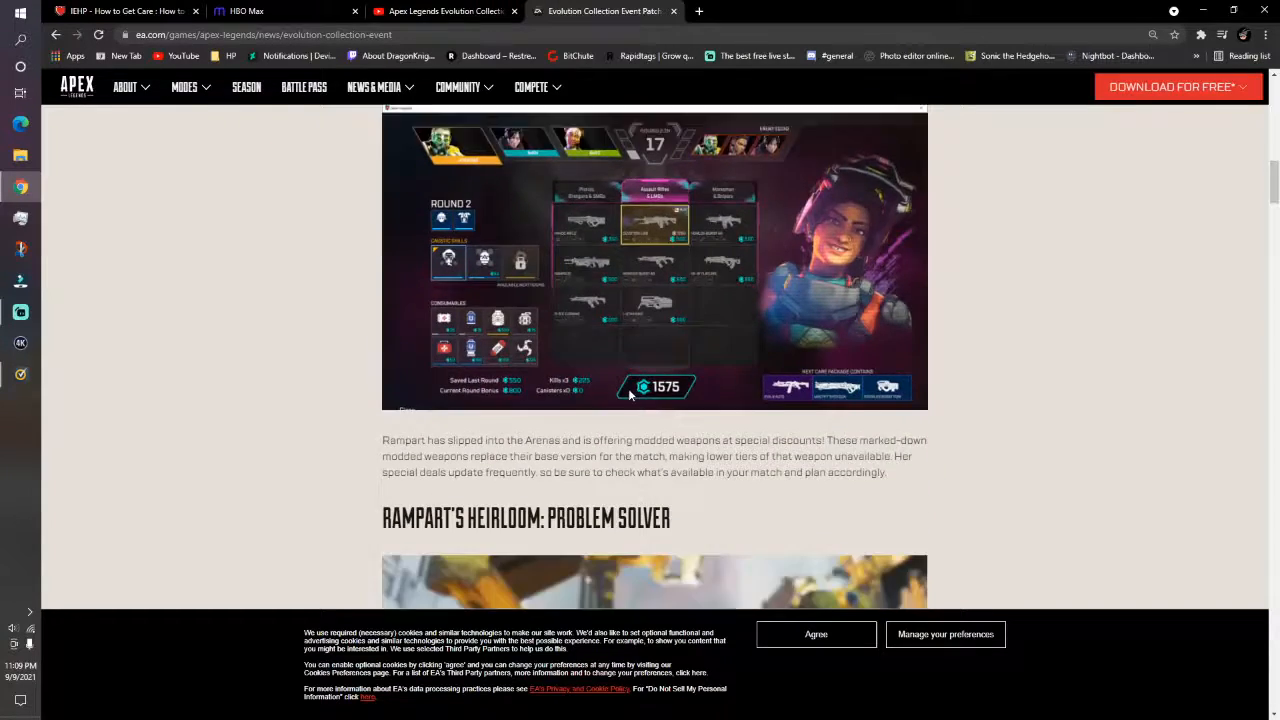
scroll("down", 3)
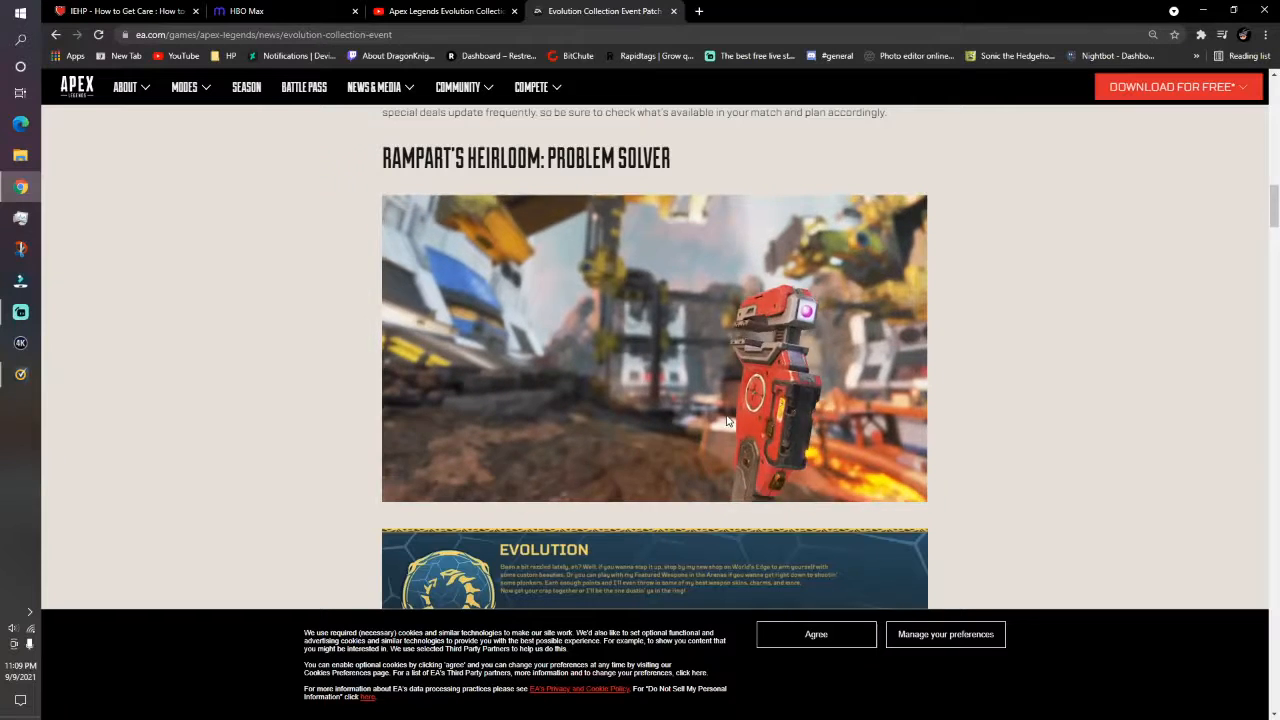
scroll("down", 3)
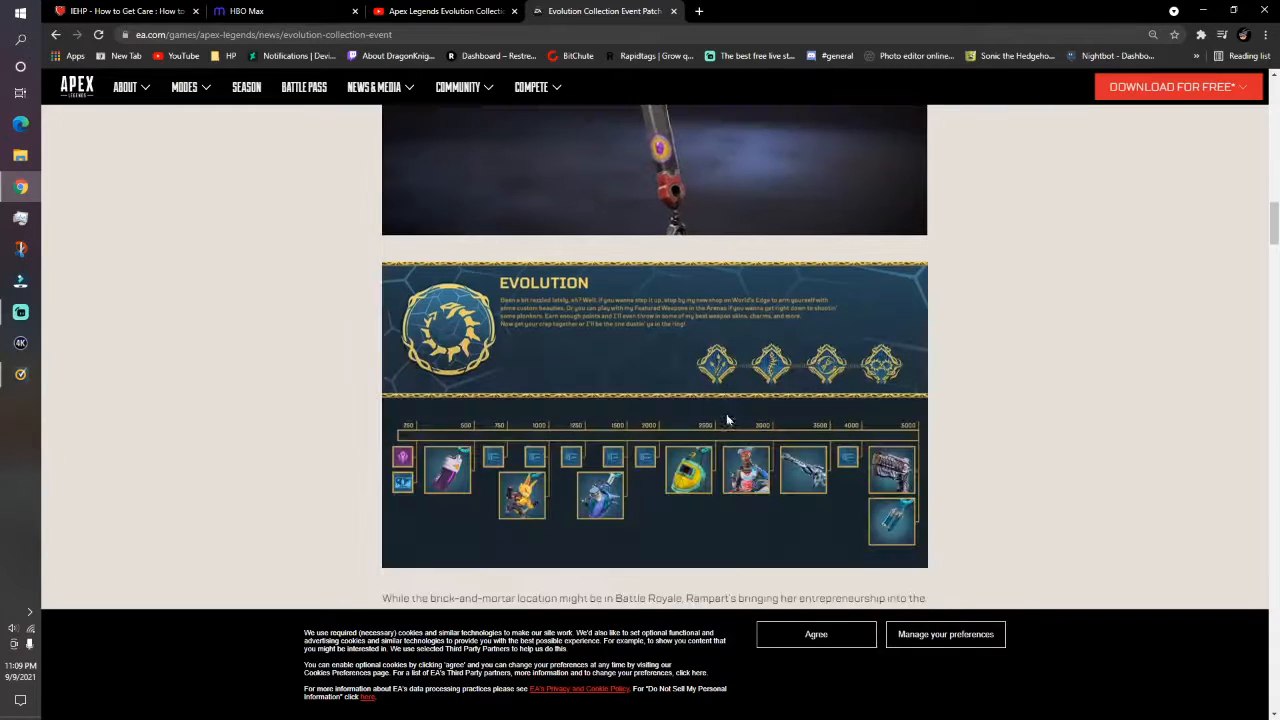
scroll("down", 3)
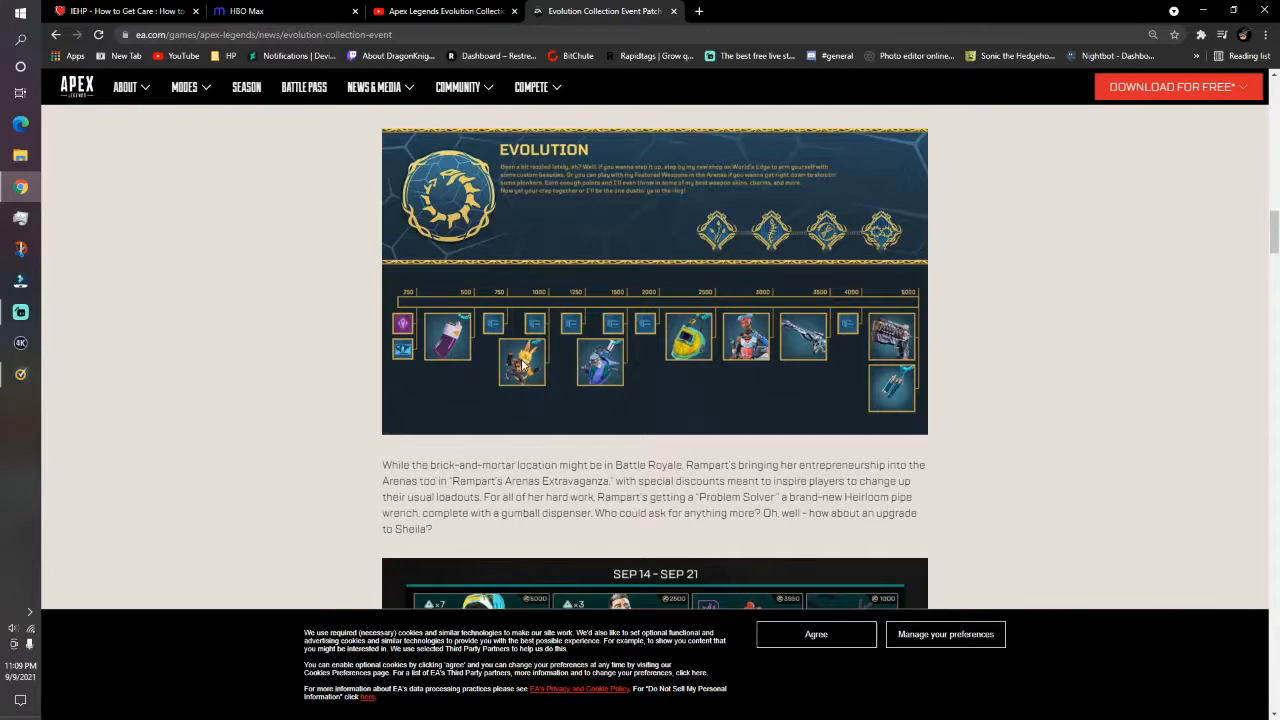
scroll("down", 3)
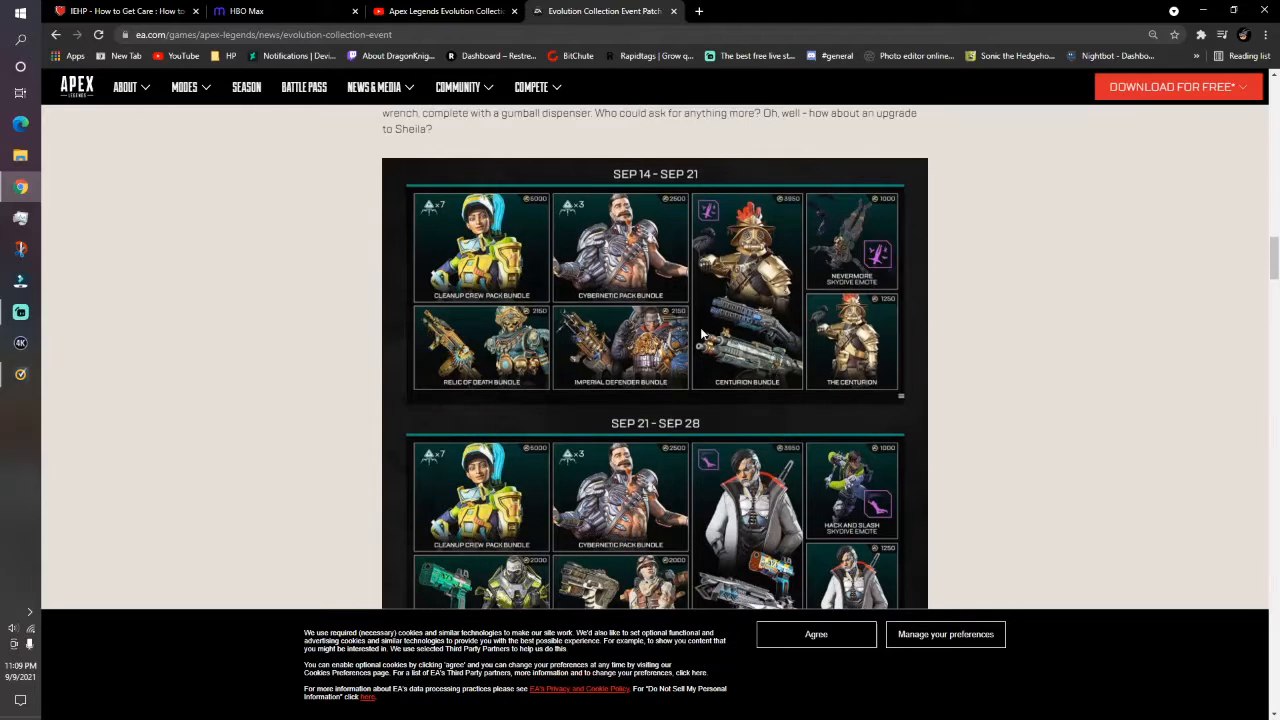
mouse_move(830, 372)
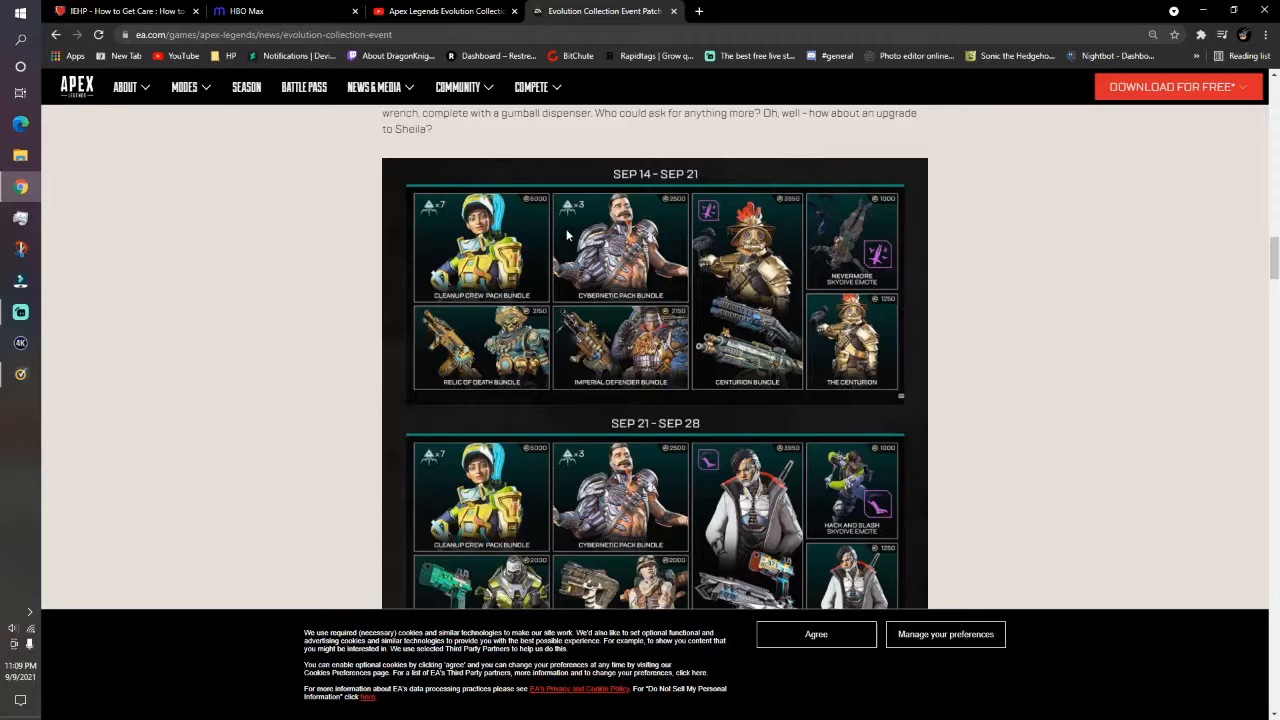
mouse_move(622, 263)
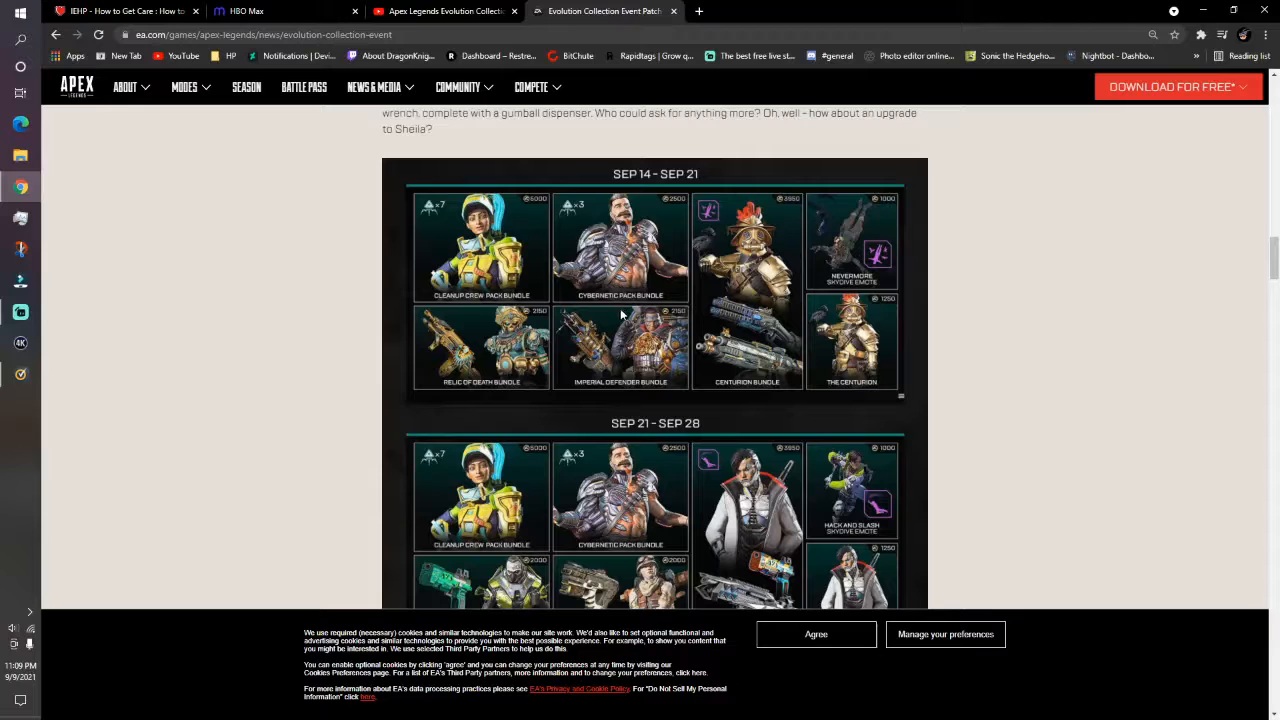
mouse_move(623, 287)
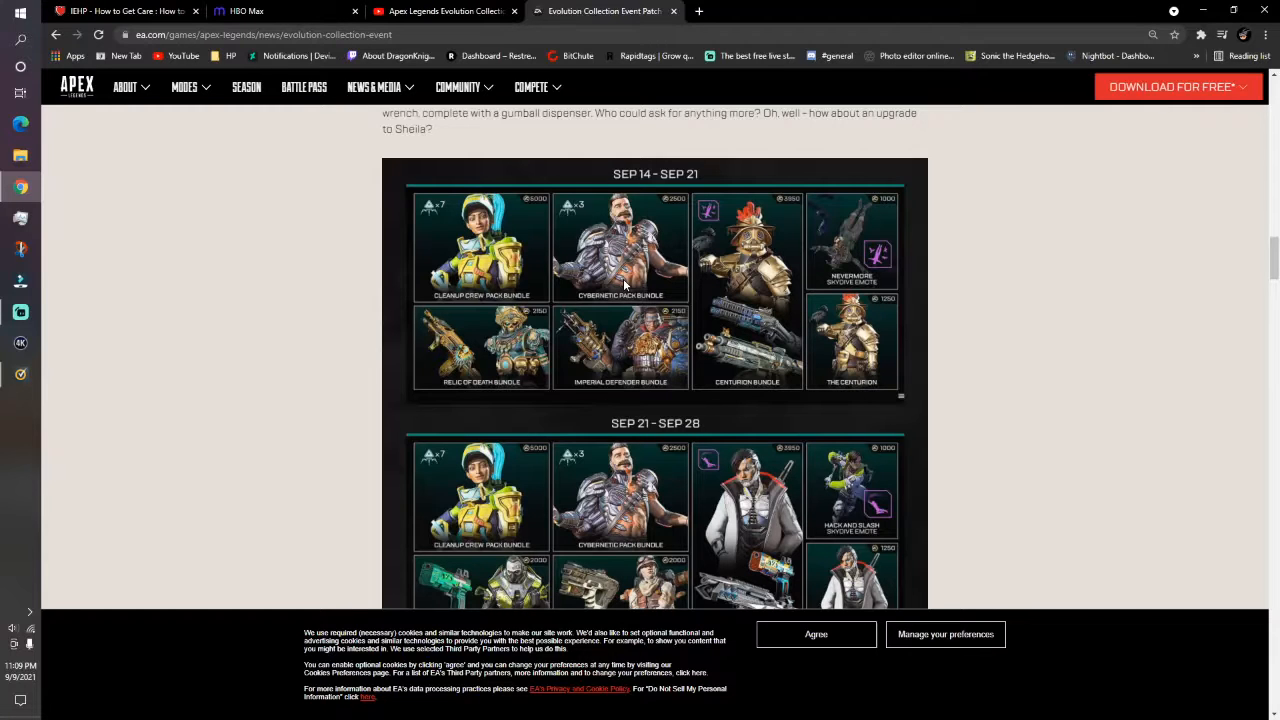
scroll("down", 3)
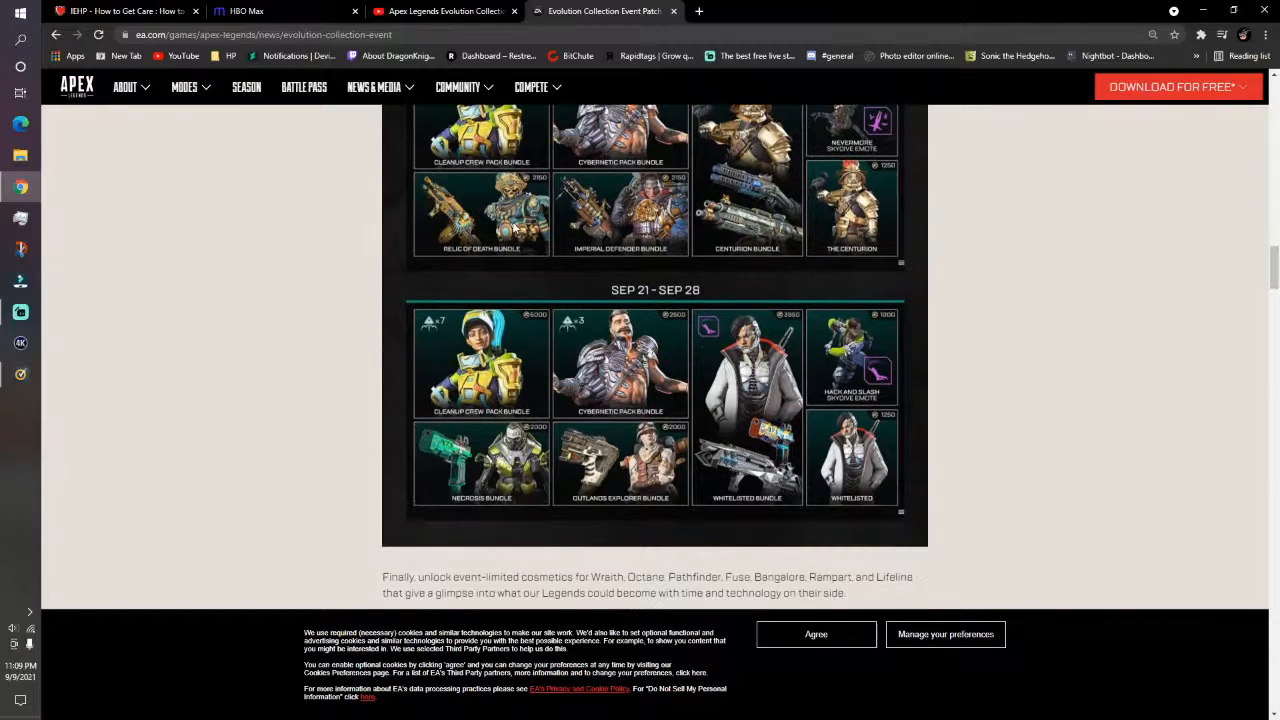
scroll("down", 3)
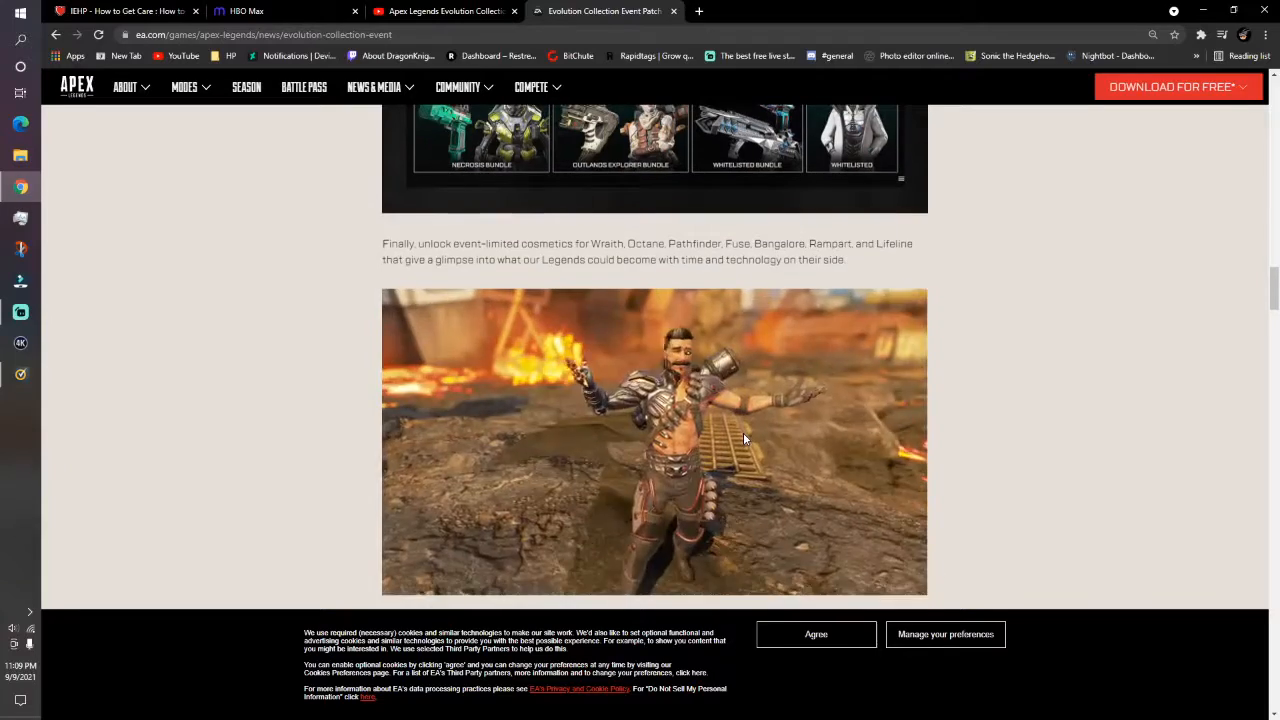
scroll("down", 3)
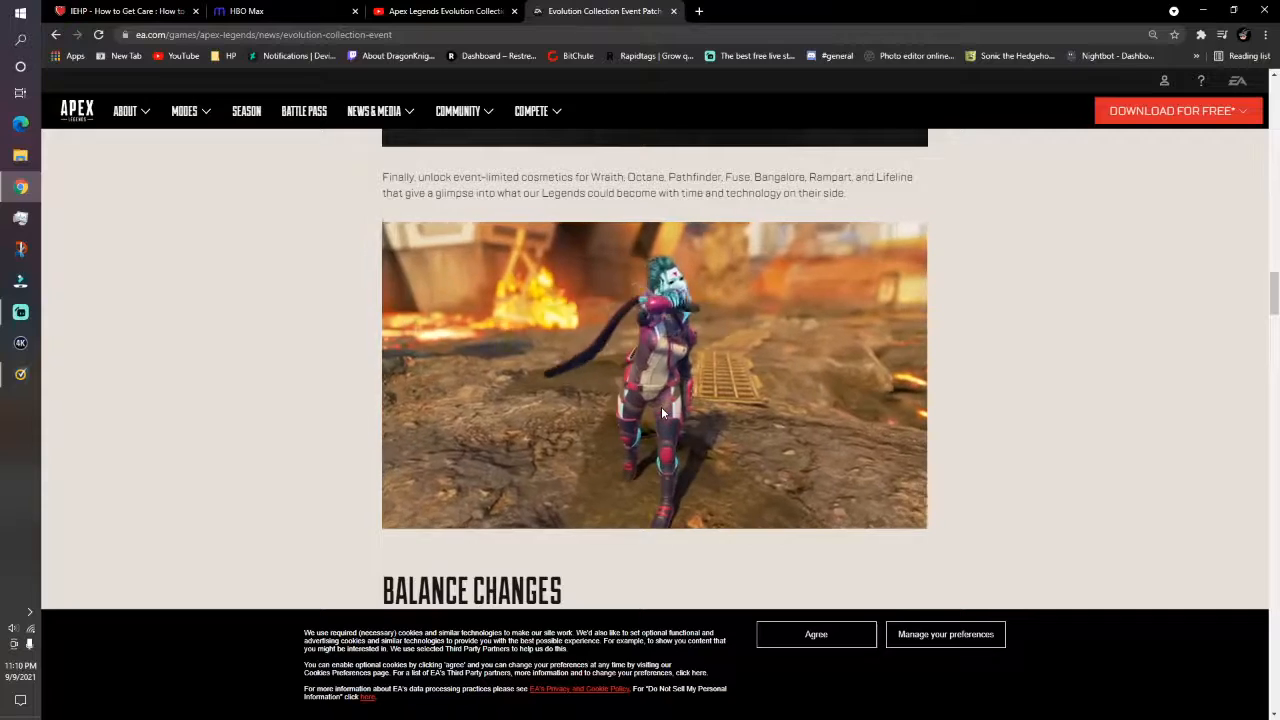
scroll("down", 3)
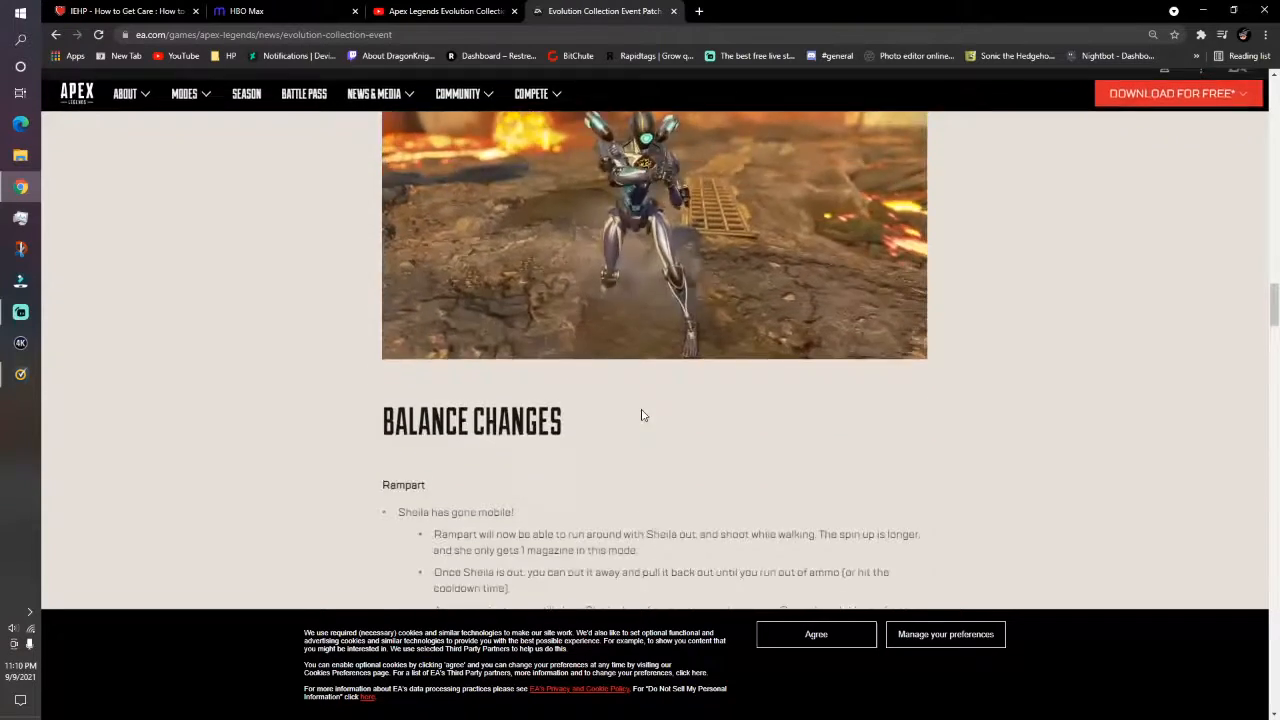
Scroll past Rampart's Sheila changes to the Revenant, Octane and Bloodhound notes
scroll("down", 3)
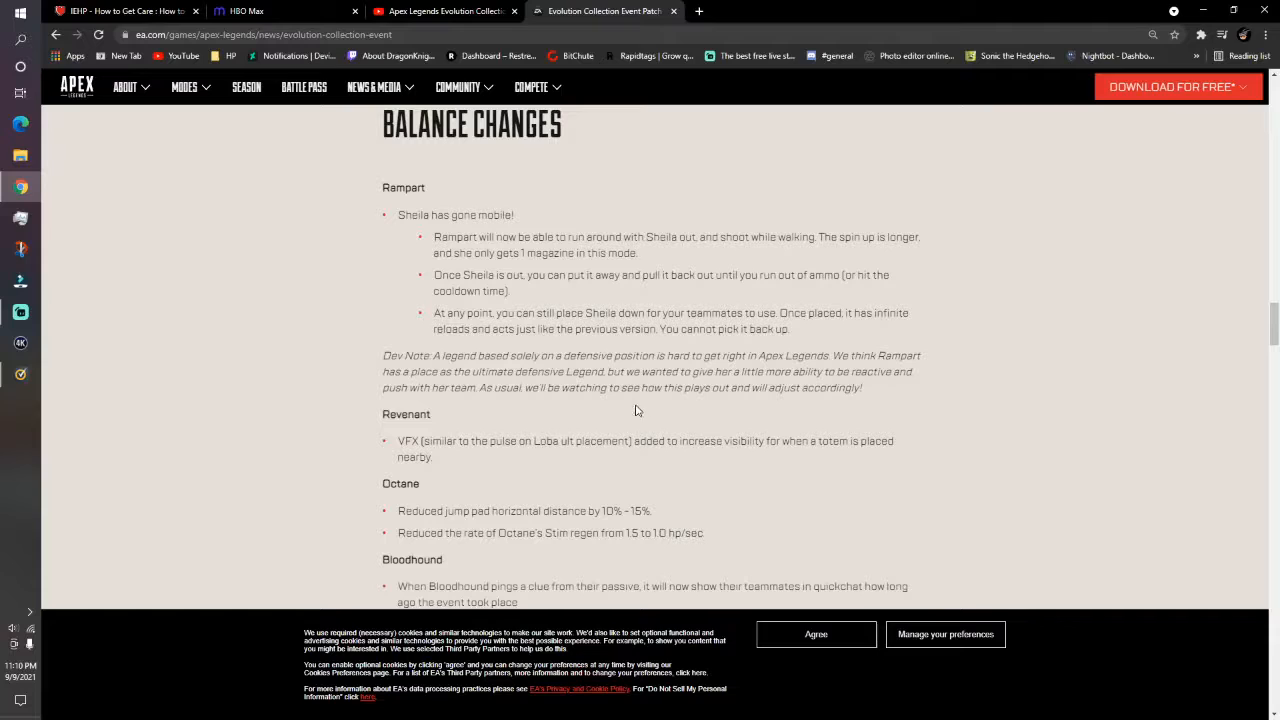
mouse_move(632, 427)
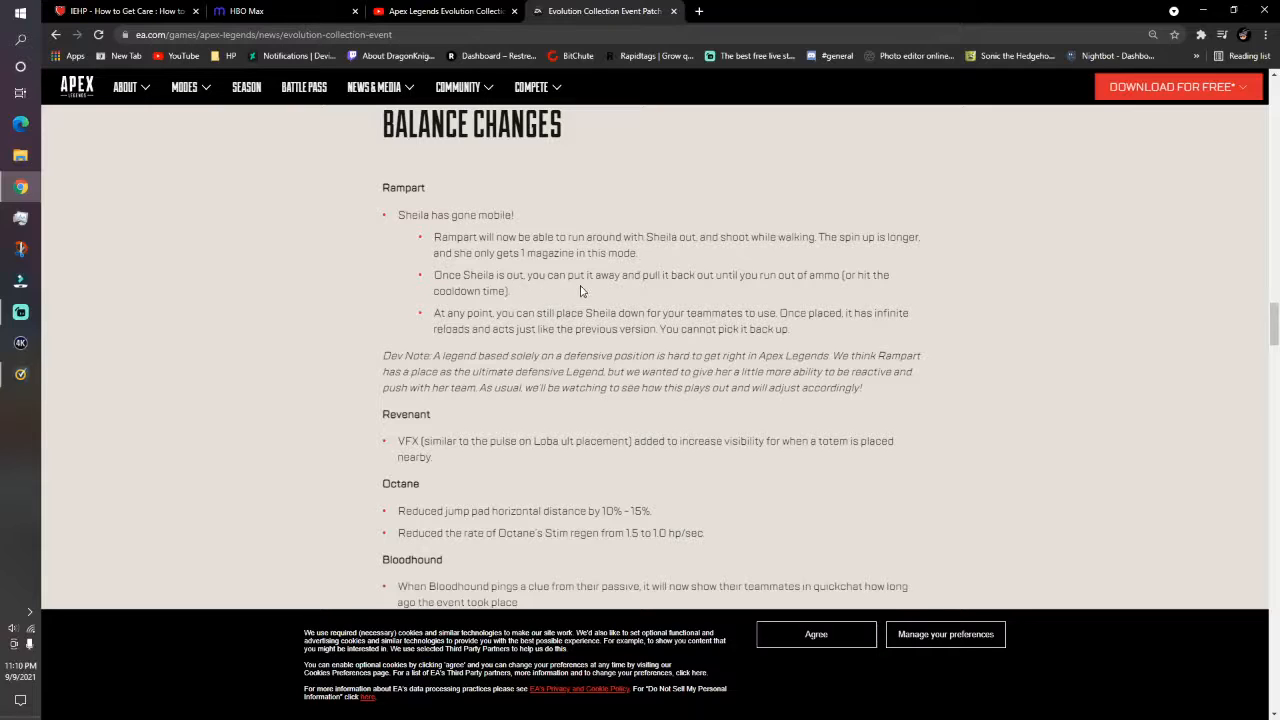
mouse_move(706, 288)
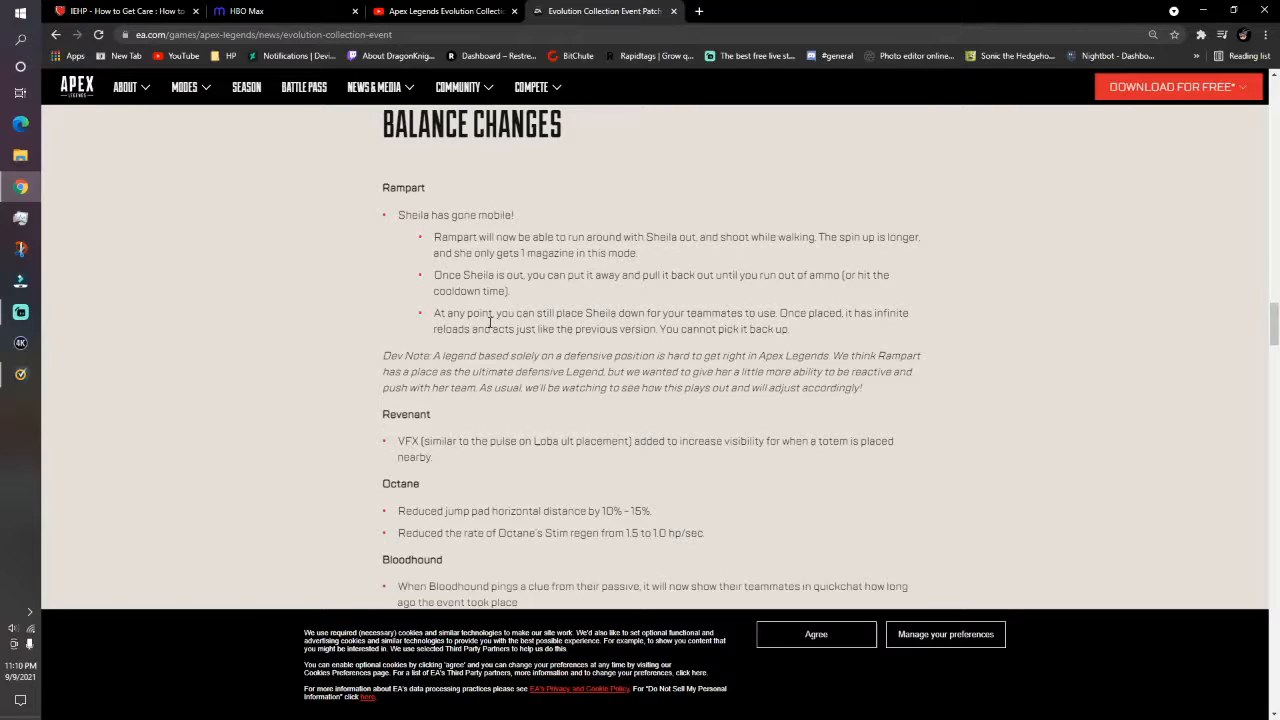
scroll("down", 3)
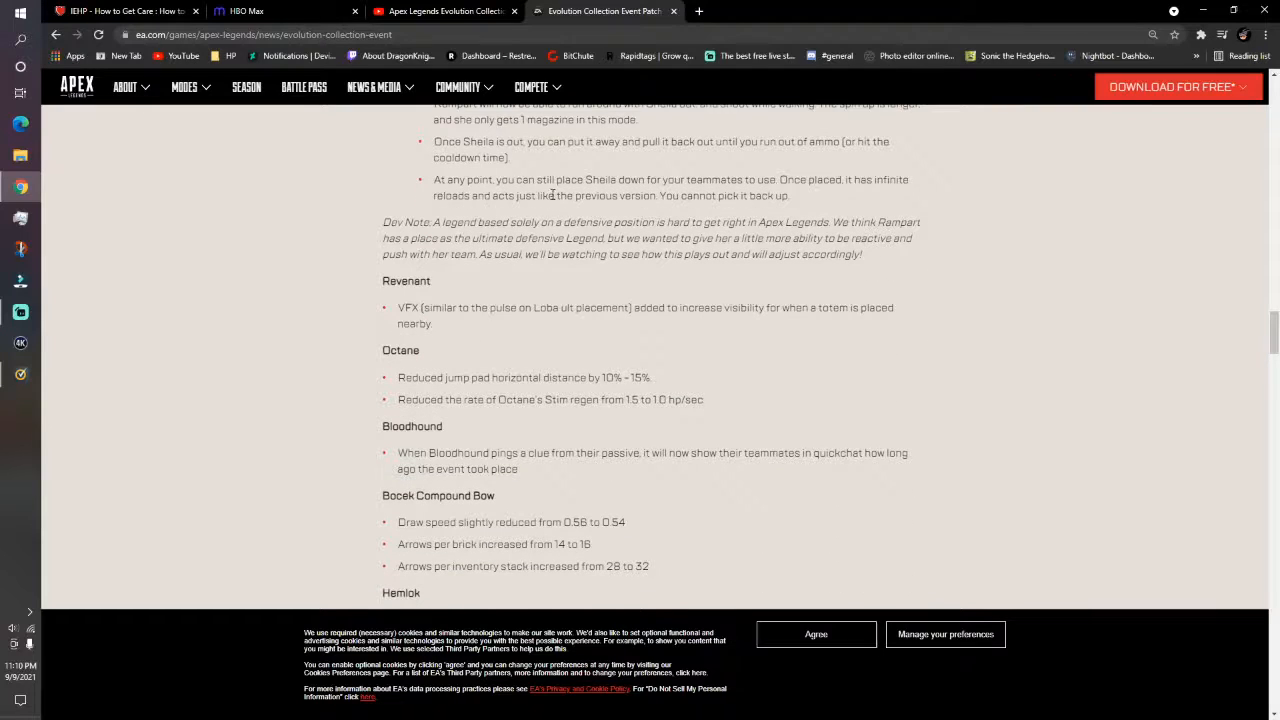
mouse_move(738, 183)
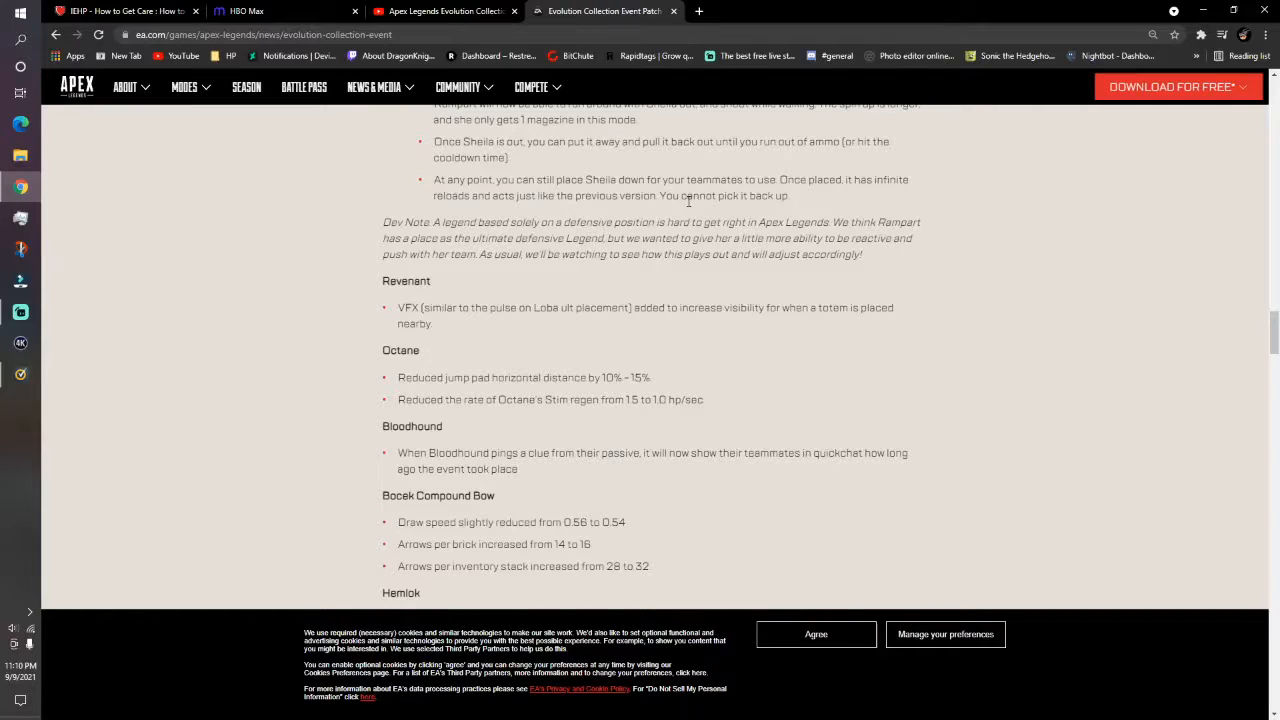
mouse_move(783, 272)
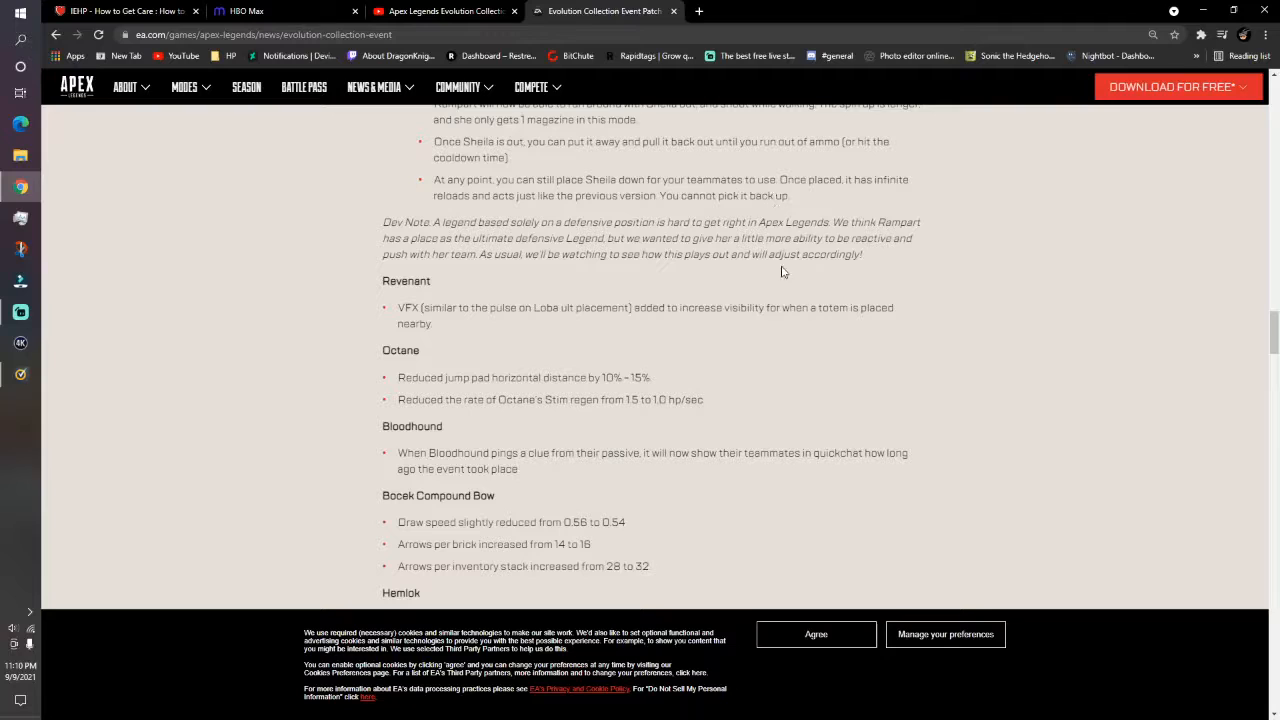
mouse_move(742, 327)
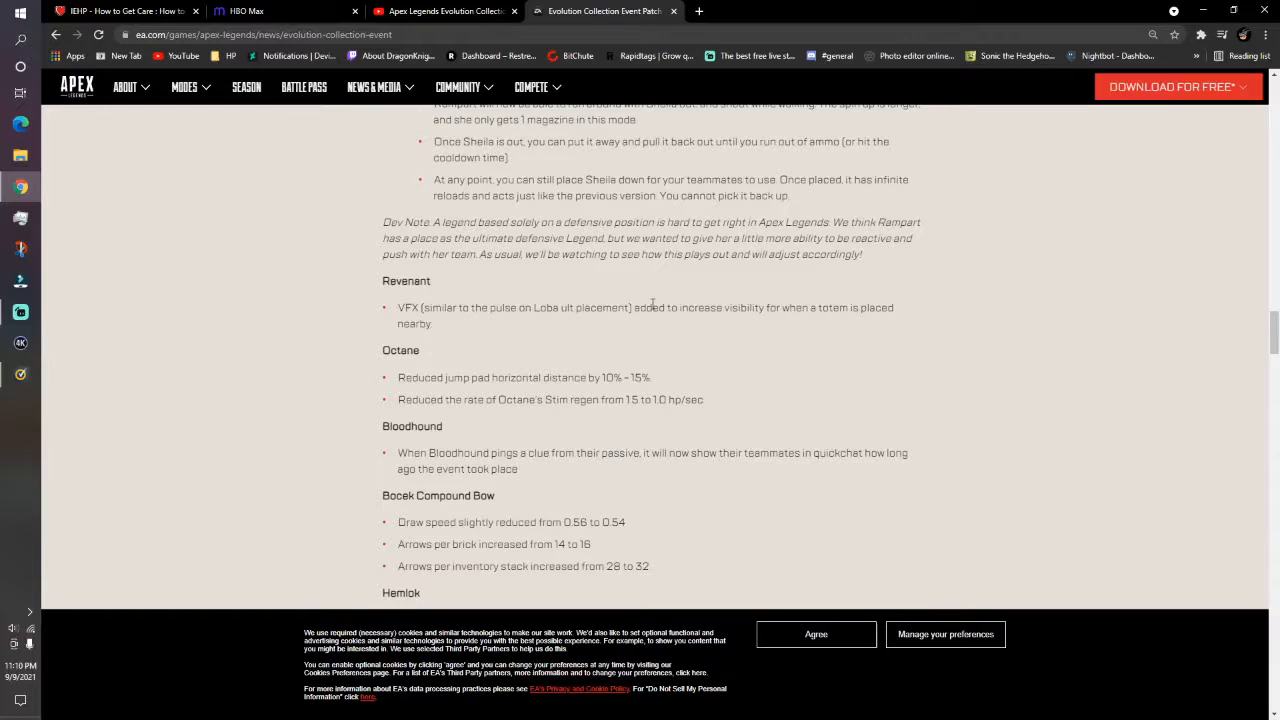
mouse_move(648, 302)
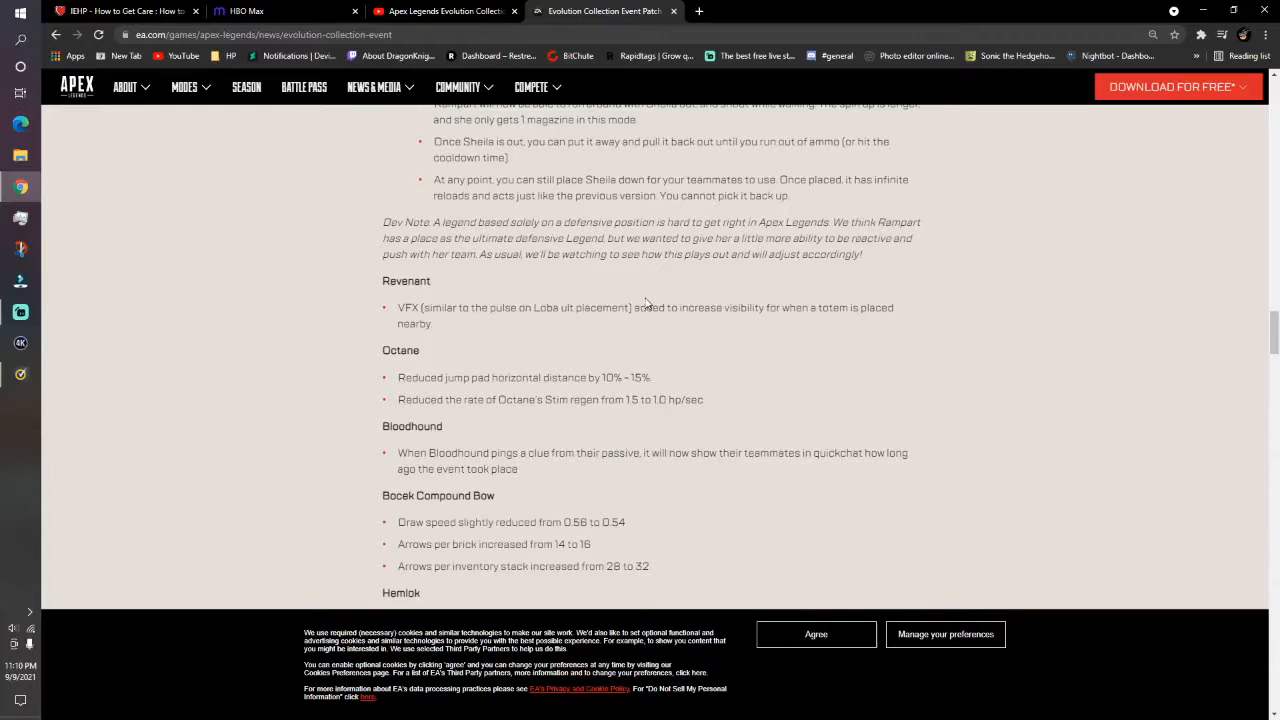
mouse_move(635, 305)
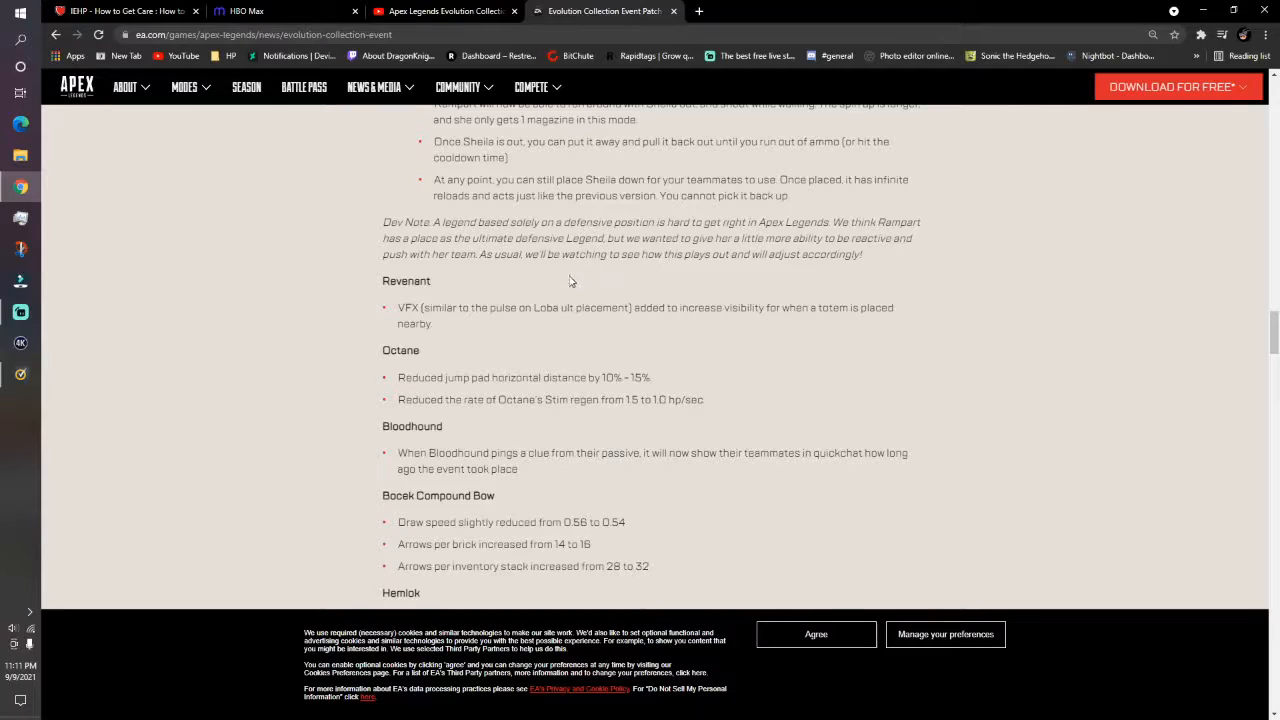
scroll("down", 3)
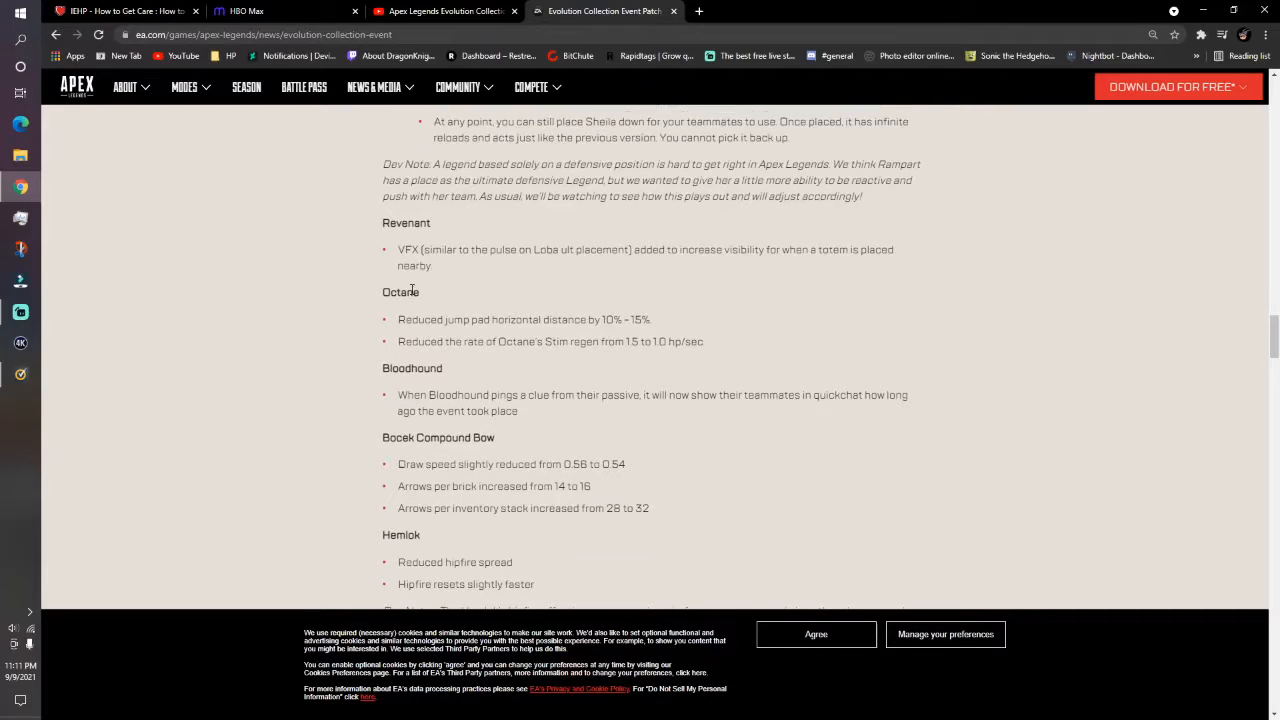
Scroll down to the Hemlok dev note and Shatter Caps Bocek damage-per-pellet changes
scroll("down", 3)
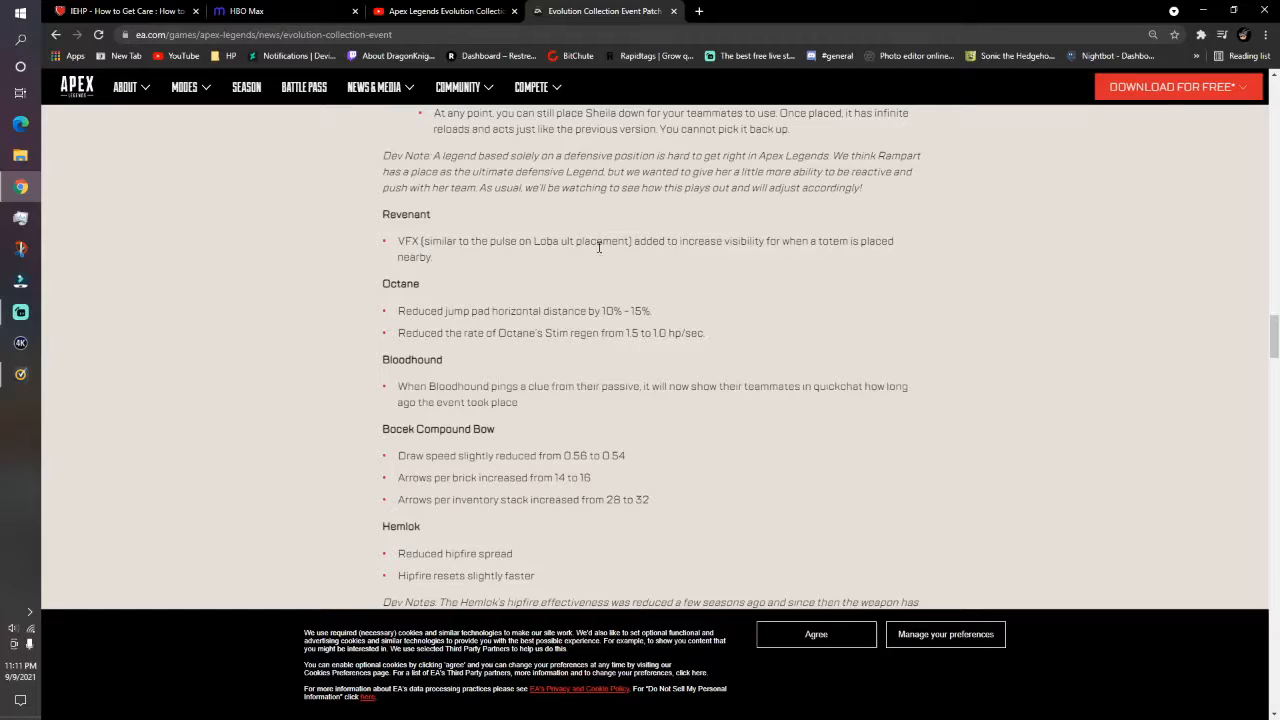
mouse_move(745, 255)
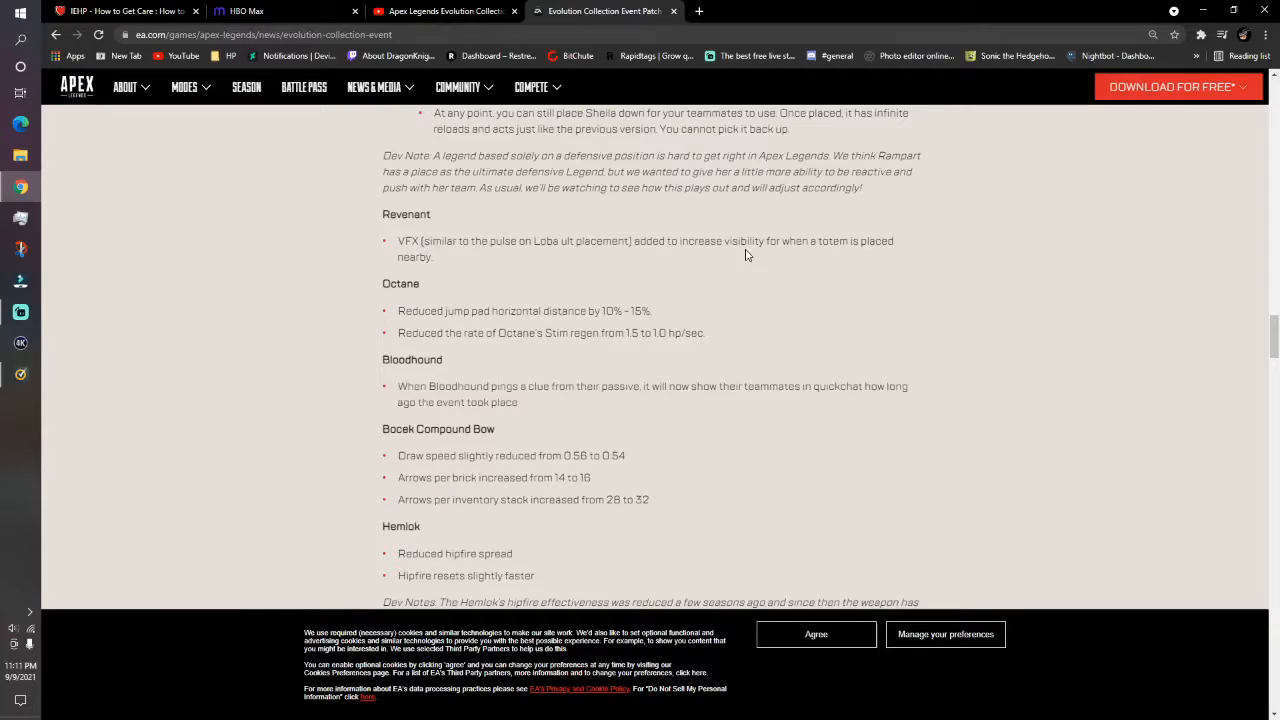
mouse_move(490, 260)
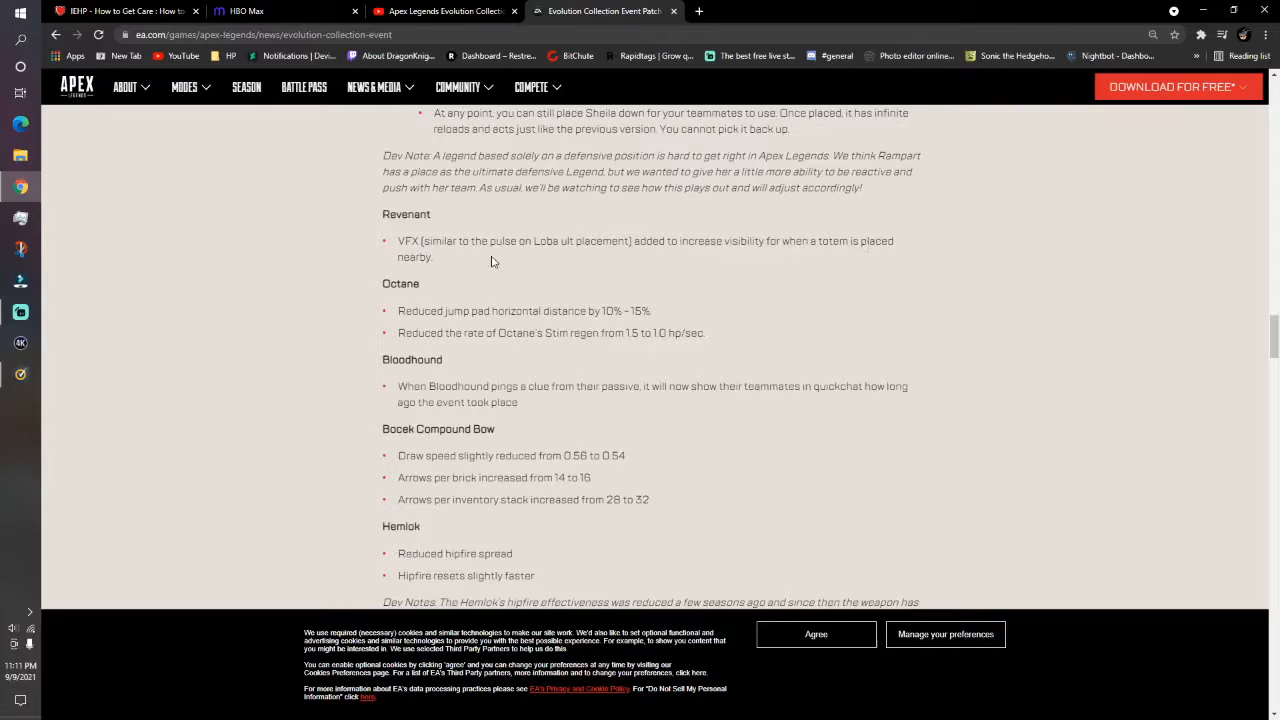
mouse_move(447, 273)
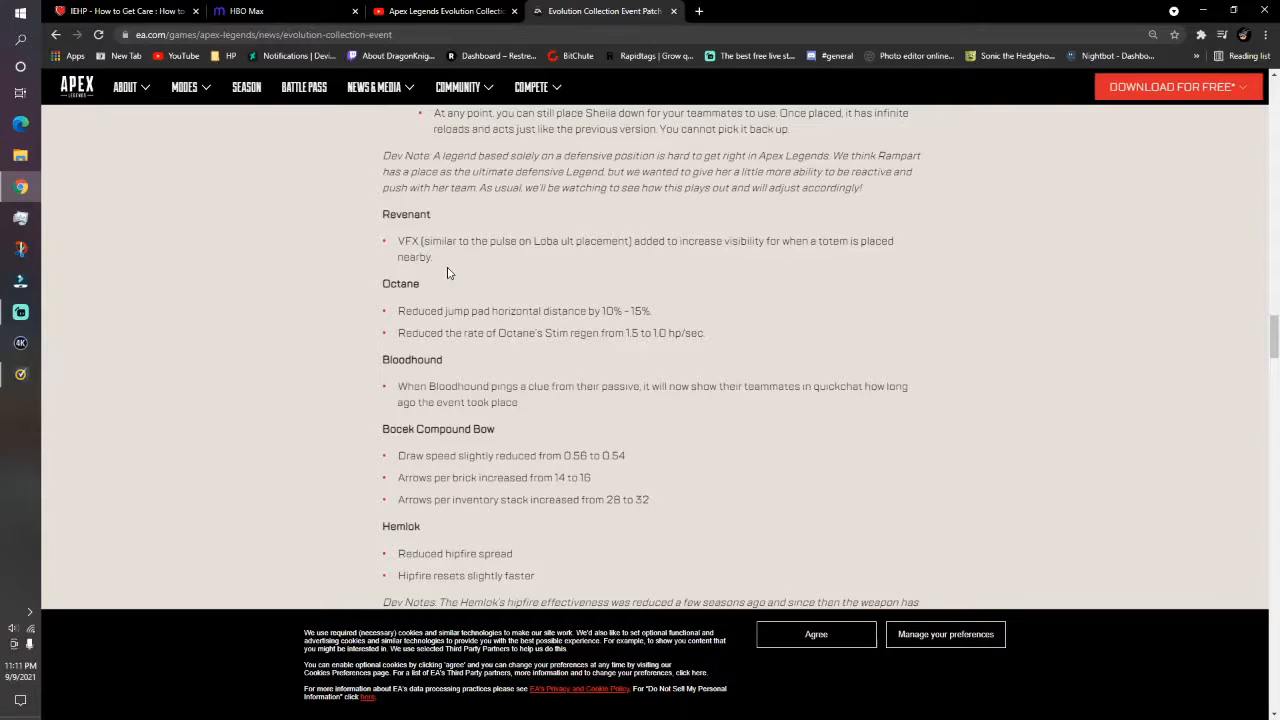
mouse_move(446, 266)
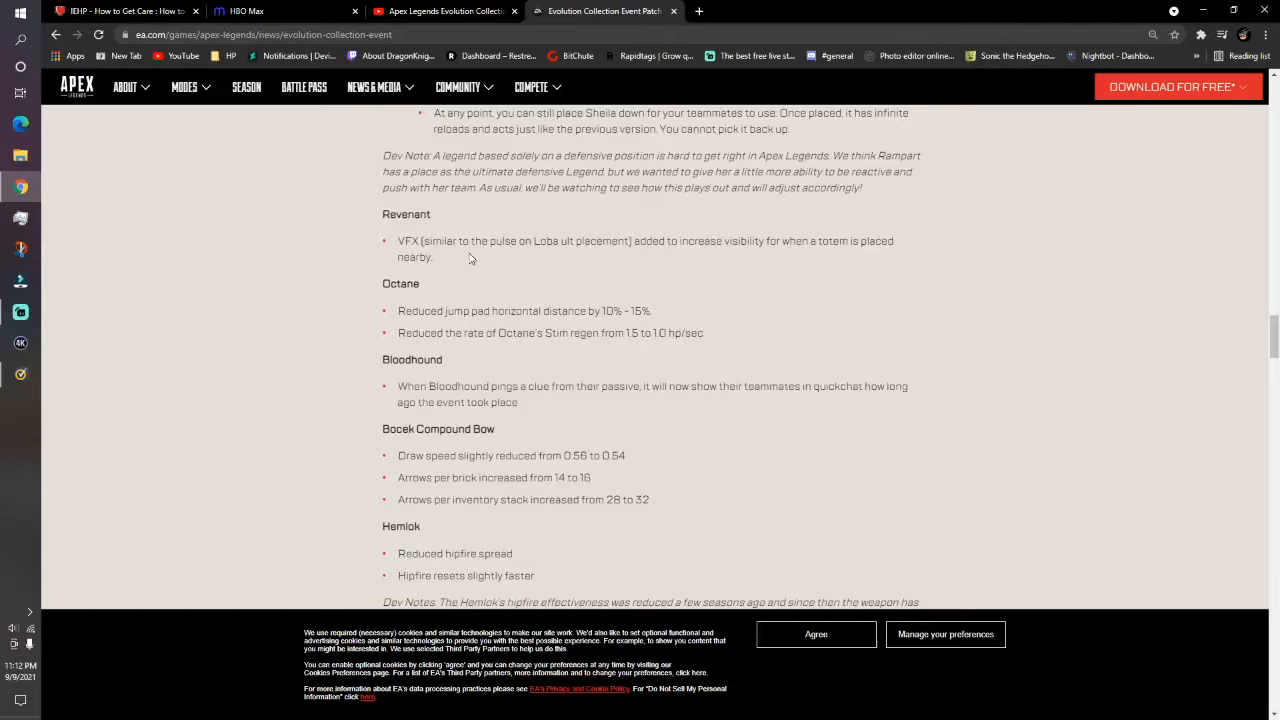
scroll("down", 3)
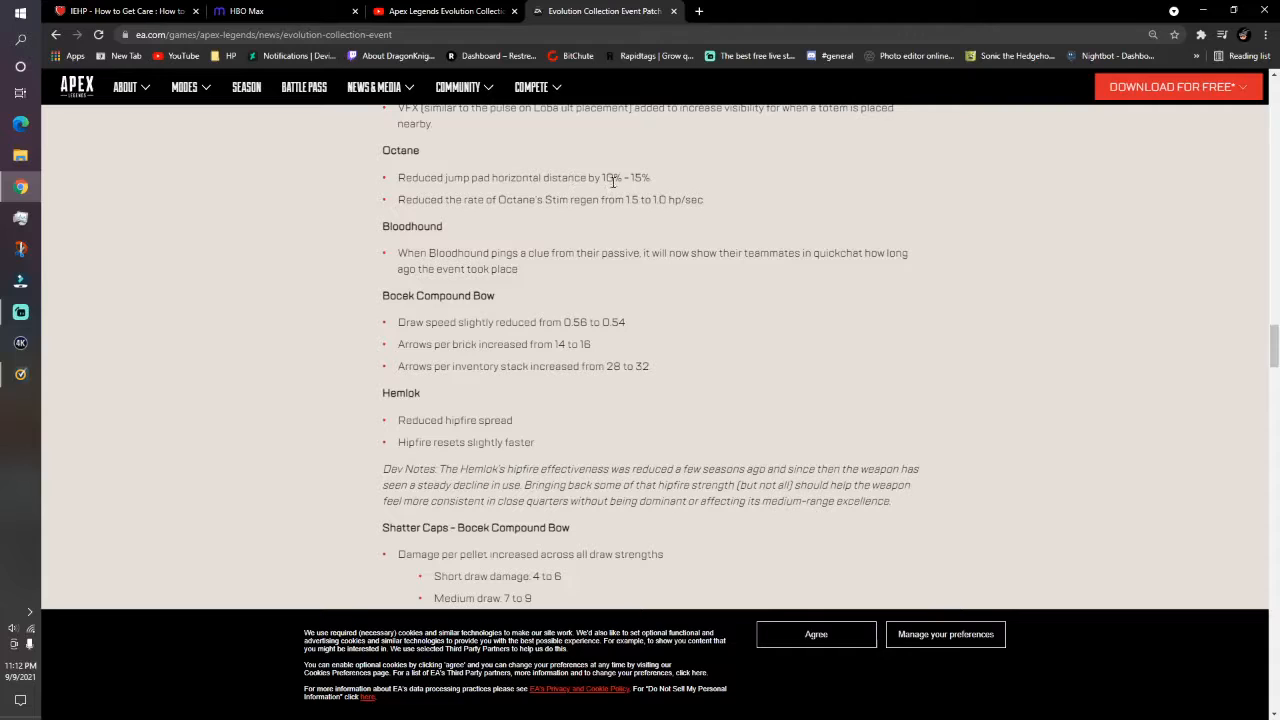
mouse_move(504, 212)
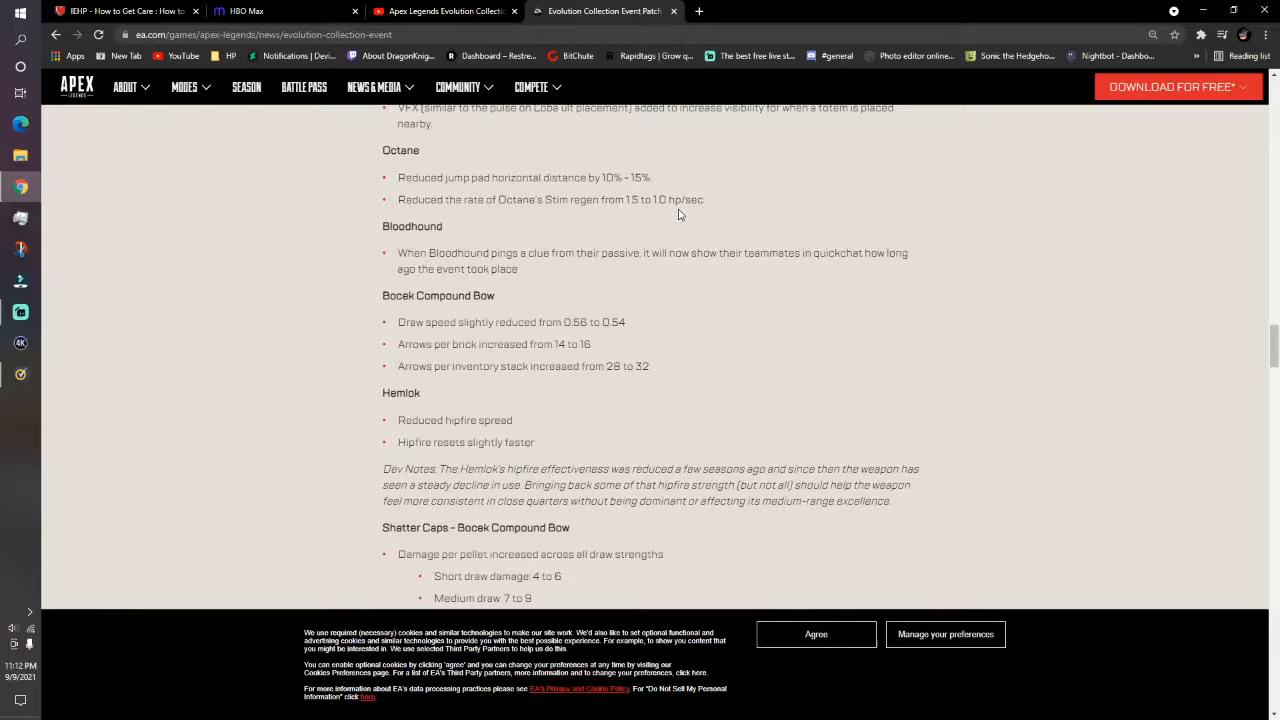
mouse_move(548, 230)
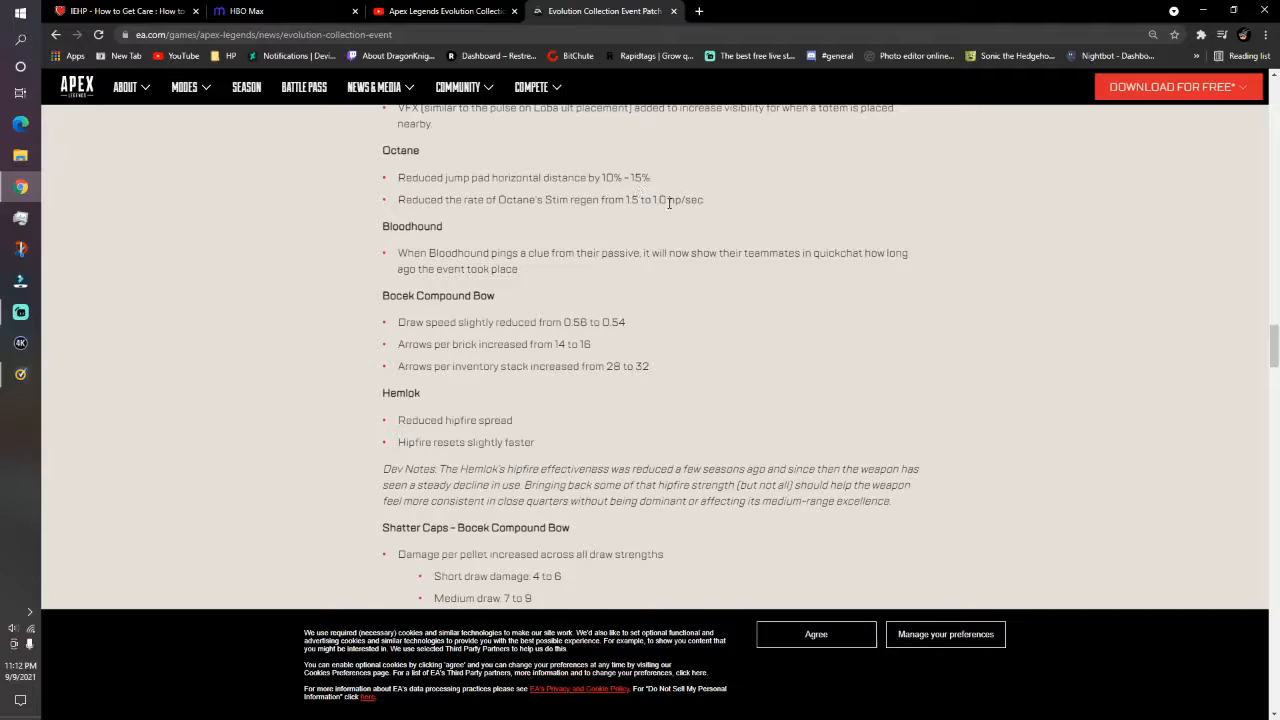
mouse_move(694, 202)
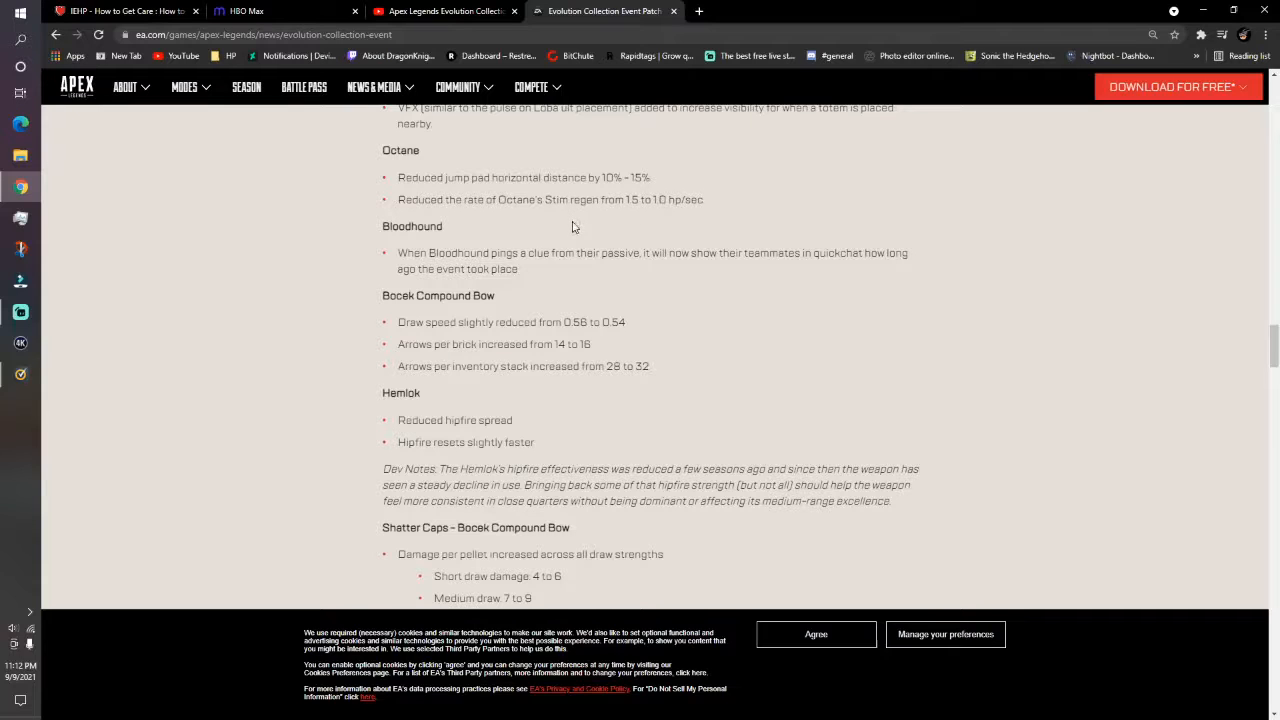
mouse_move(658, 189)
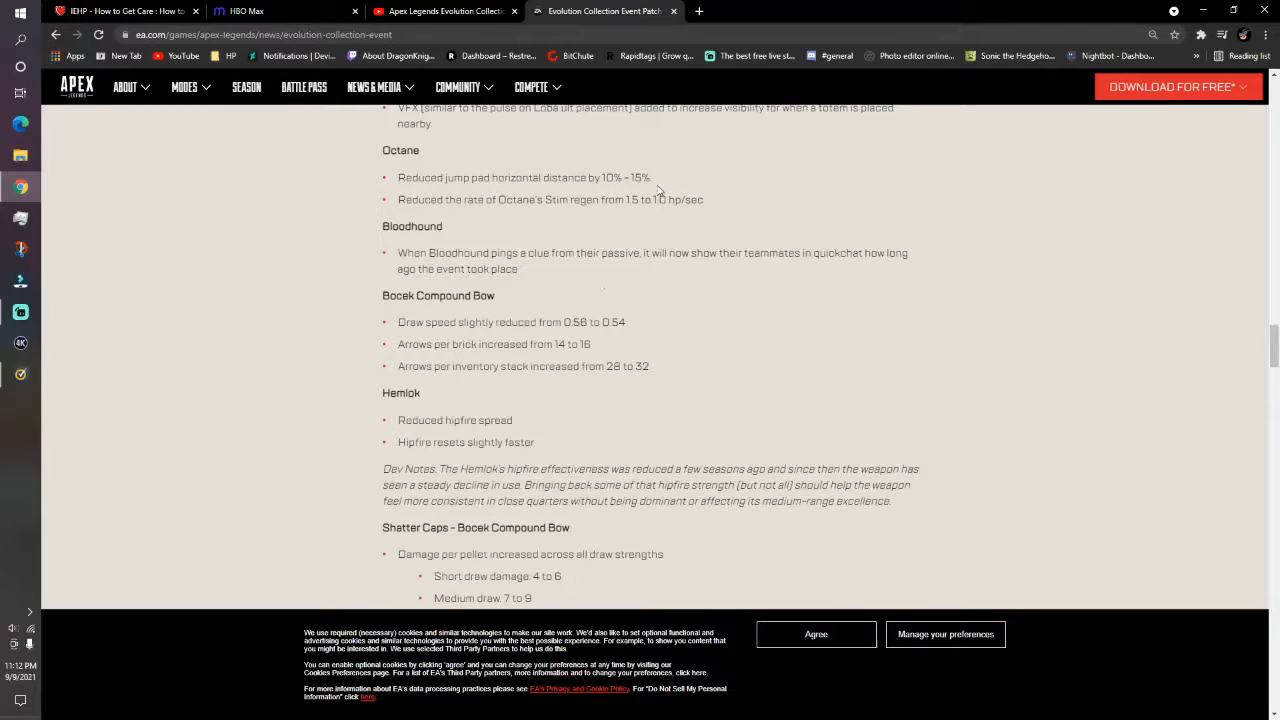
mouse_move(597, 212)
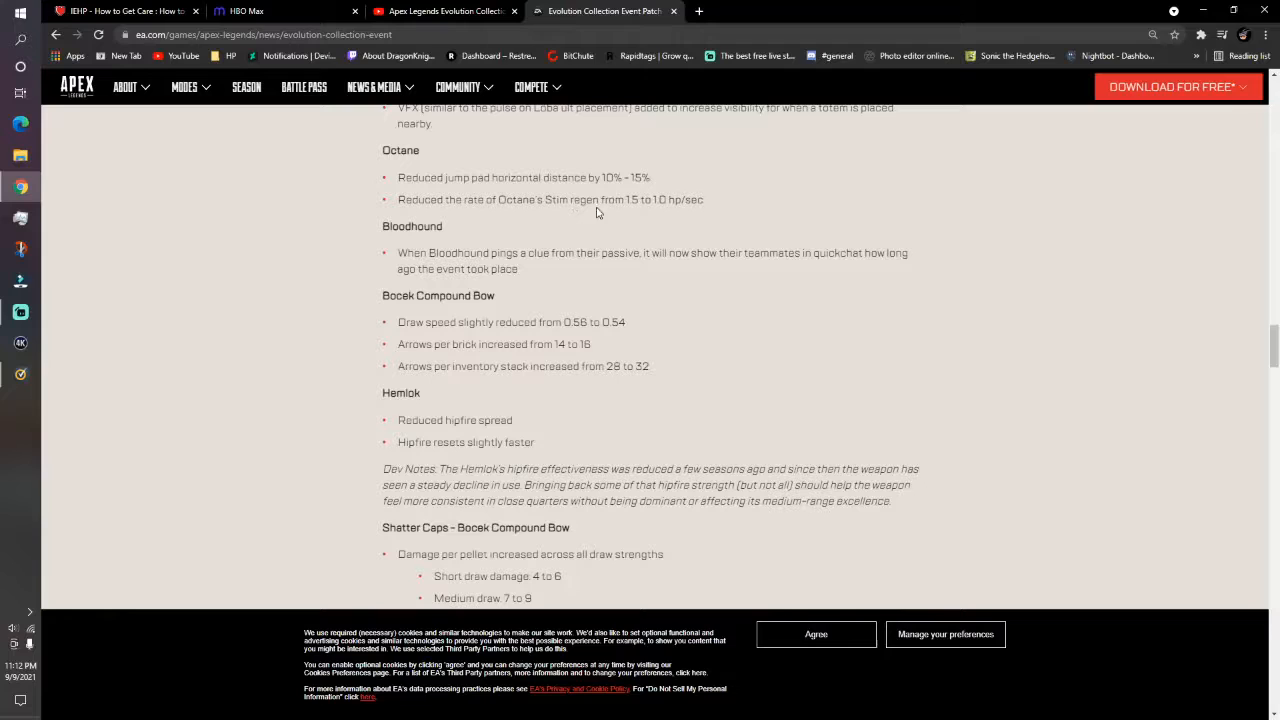
mouse_move(614, 215)
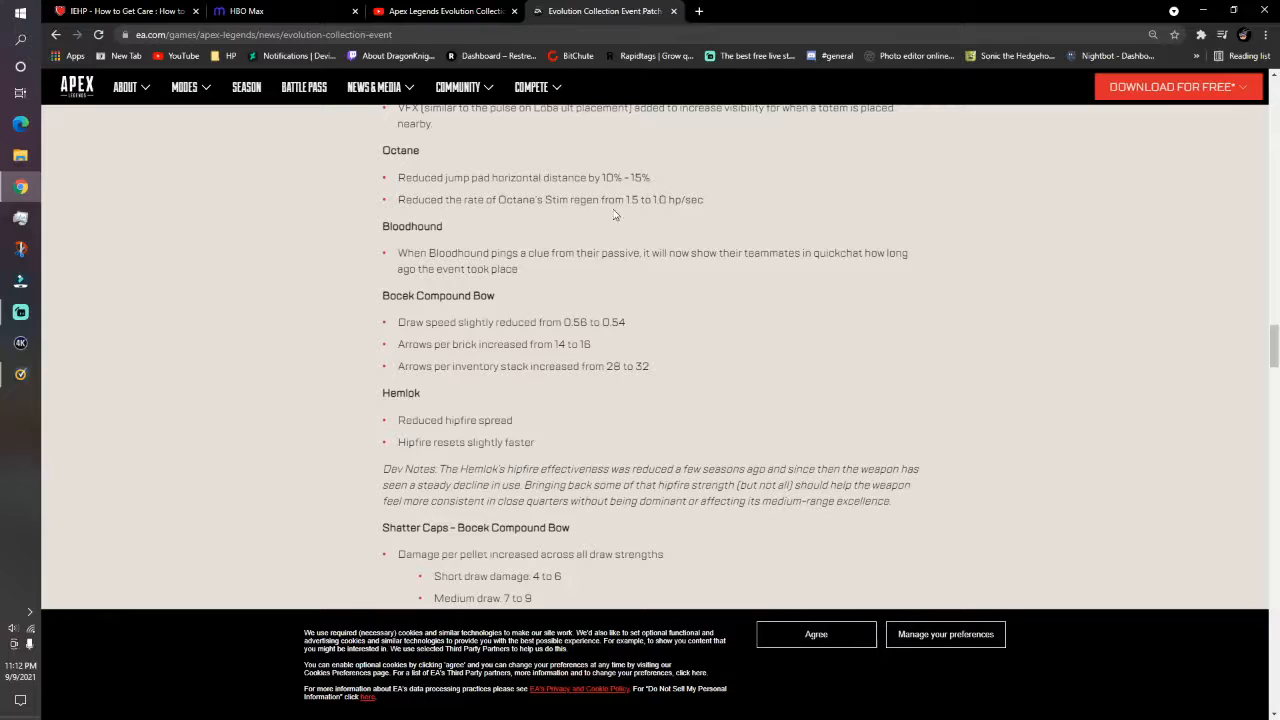
mouse_move(690, 198)
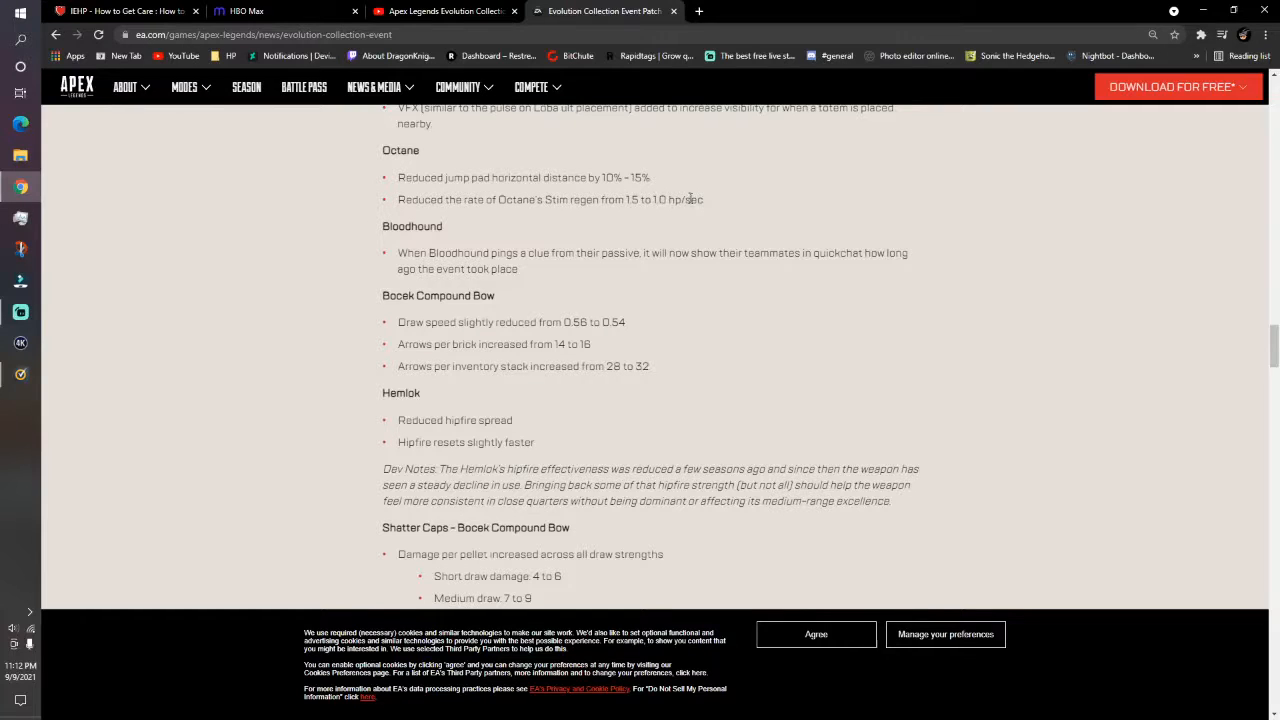
mouse_move(717, 214)
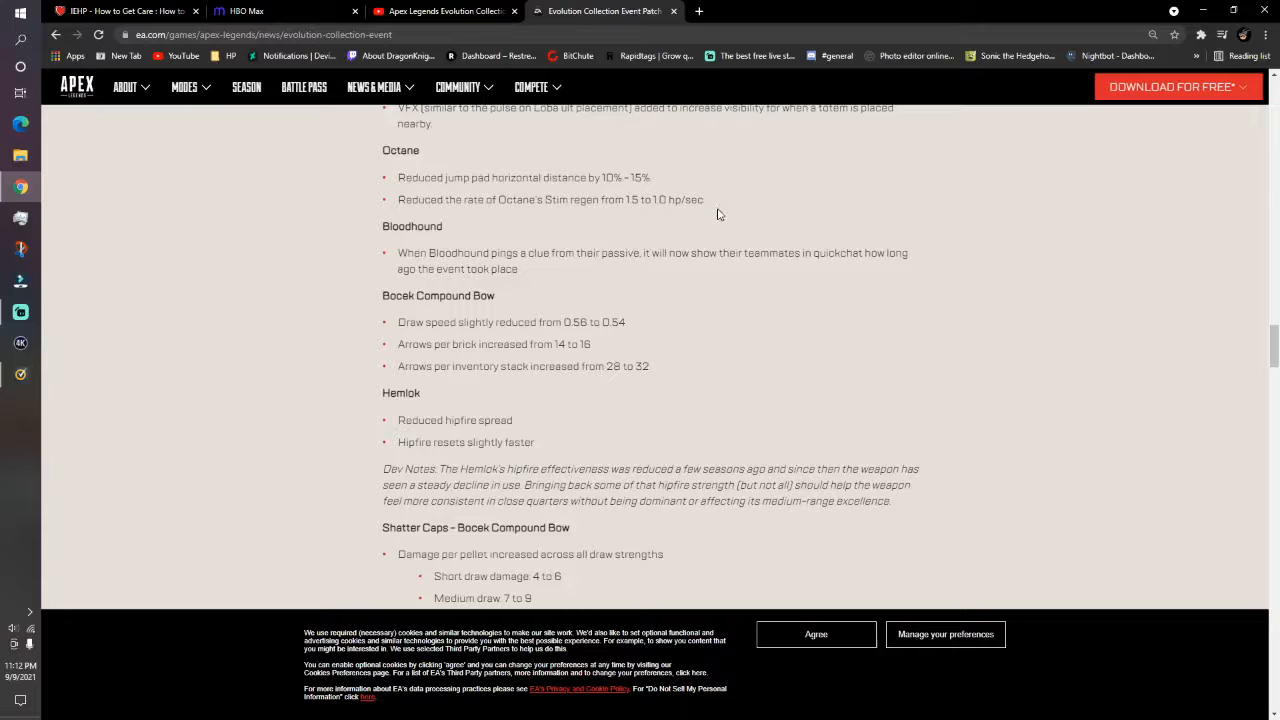
mouse_move(617, 250)
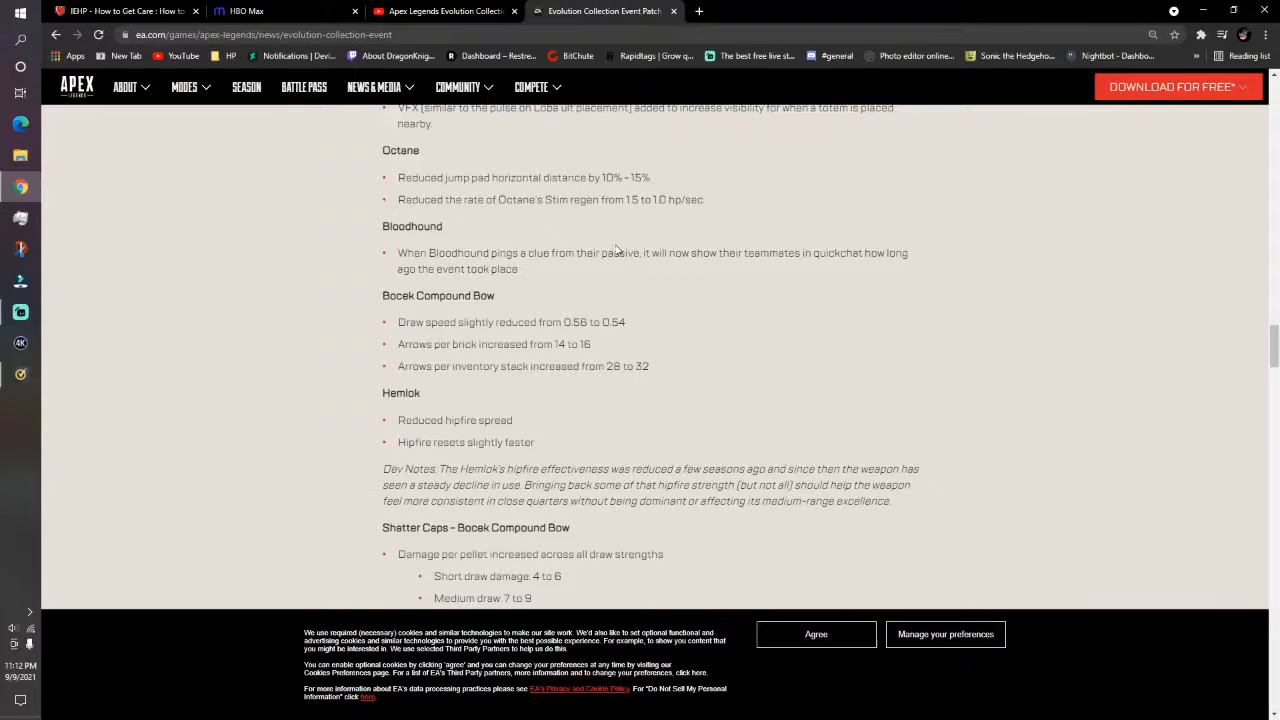
Scroll on to the Shatter Caps 30-30 Repeater changes, its dev note, and L-STAR
scroll("down", 3)
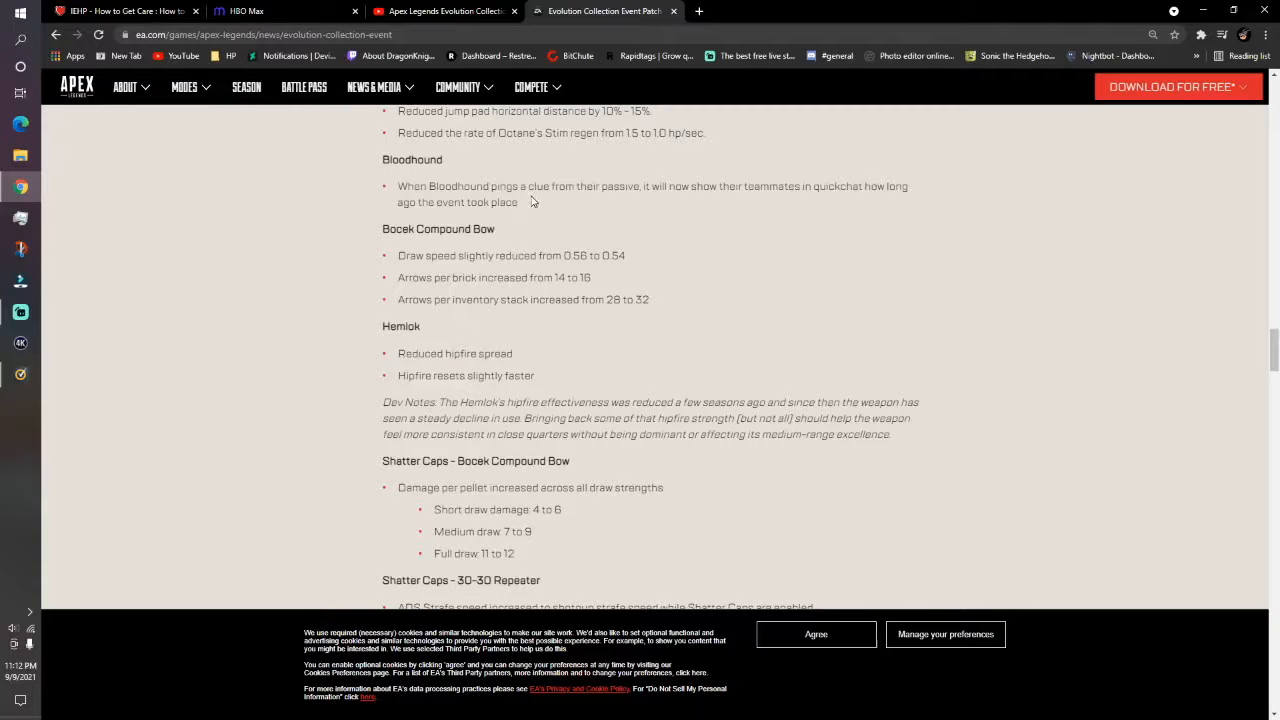
mouse_move(625, 200)
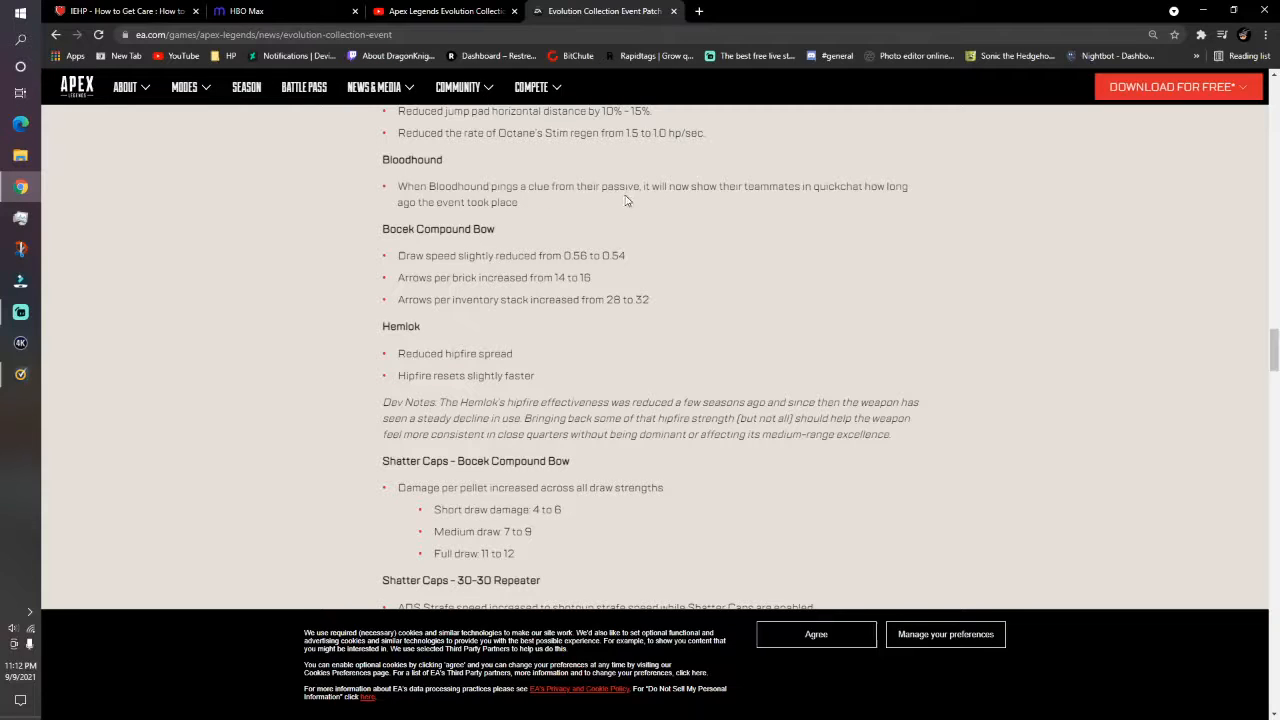
mouse_move(837, 206)
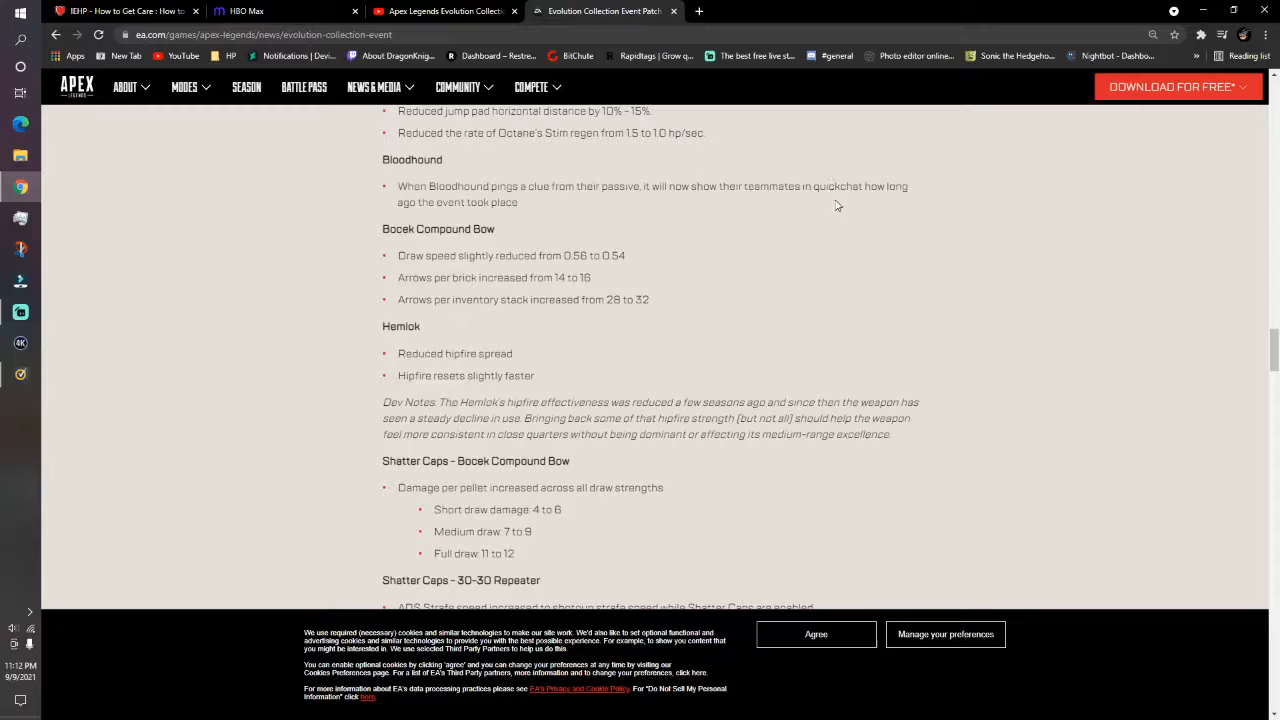
mouse_move(465, 221)
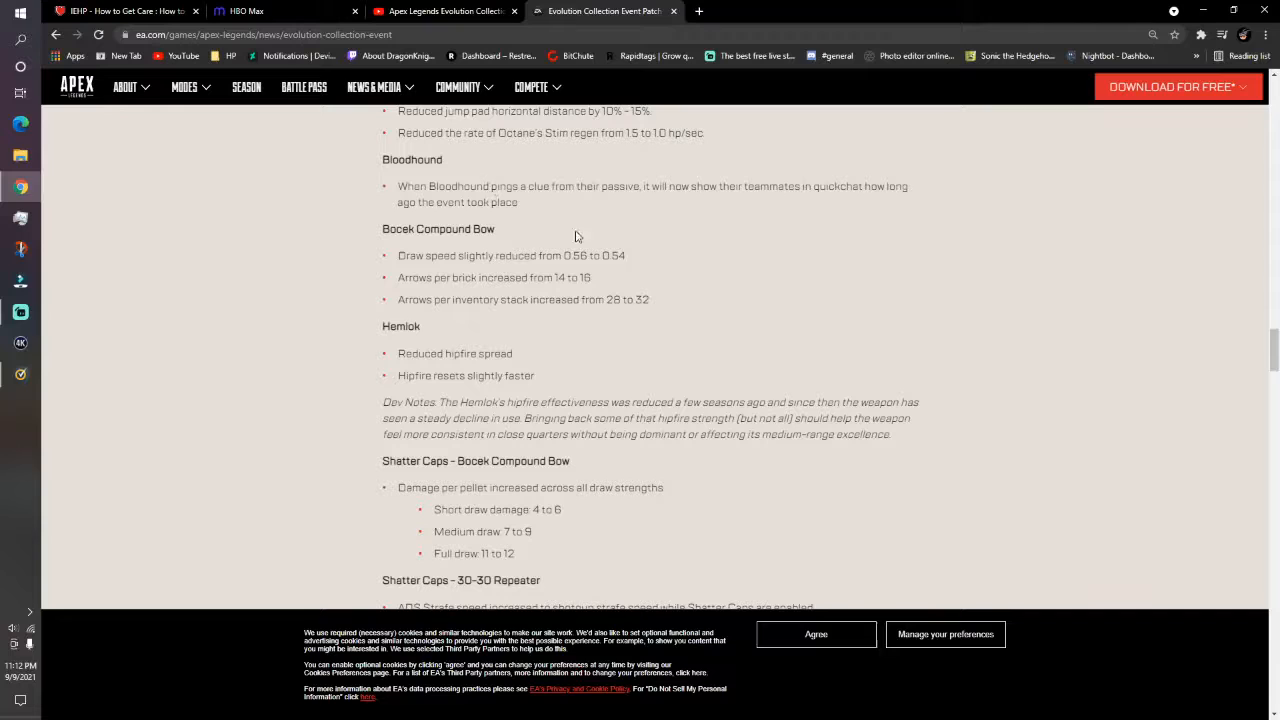
scroll("down", 3)
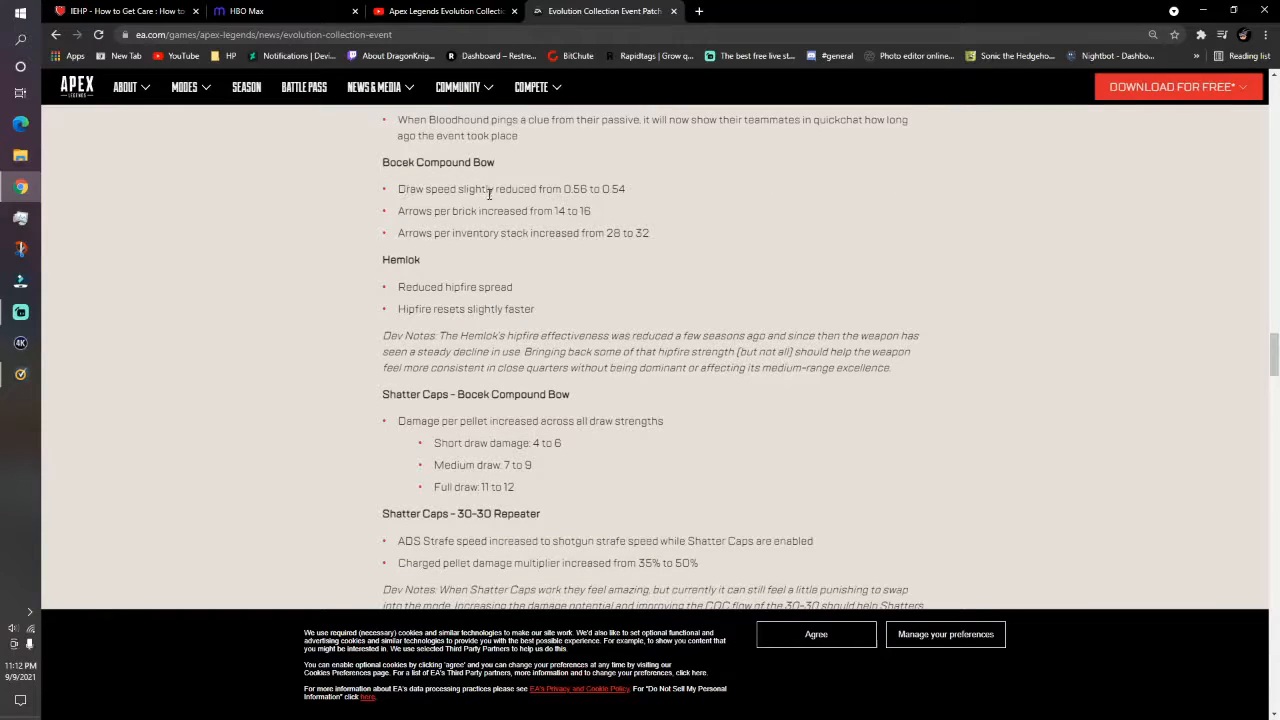
mouse_move(563, 193)
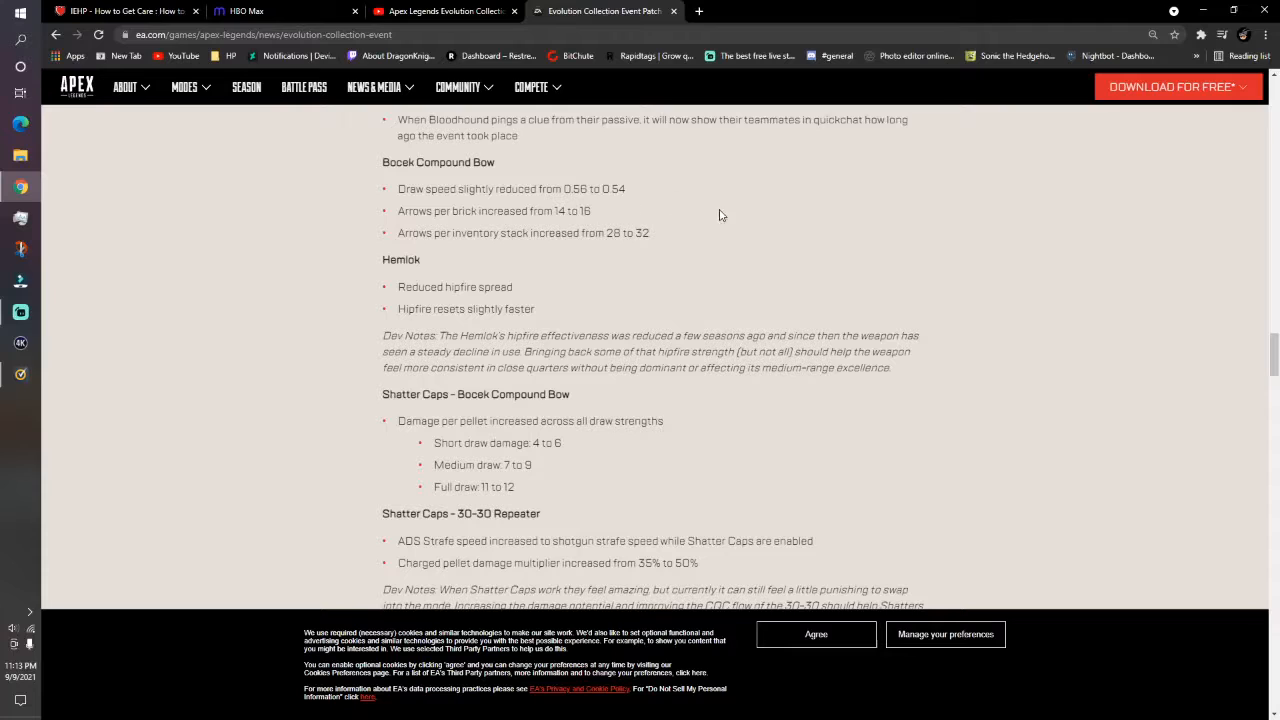
mouse_move(758, 220)
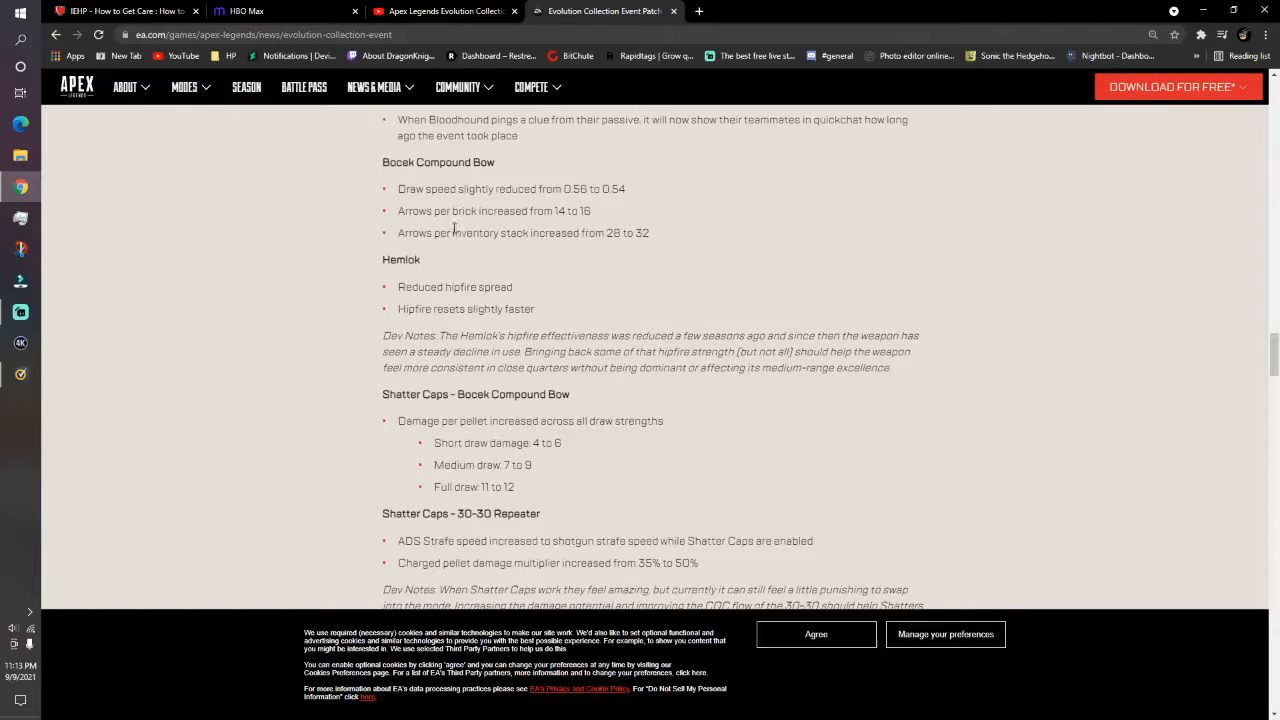
mouse_move(590, 215)
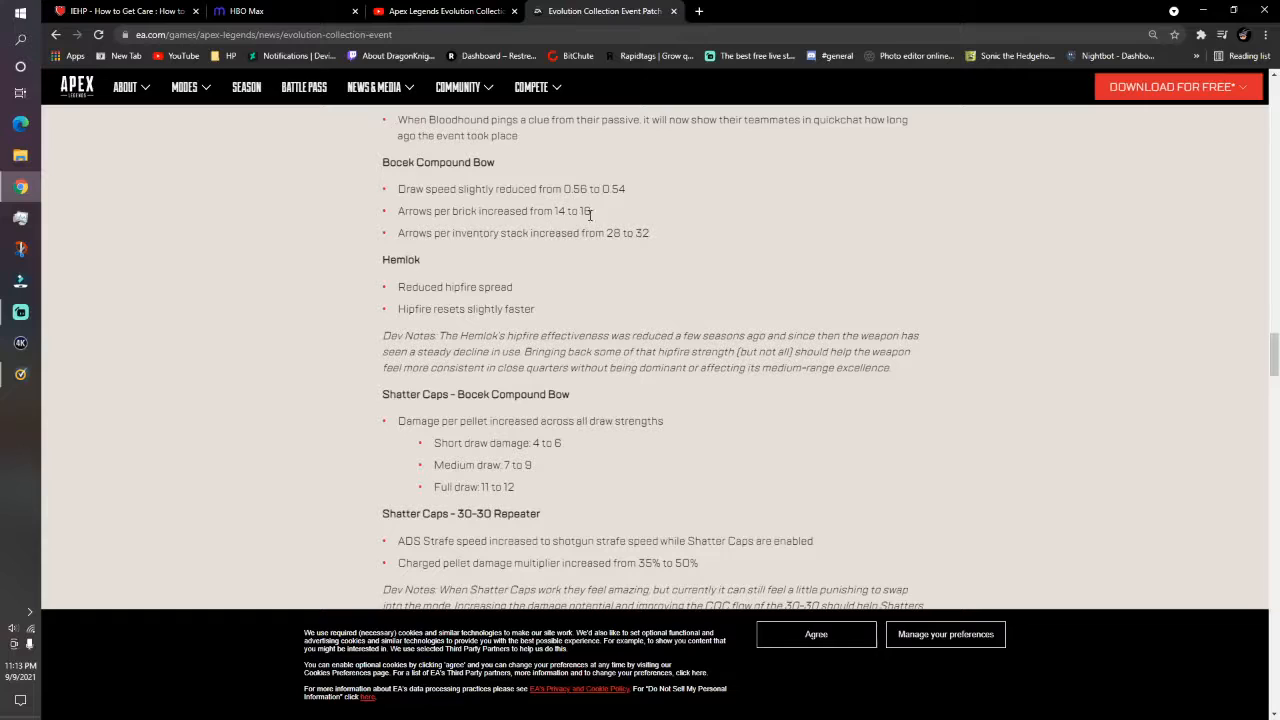
mouse_move(762, 248)
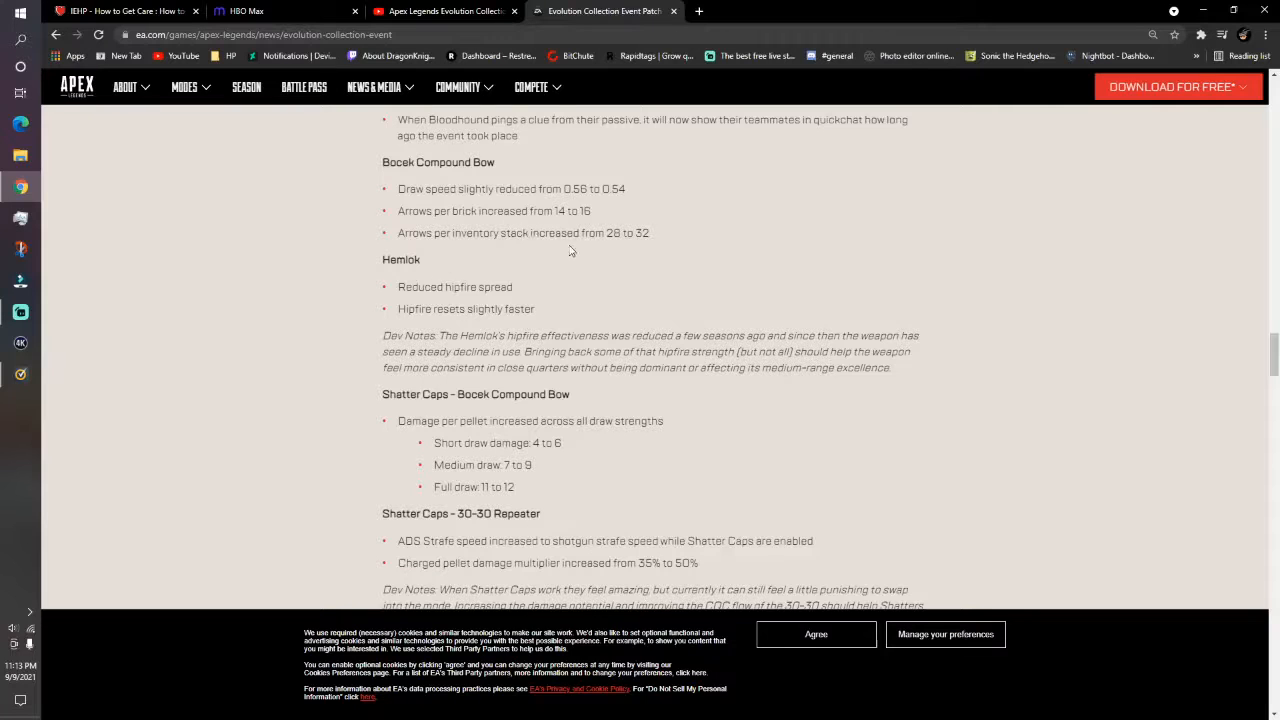
mouse_move(713, 248)
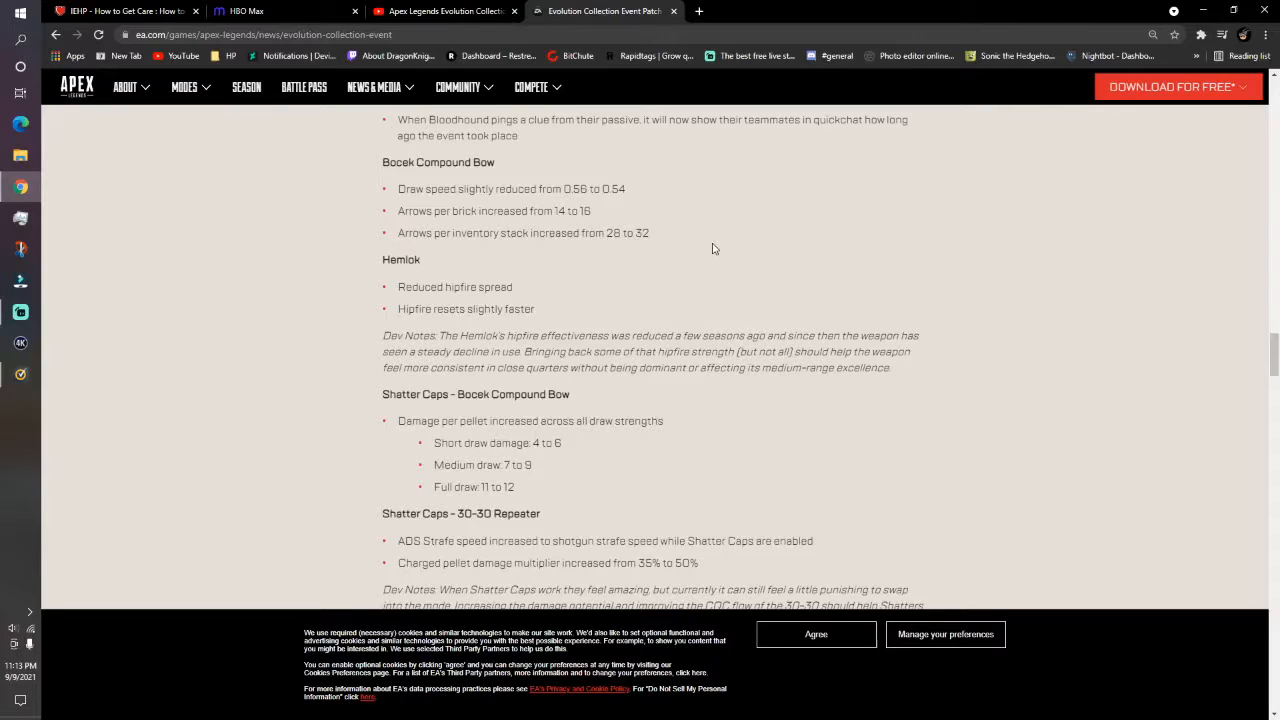
mouse_move(718, 242)
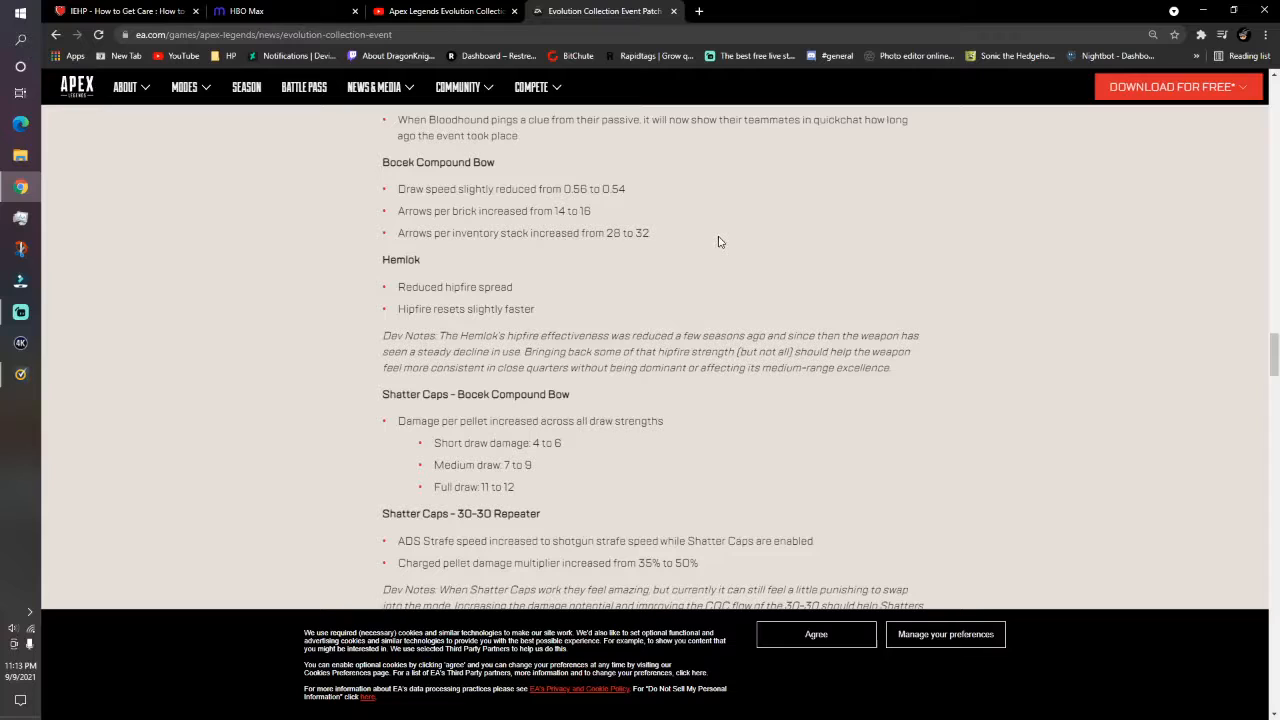
mouse_move(620, 151)
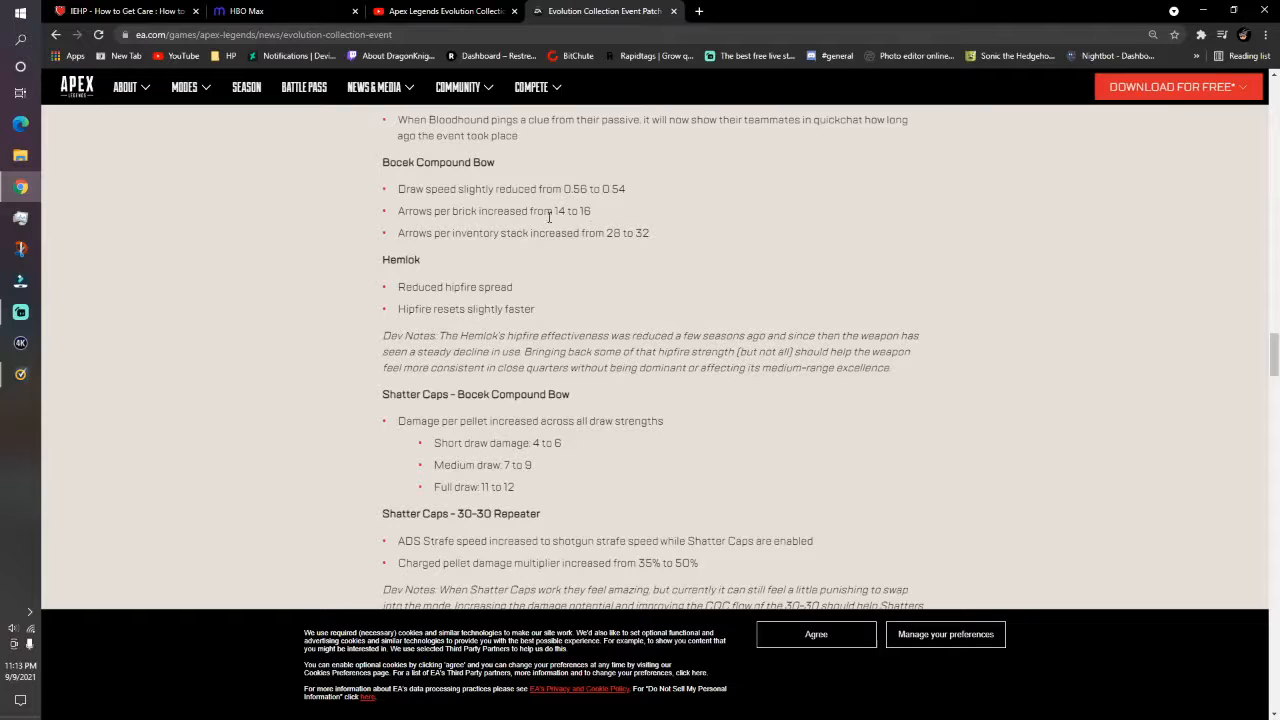
scroll("down", 3)
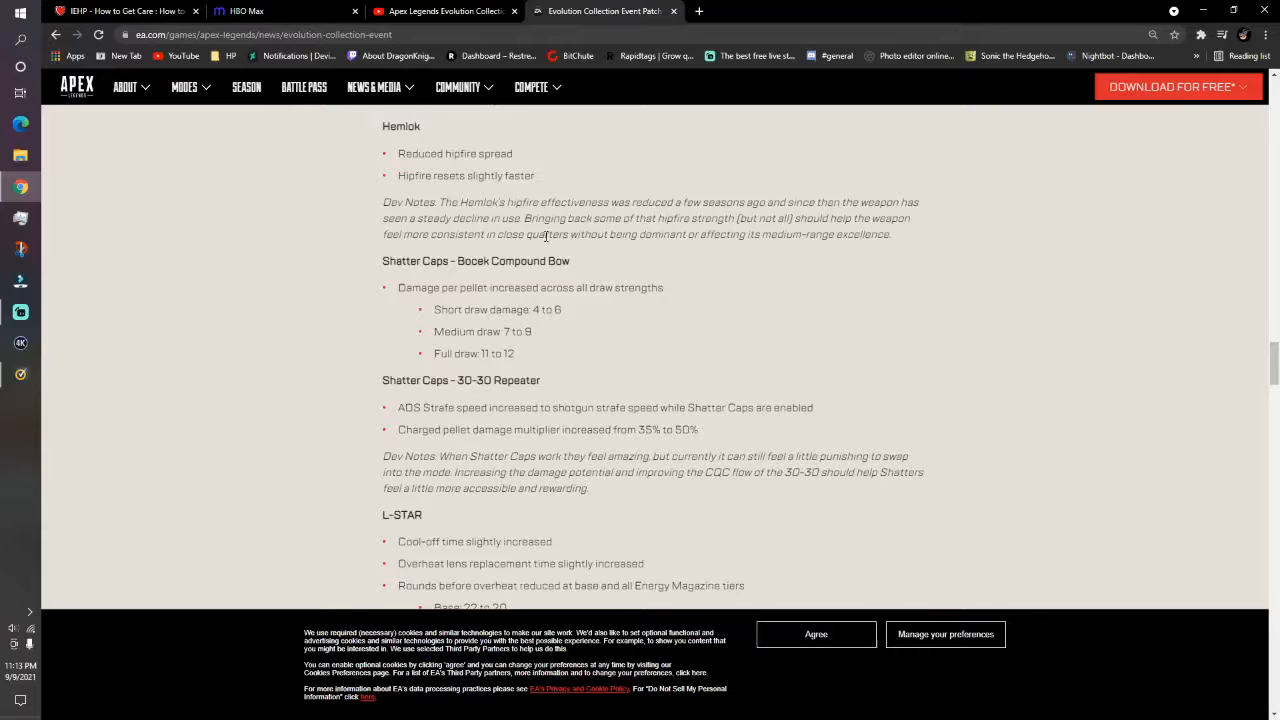
Scroll past the L-STAR dev note to the Shotguns changes and start of Triple Take
scroll("down", 3)
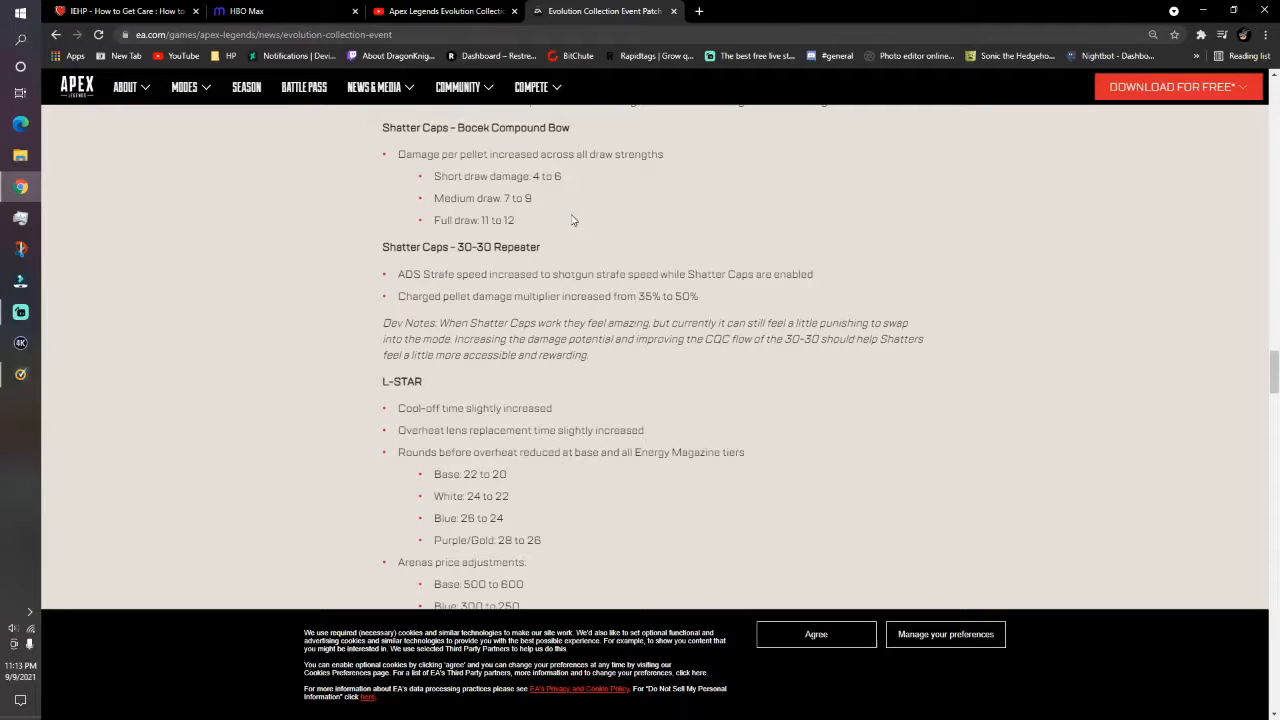
scroll("down", 3)
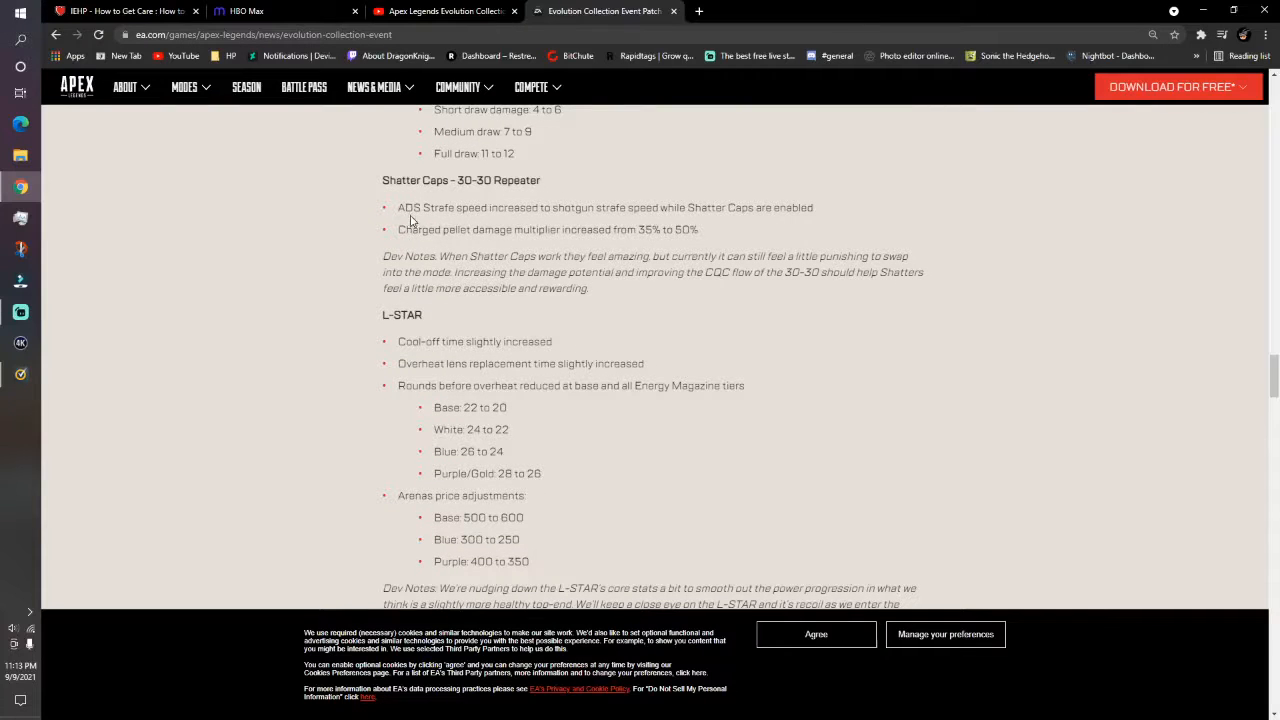
mouse_move(582, 218)
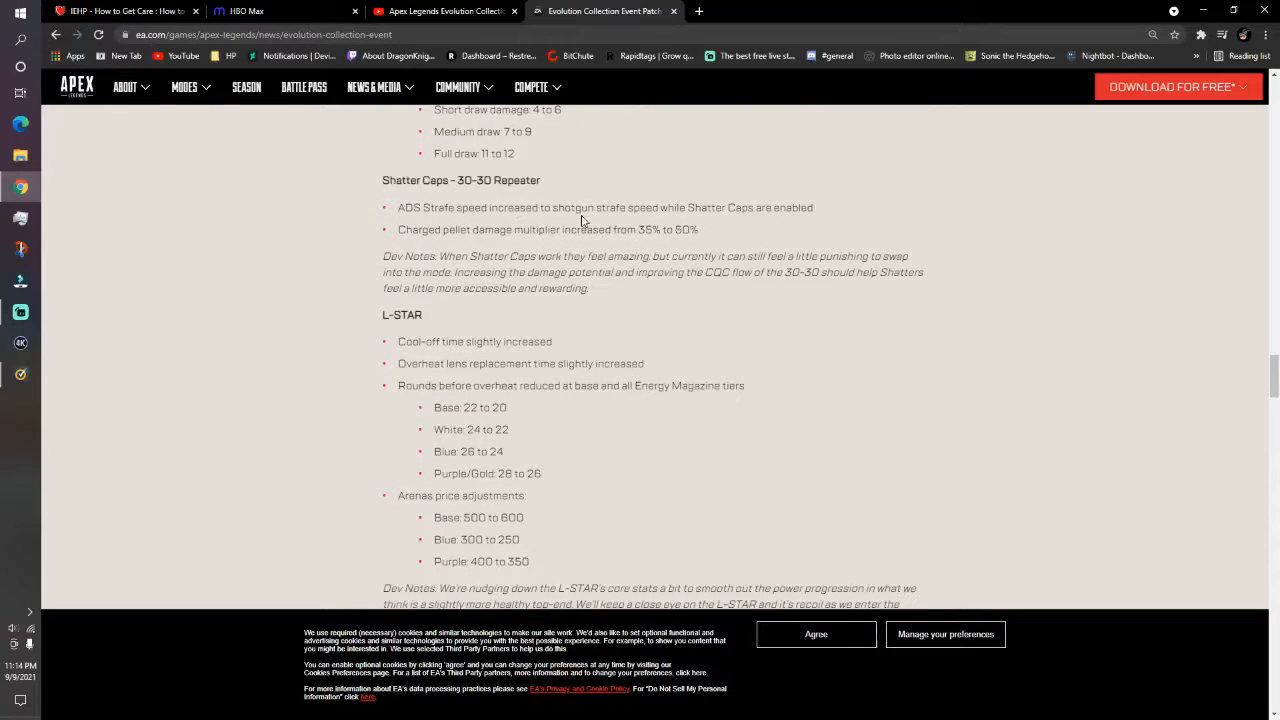
mouse_move(777, 225)
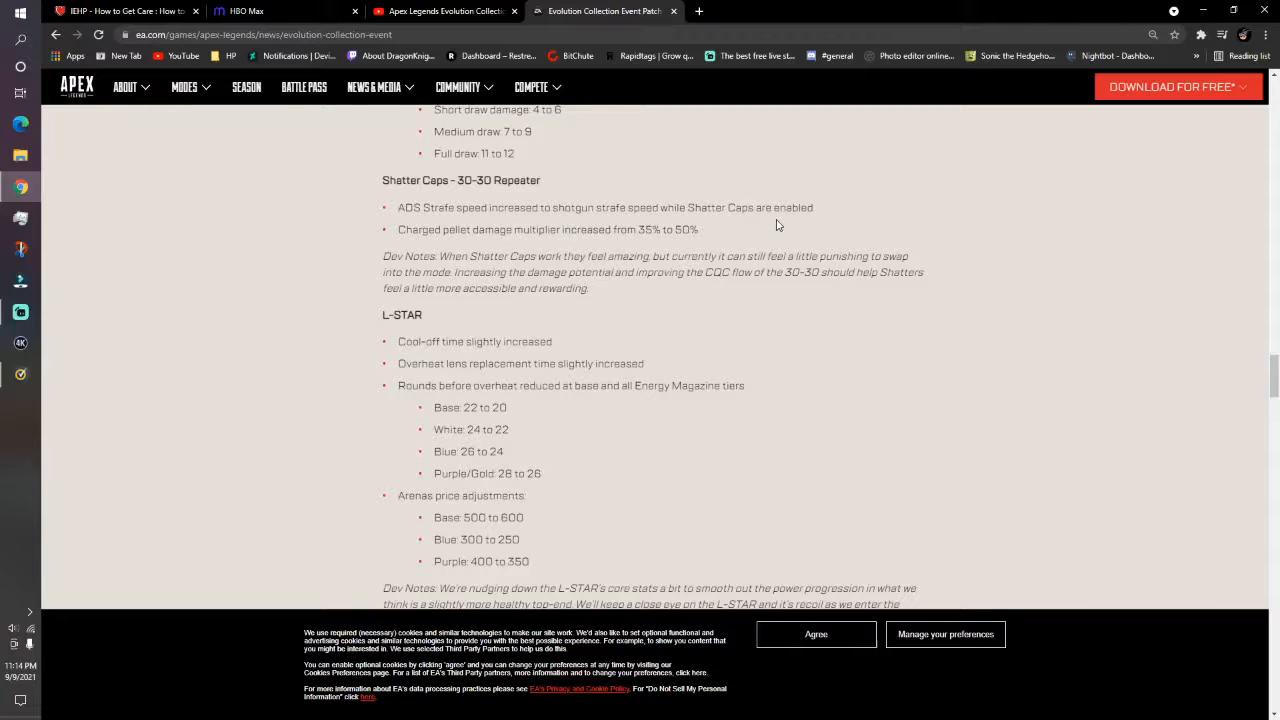
mouse_move(455, 221)
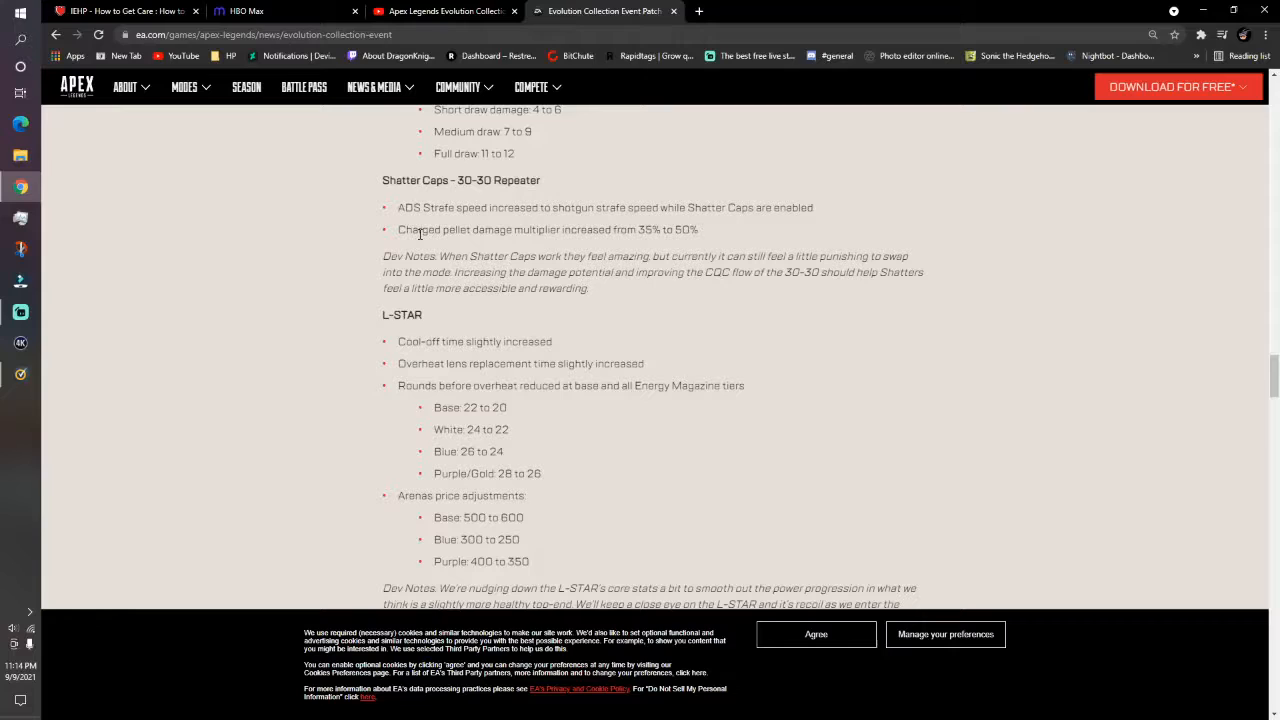
mouse_move(405, 252)
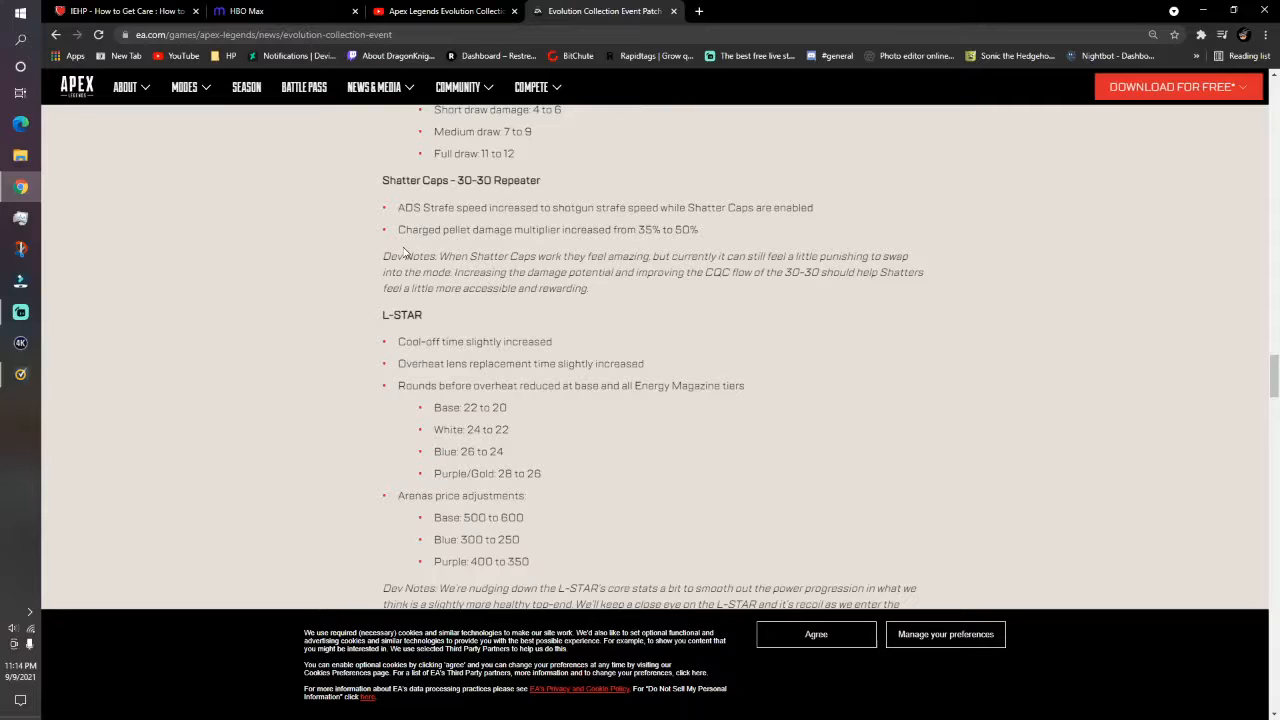
scroll("down", 3)
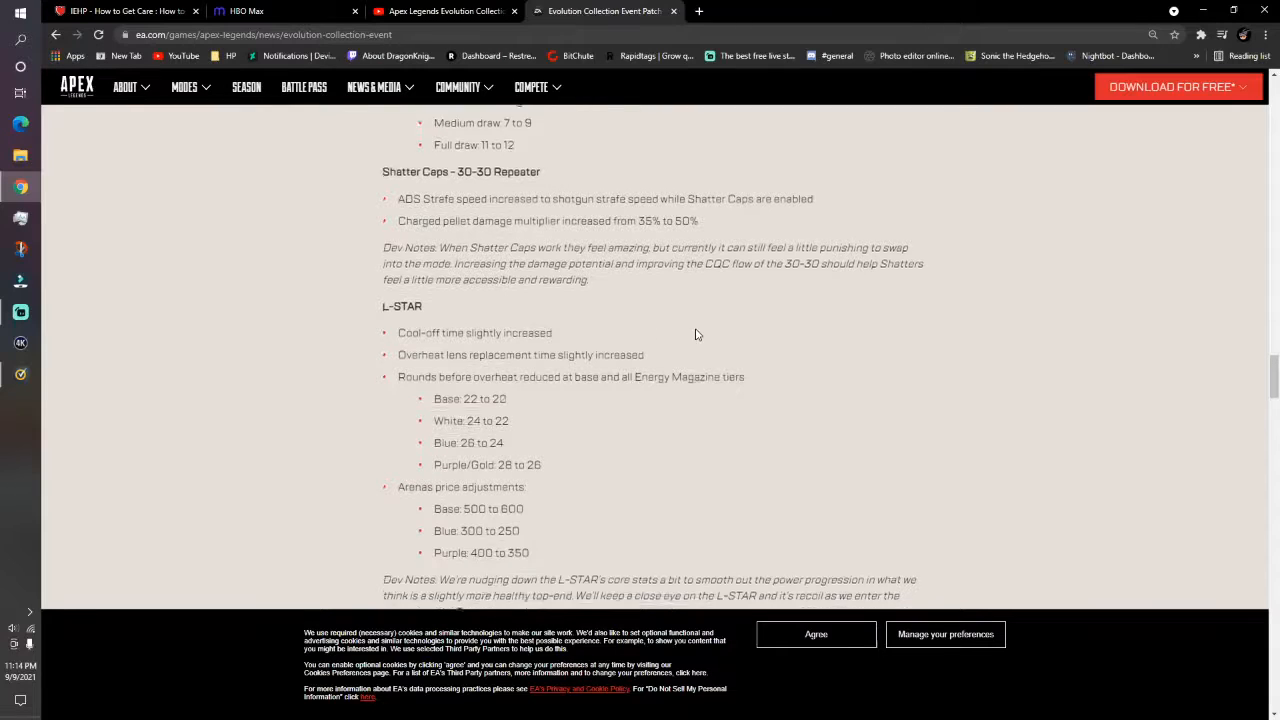
scroll("down", 3)
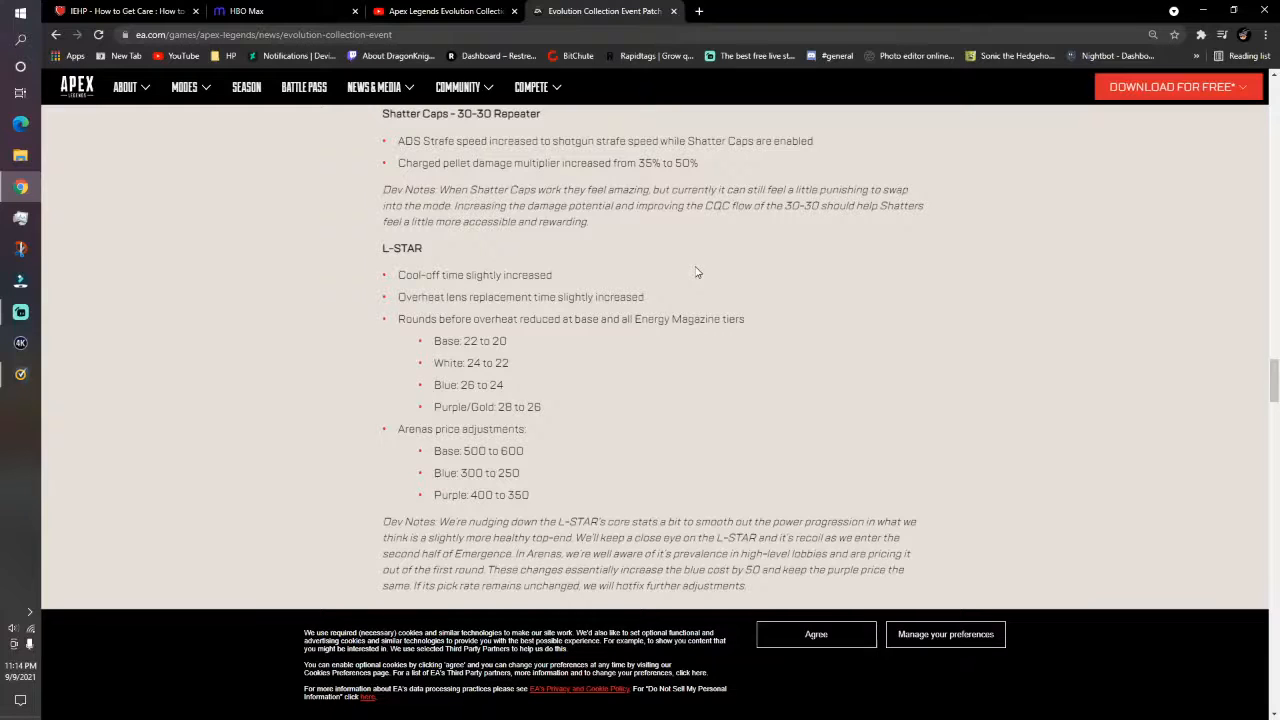
scroll("down", 3)
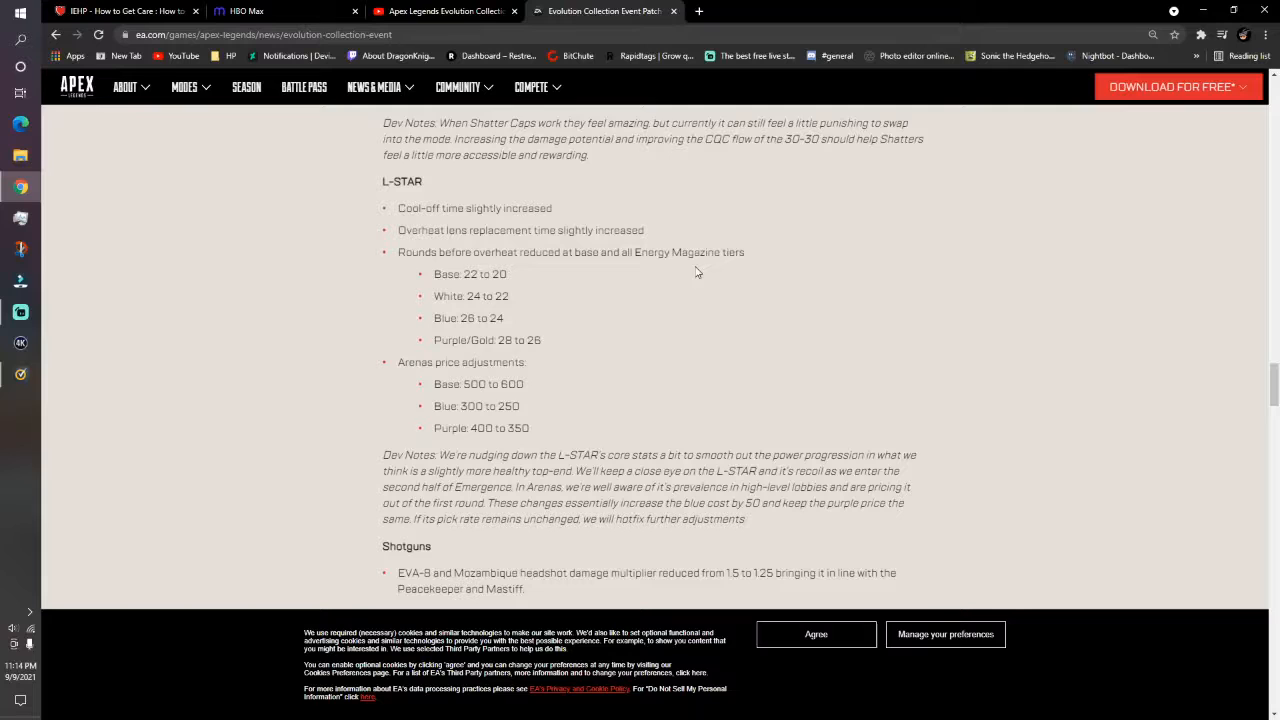
scroll("down", 3)
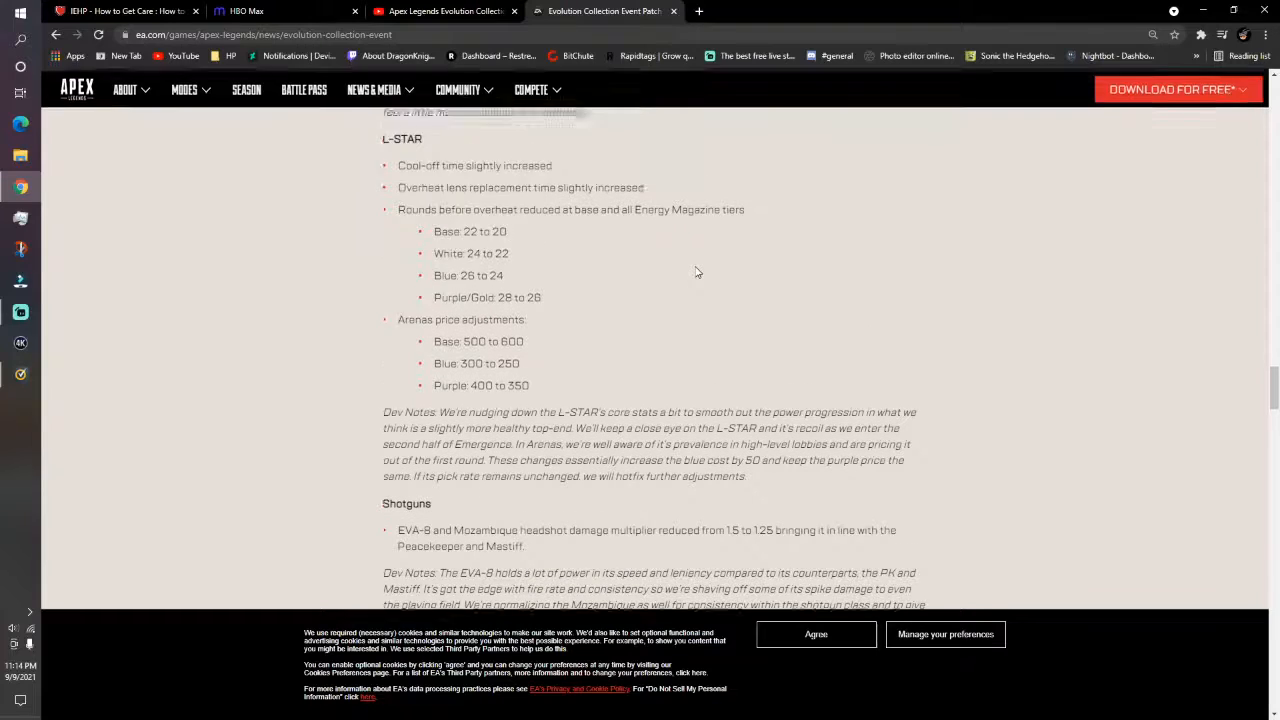
scroll("up", 3)
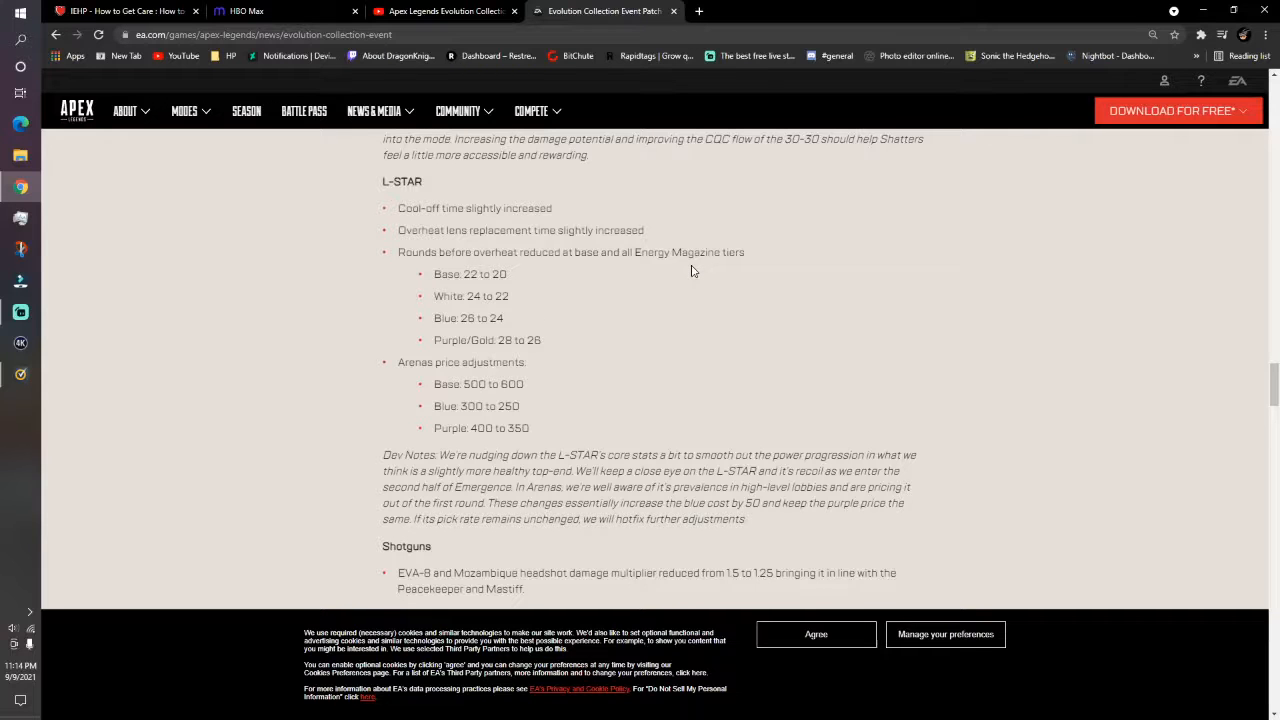
scroll("down", 3)
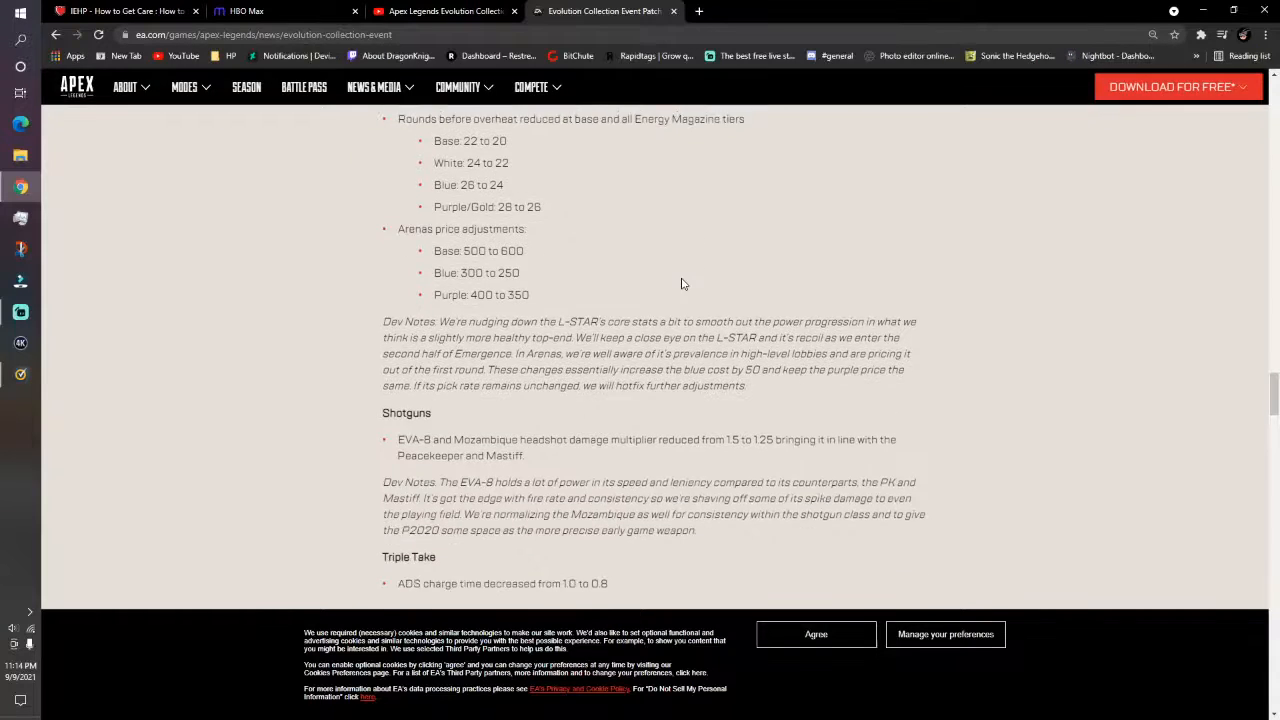
Scroll past the full Triple Take change to the Quality of Life Updates death box image
scroll("down", 3)
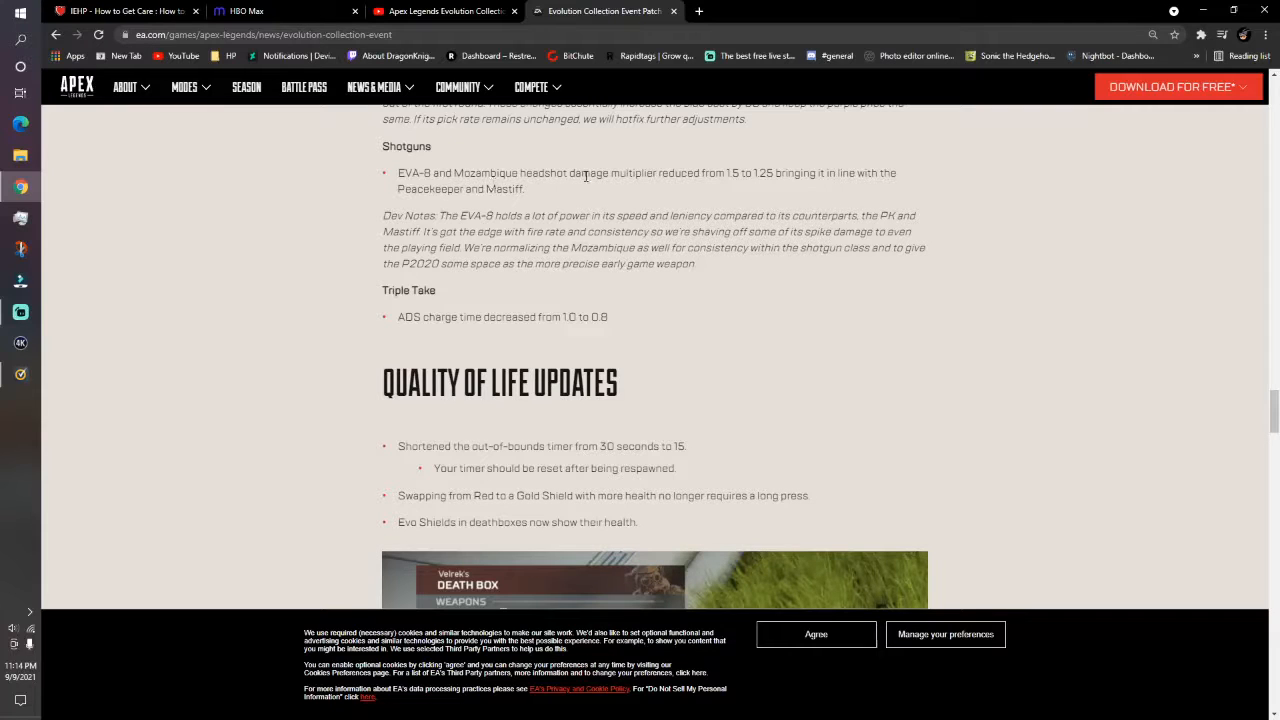
mouse_move(724, 187)
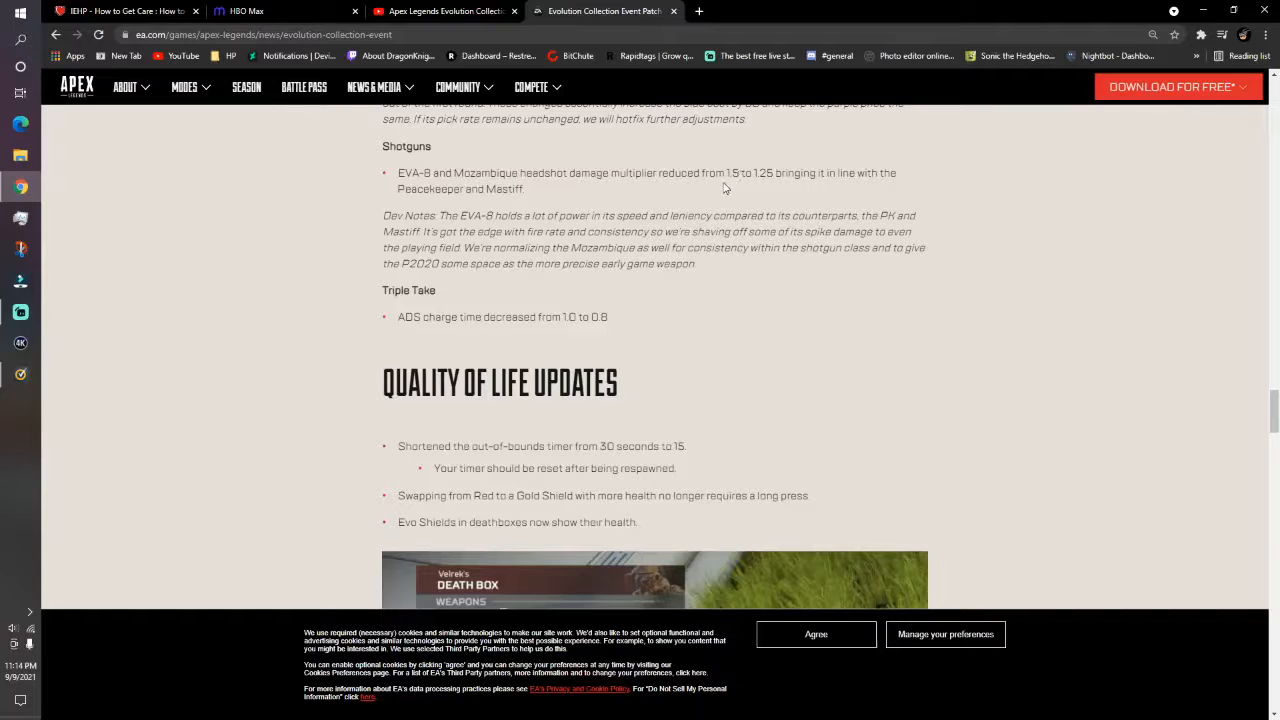
mouse_move(725, 185)
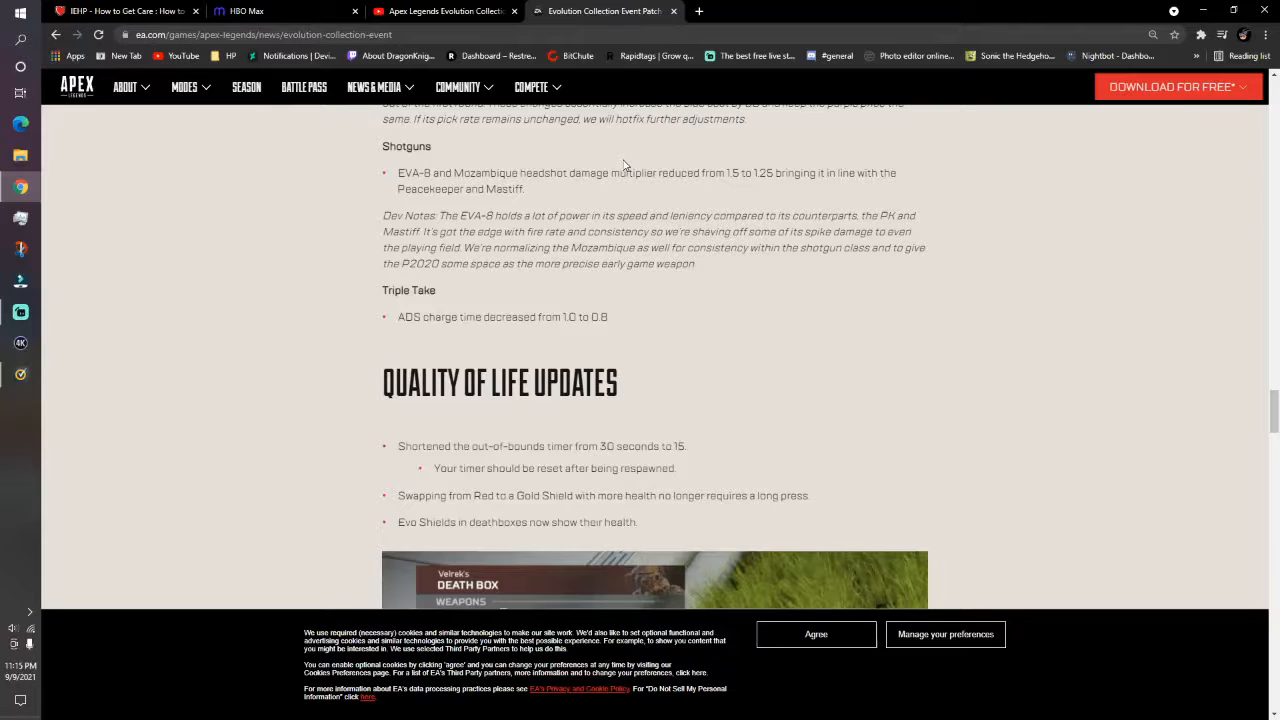
mouse_move(494, 372)
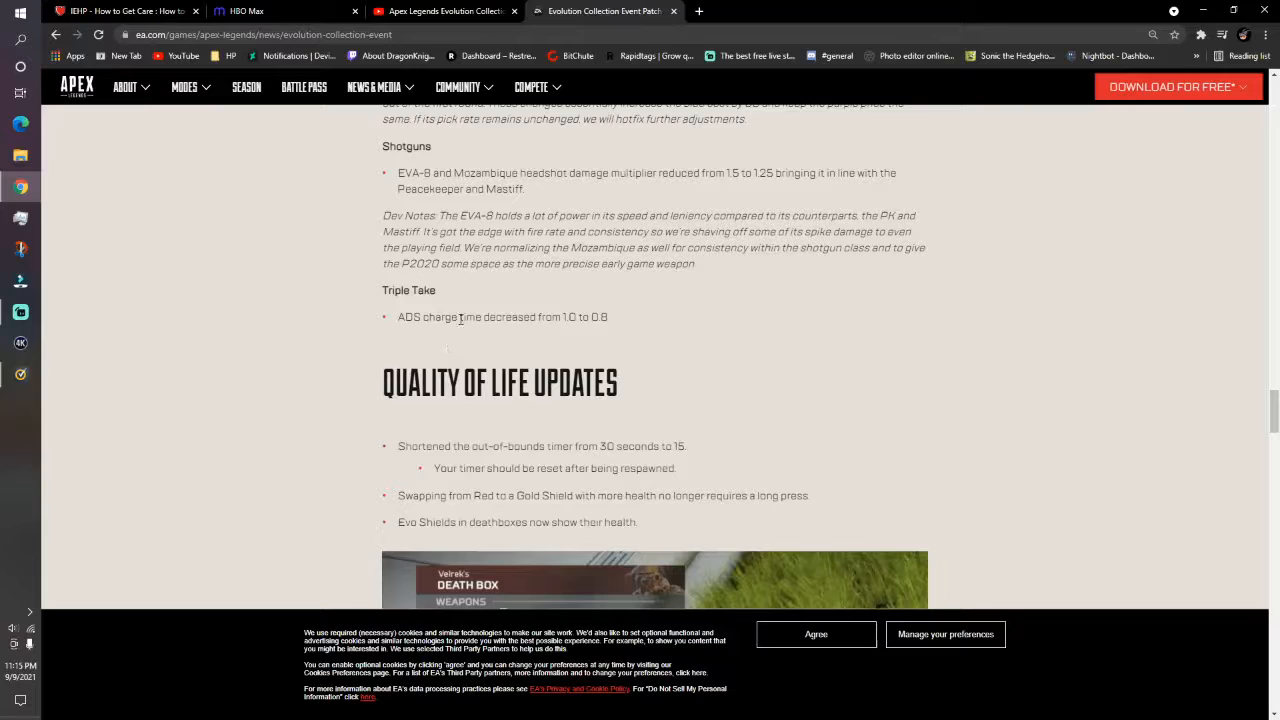
mouse_move(667, 326)
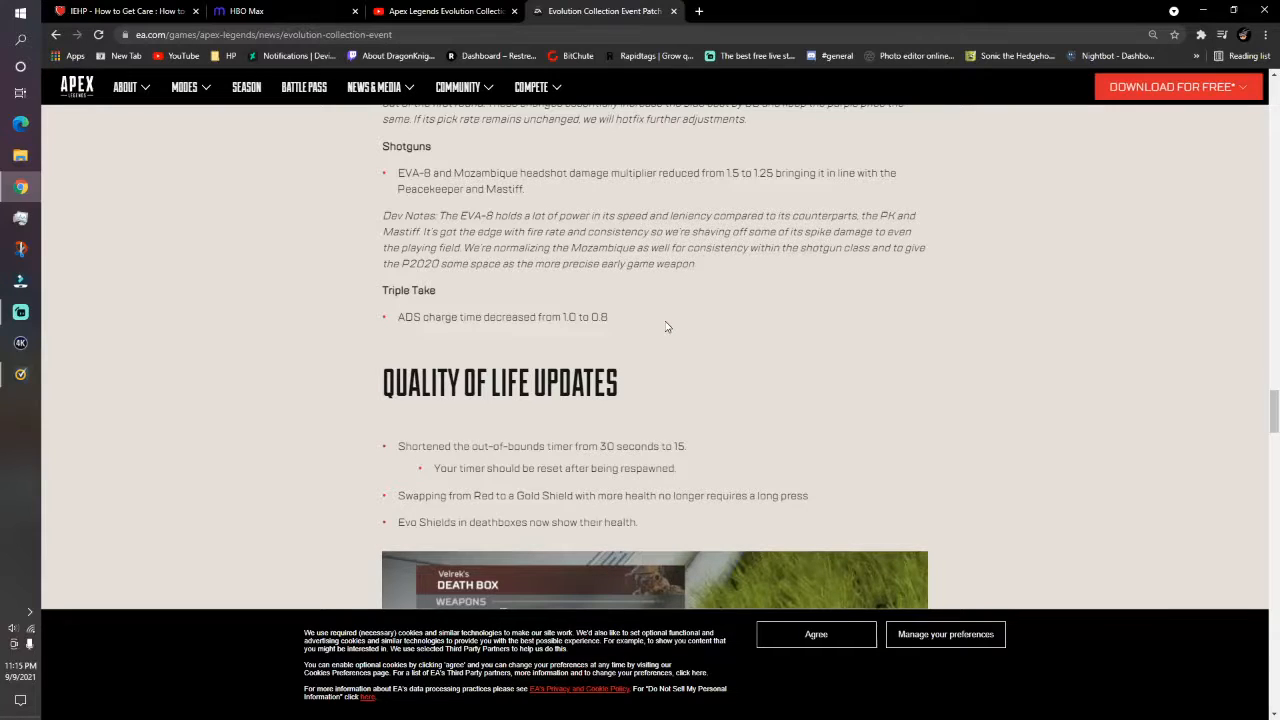
scroll("down", 3)
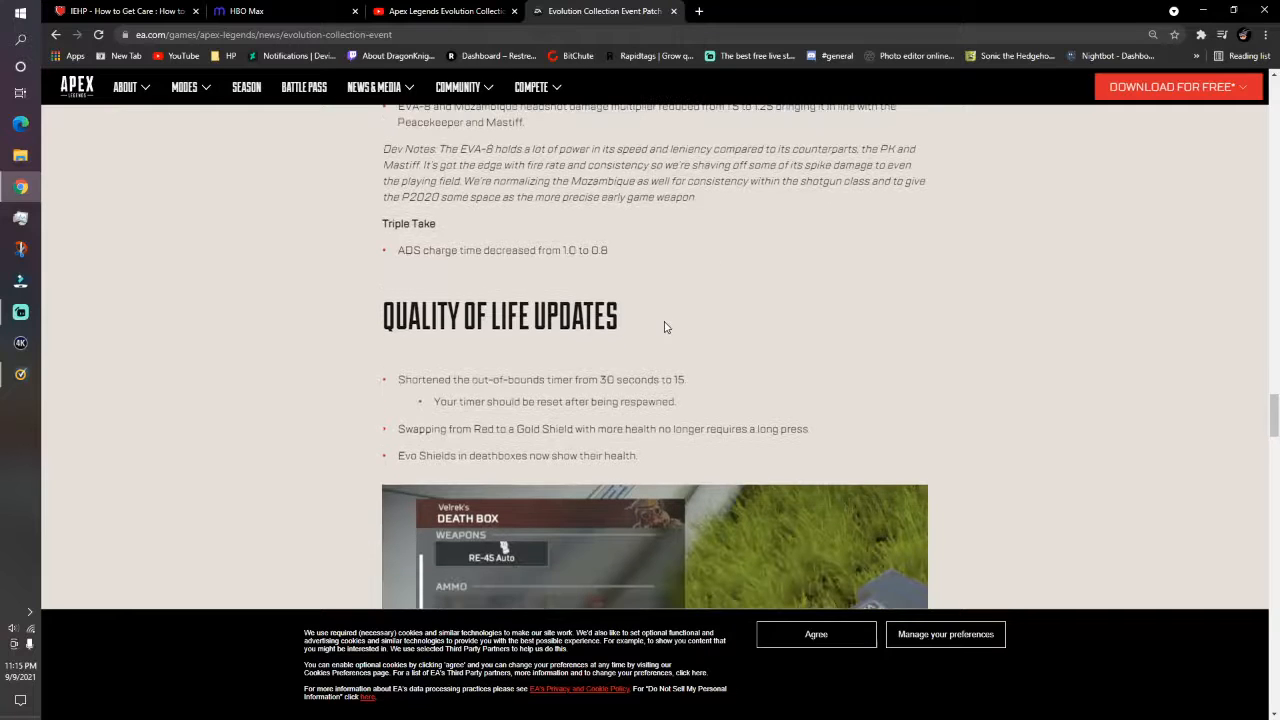
Scroll through the Quality of Life Updates to the death box image with the Evo Shield
scroll("down", 3)
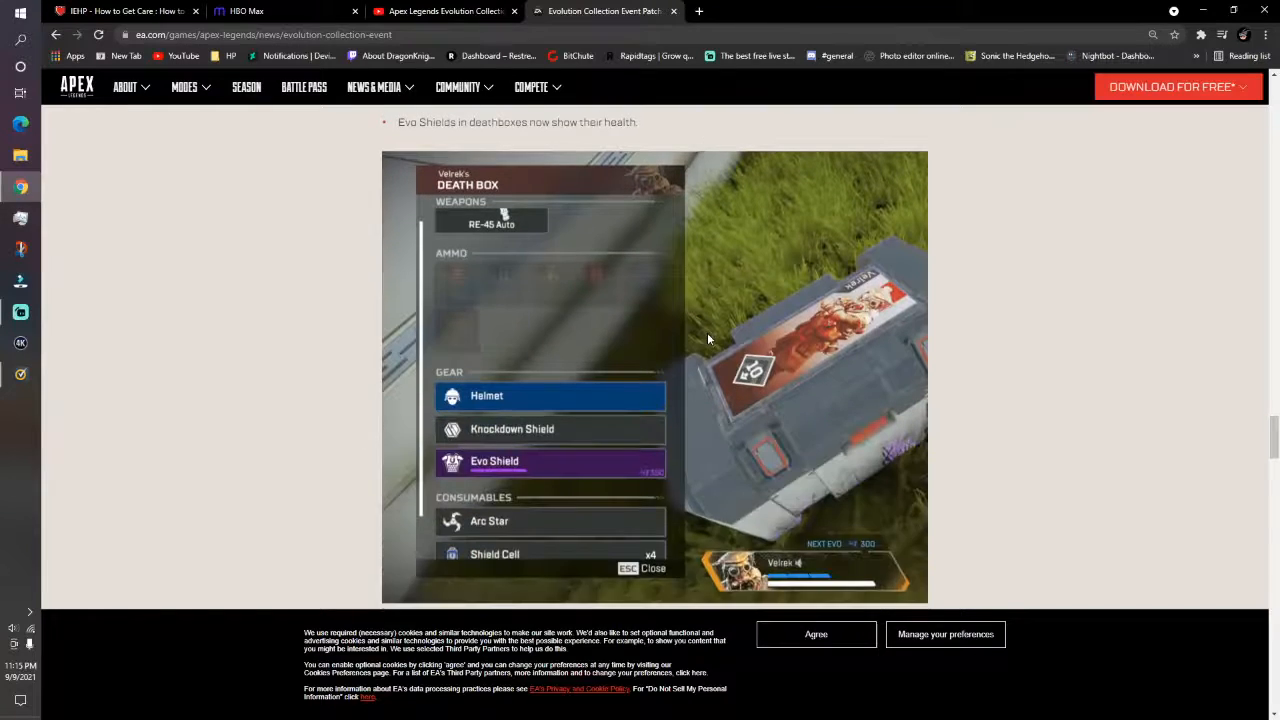
scroll("down", 3)
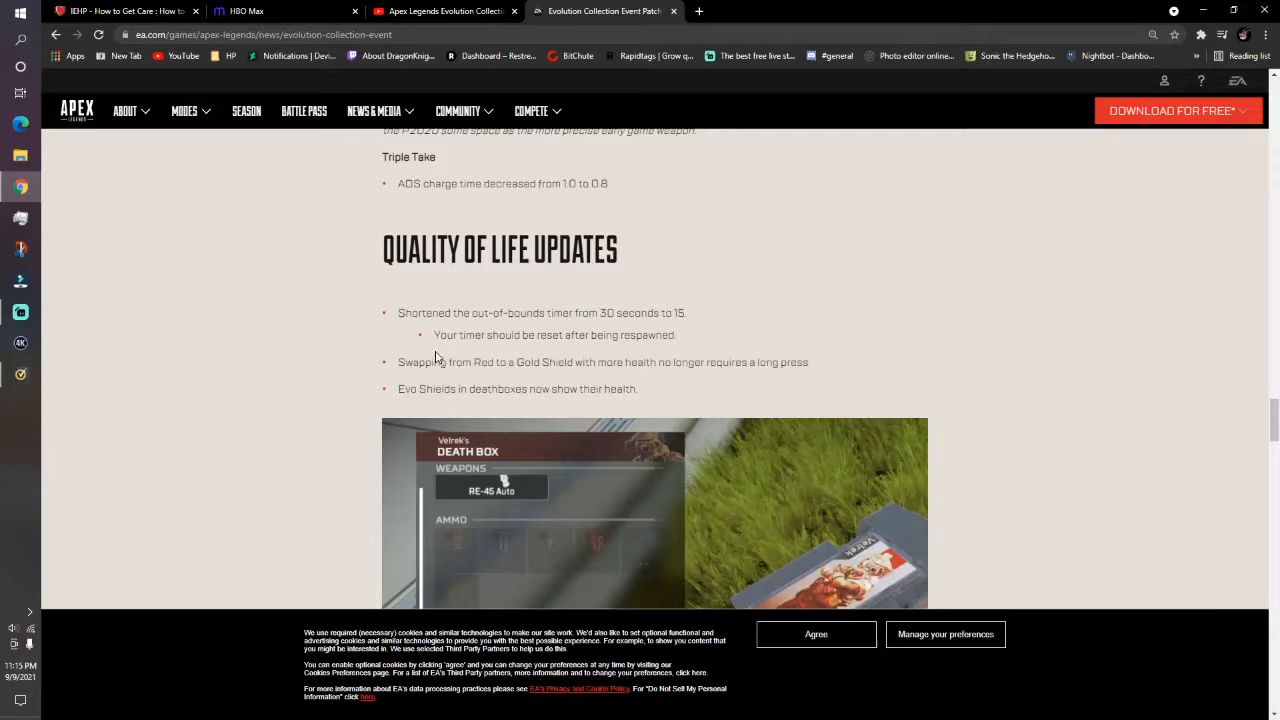
mouse_move(442, 354)
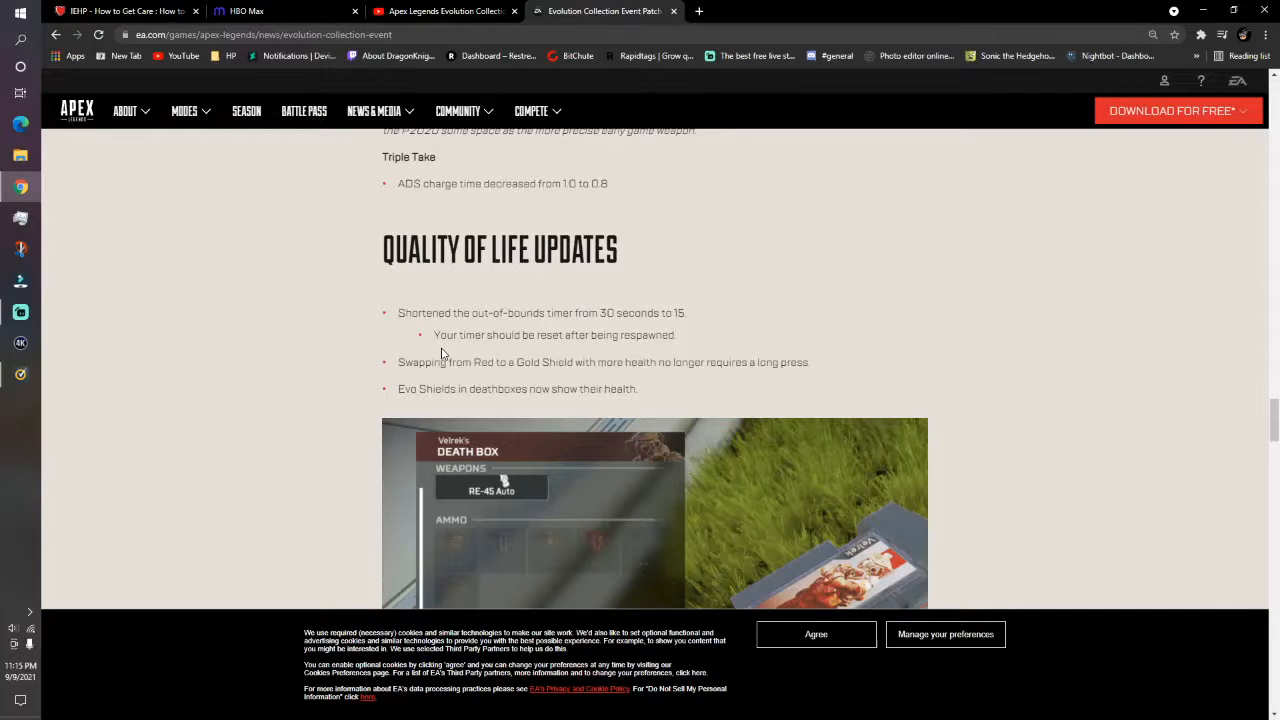
mouse_move(603, 328)
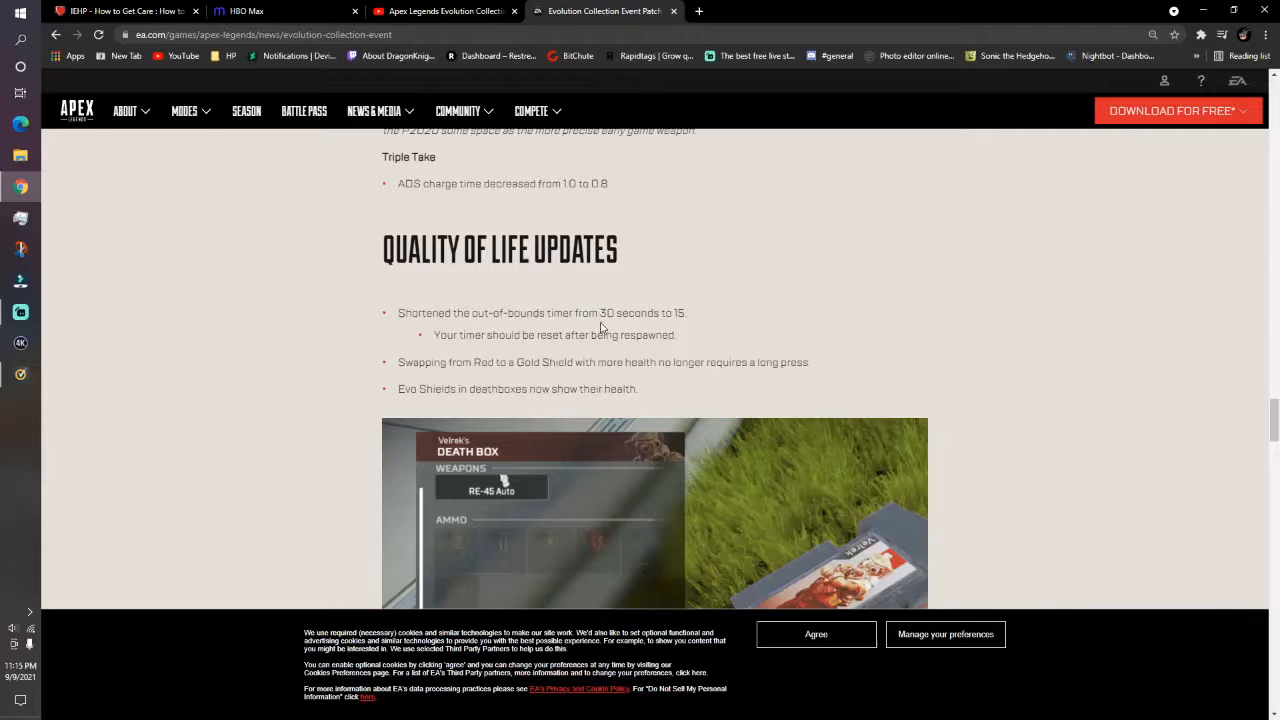
mouse_move(693, 327)
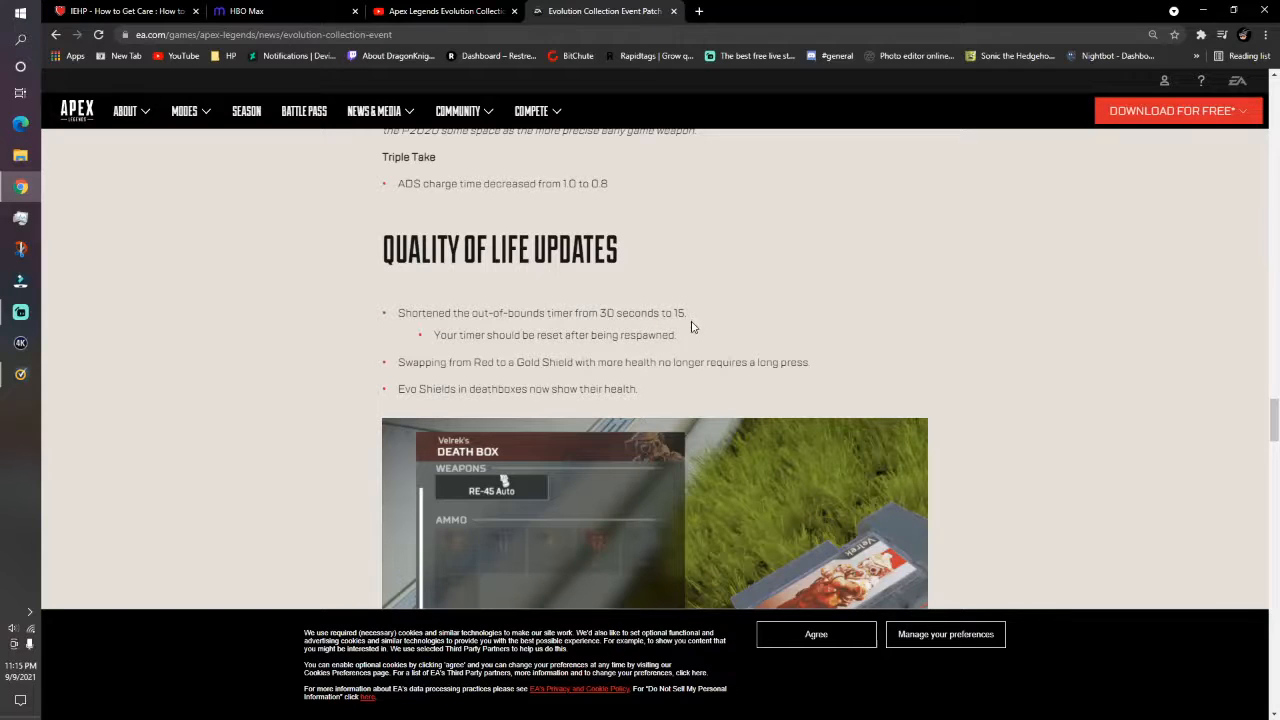
mouse_move(428, 357)
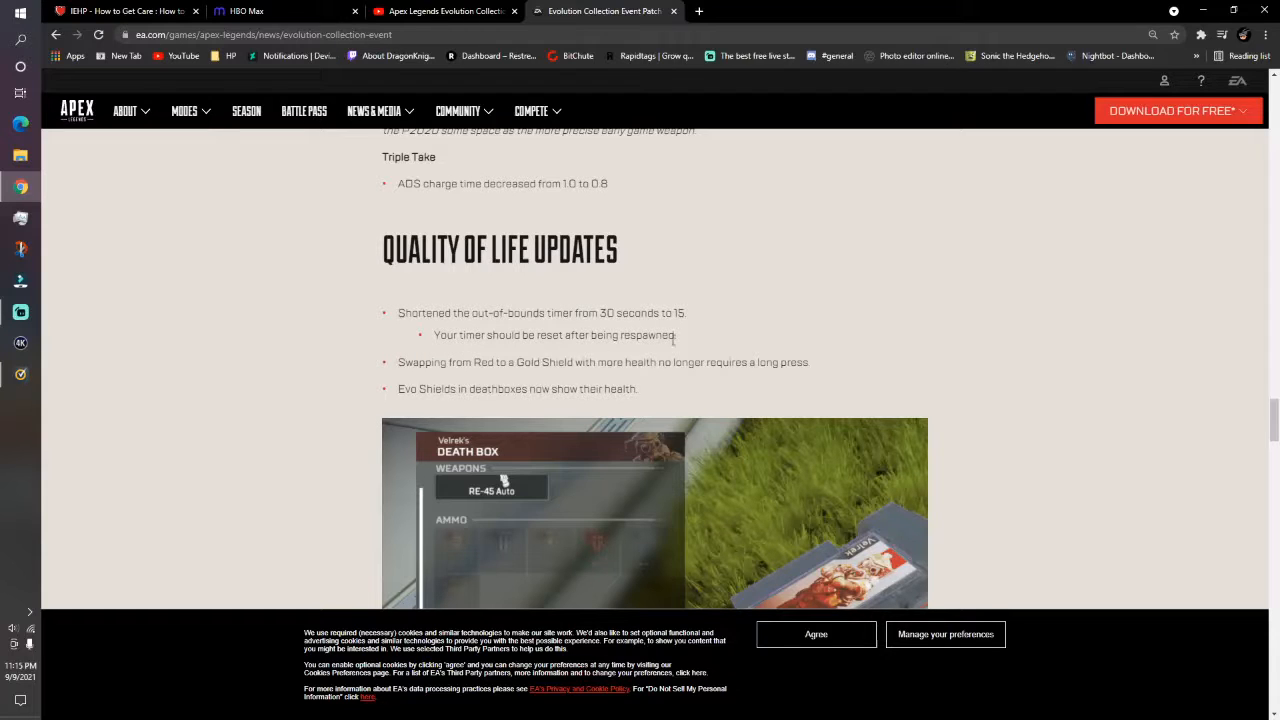
mouse_move(465, 376)
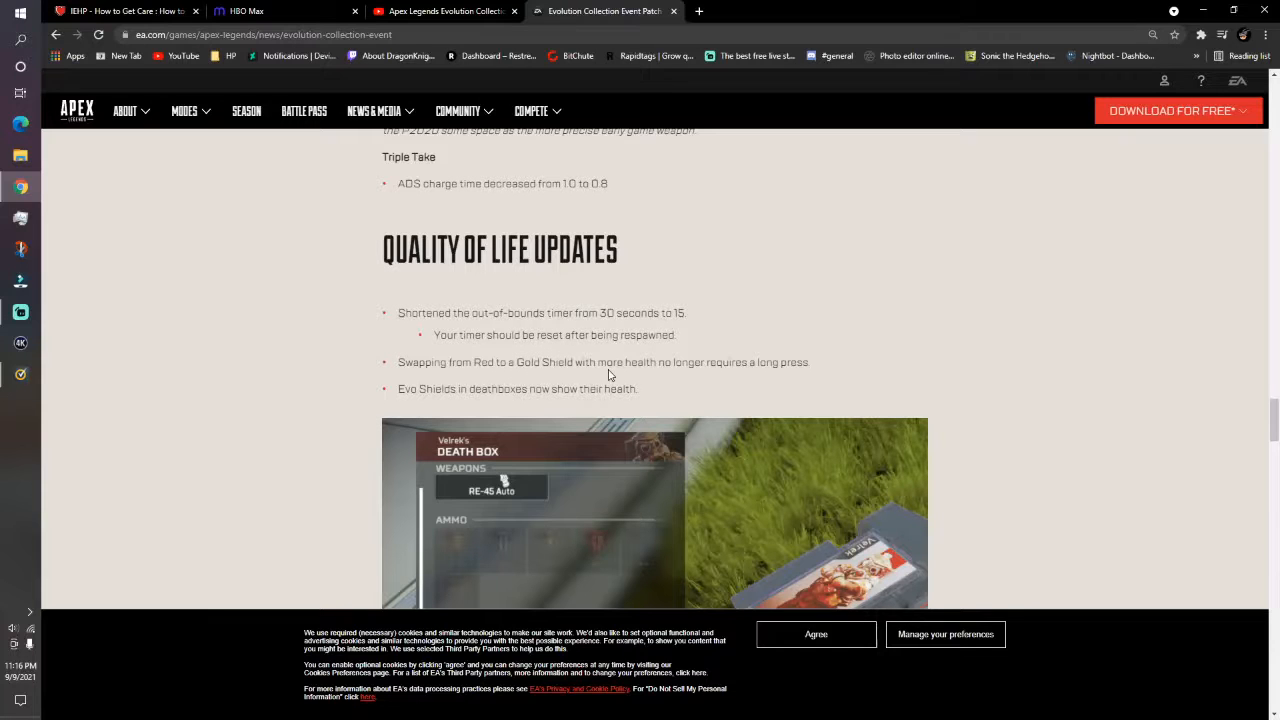
mouse_move(818, 372)
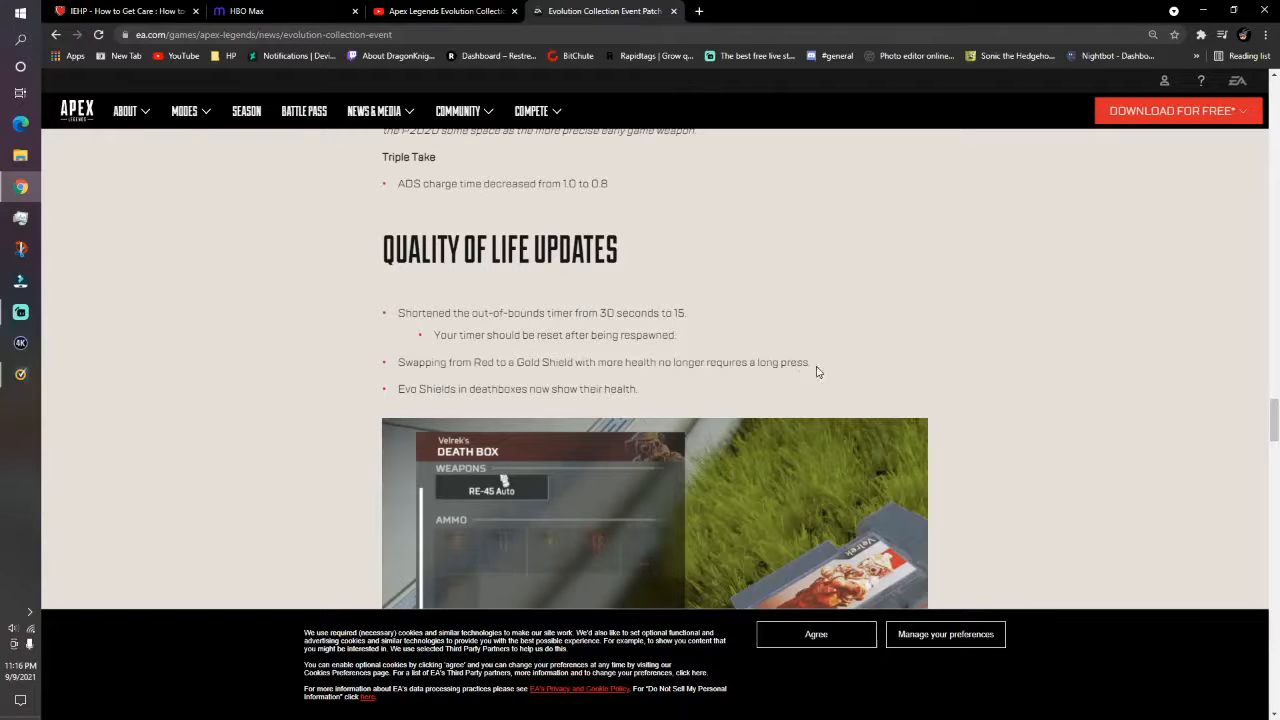
mouse_move(487, 390)
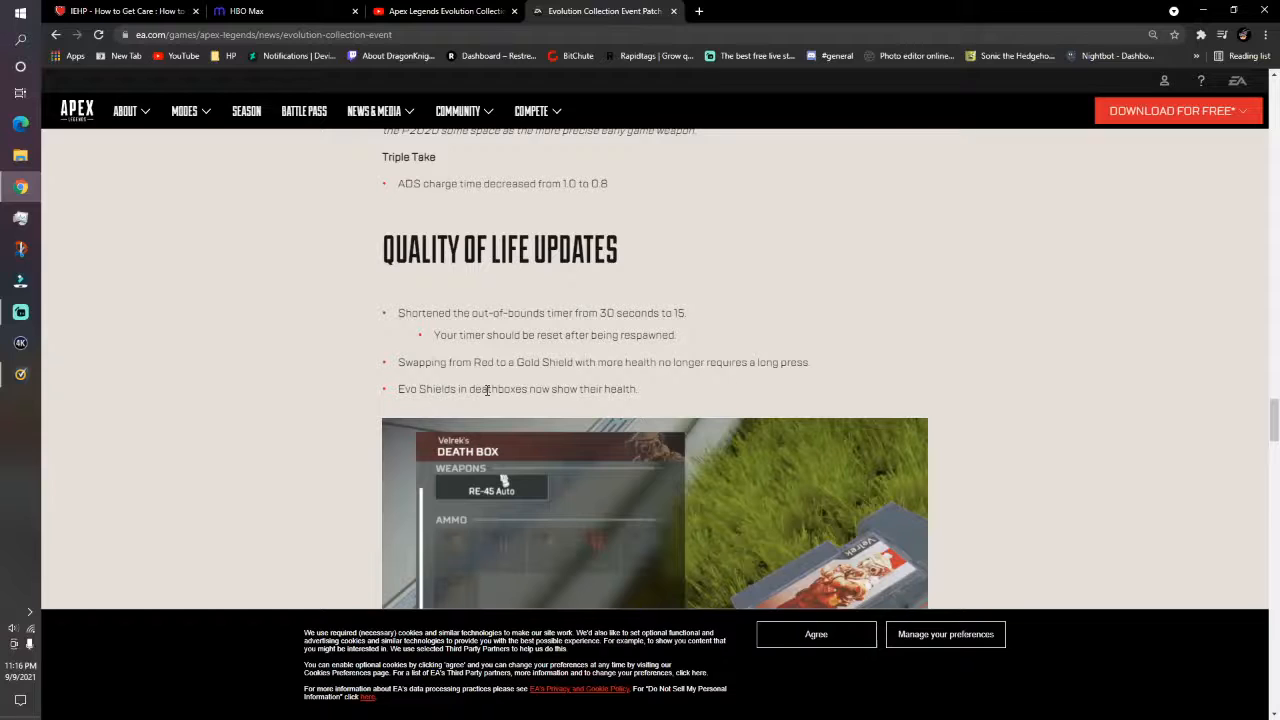
scroll("down", 3)
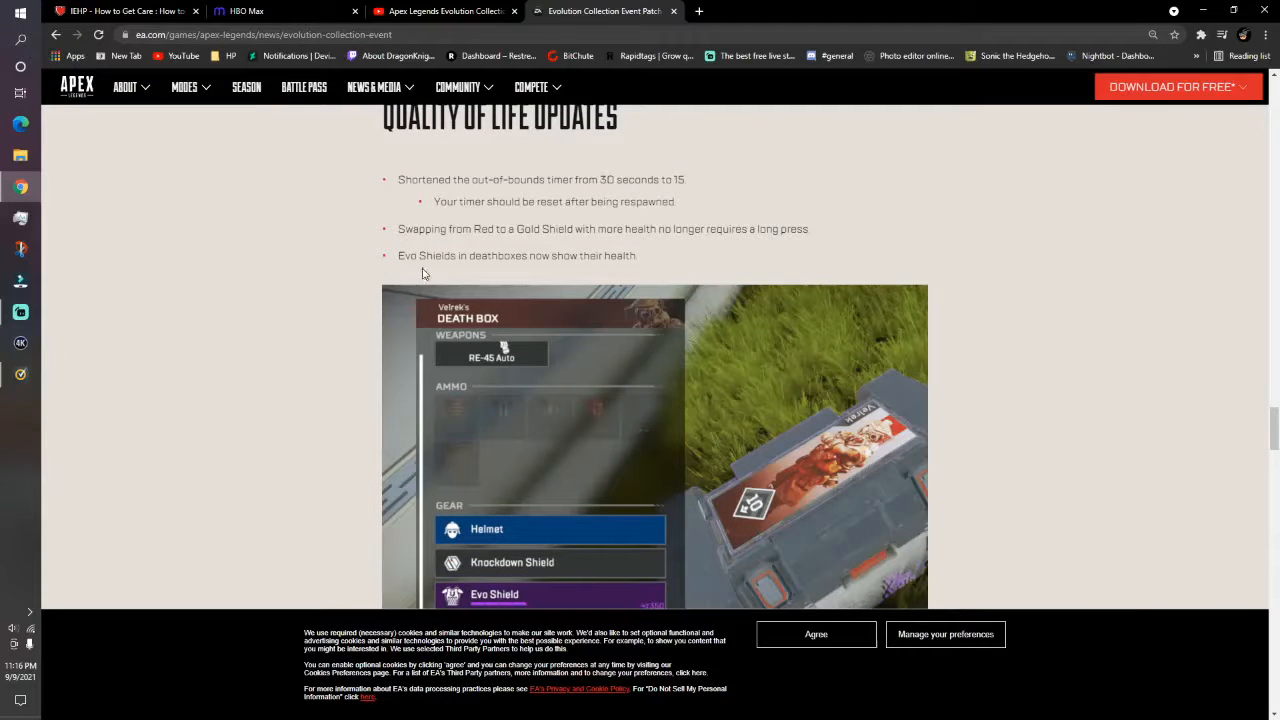
mouse_move(640, 262)
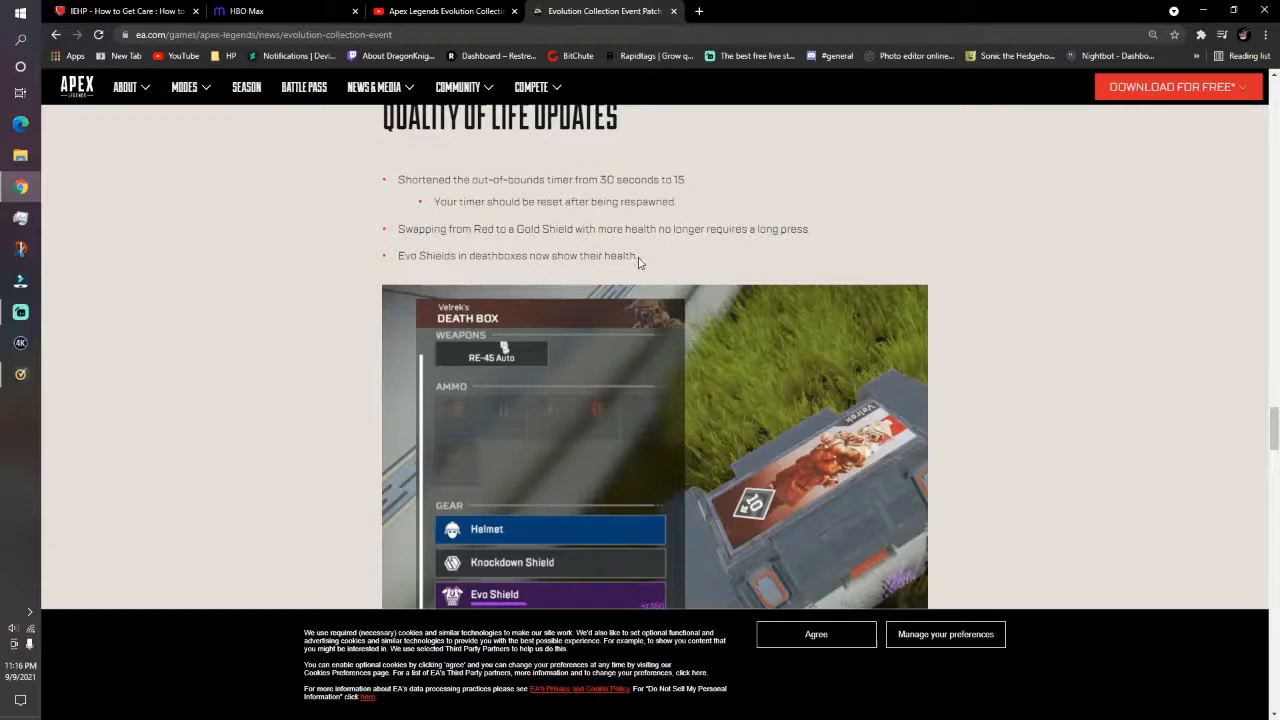
scroll("down", 3)
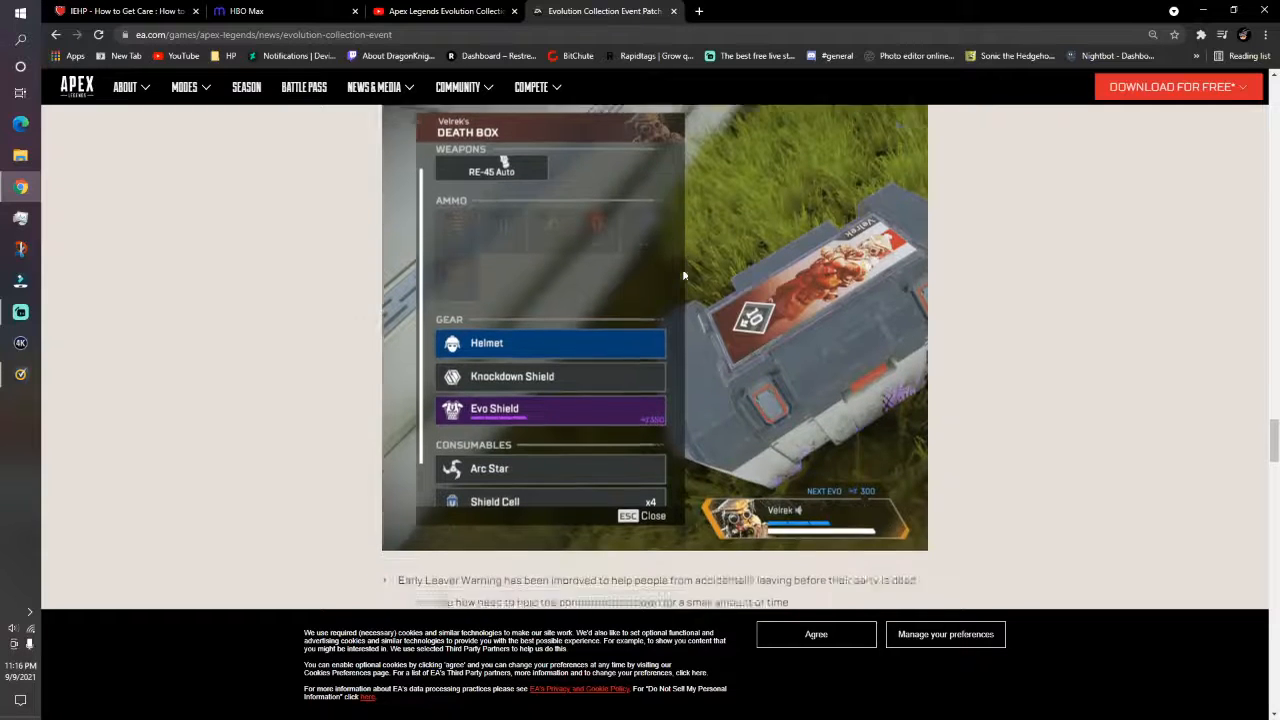
Scroll past the Early Leaver Warning and Leave Match screenshot to the Sonar Detected image
scroll("down", 3)
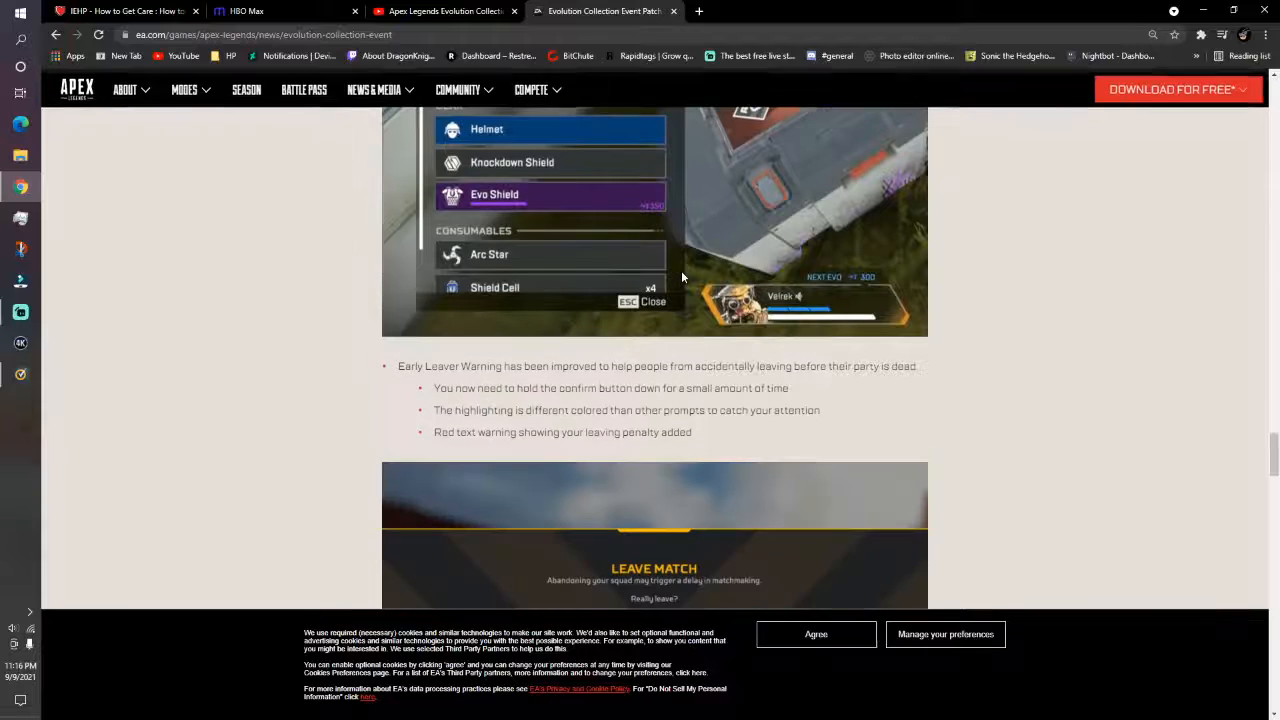
scroll("down", 3)
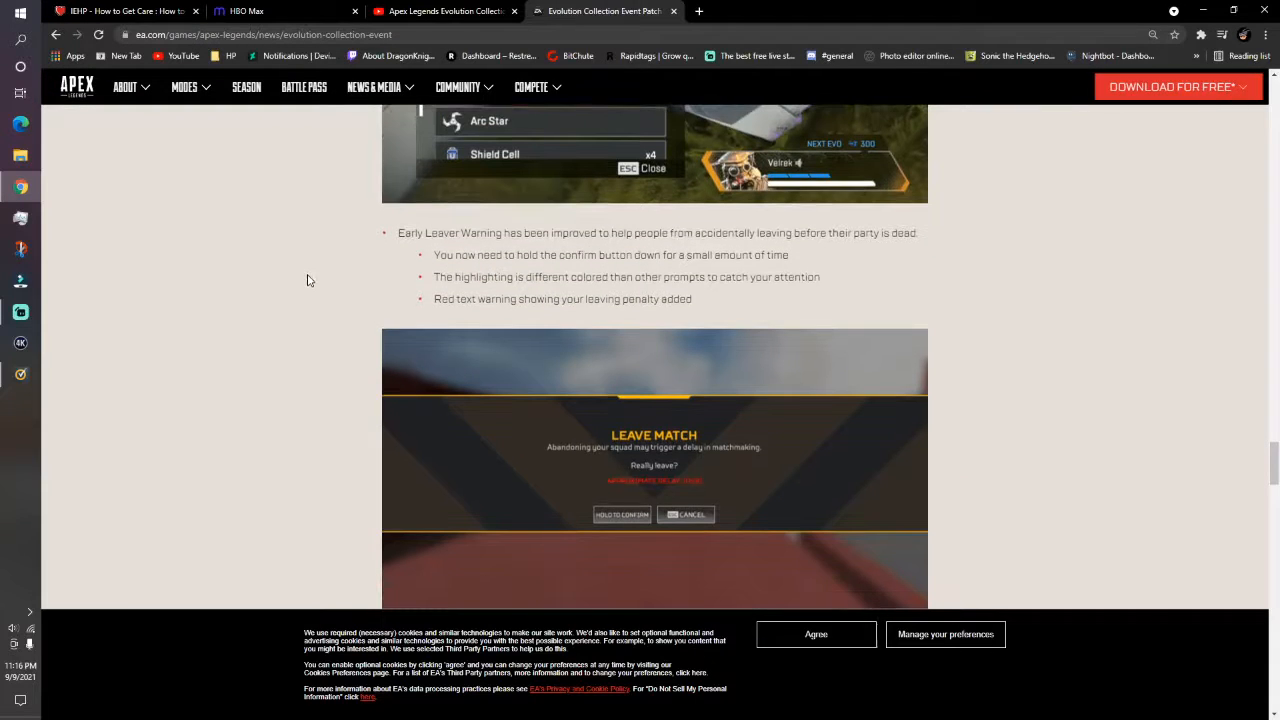
scroll("down", 3)
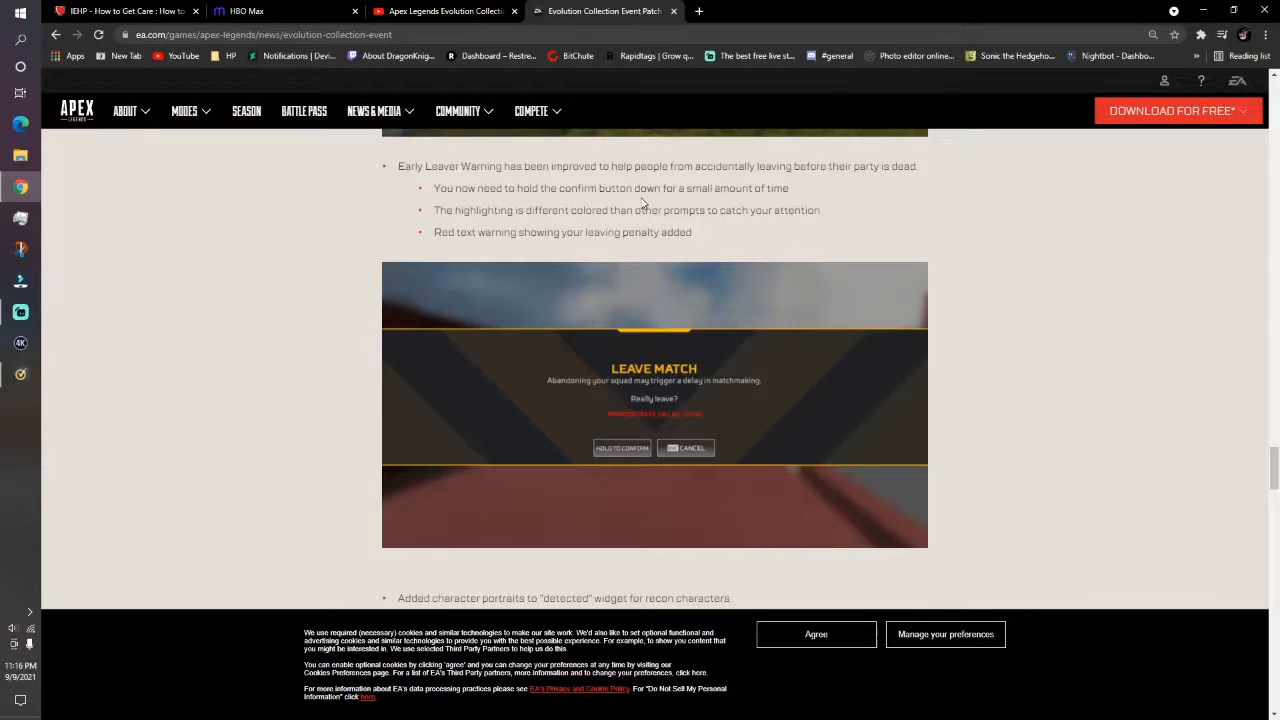
mouse_move(848, 161)
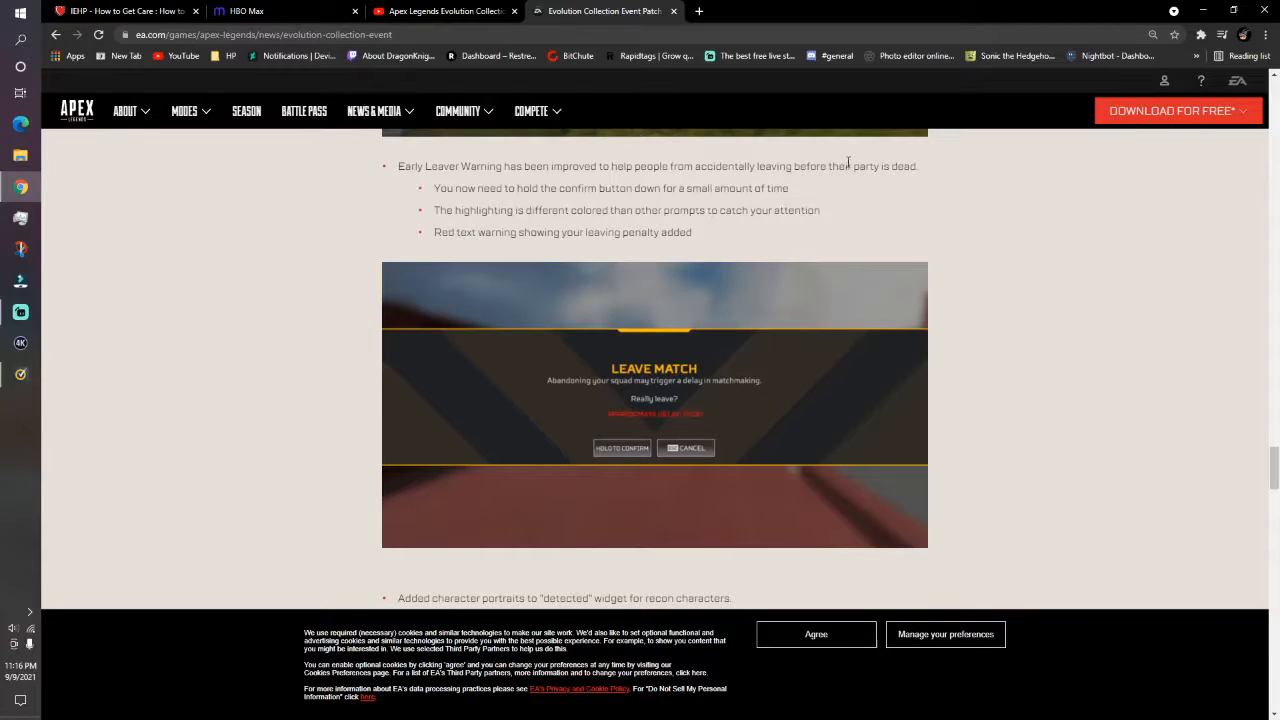
mouse_move(523, 203)
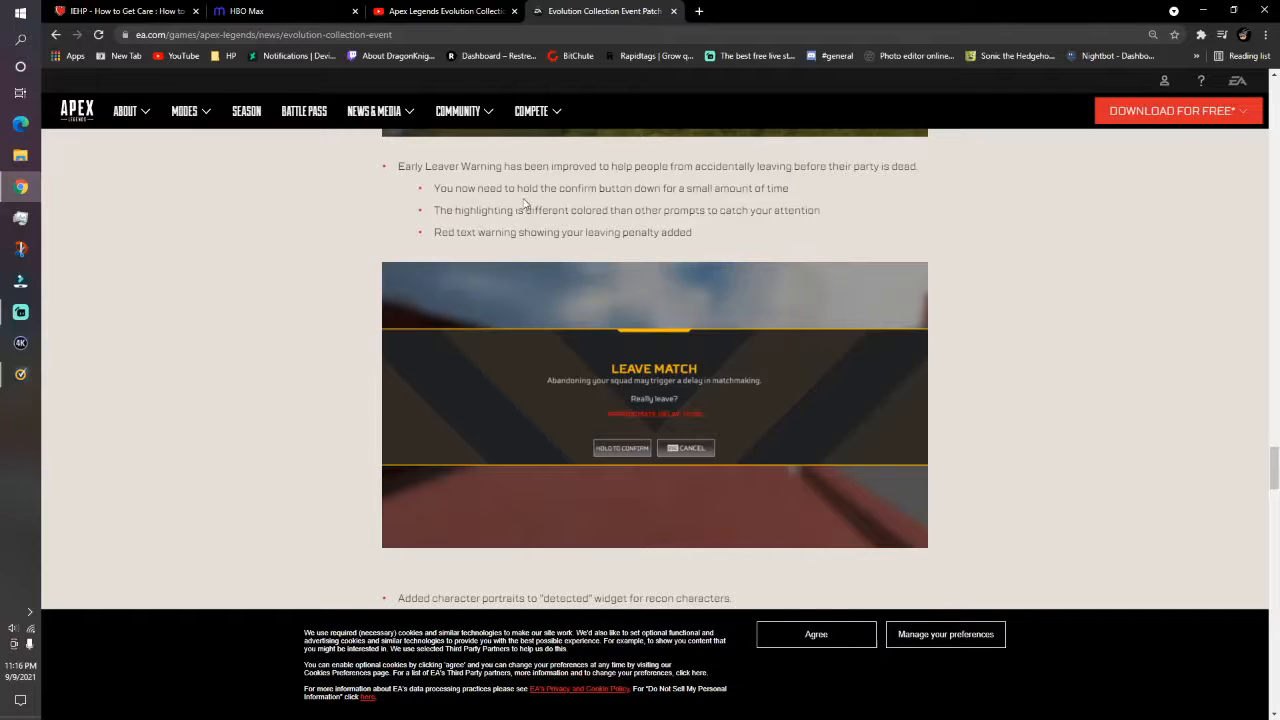
mouse_move(695, 193)
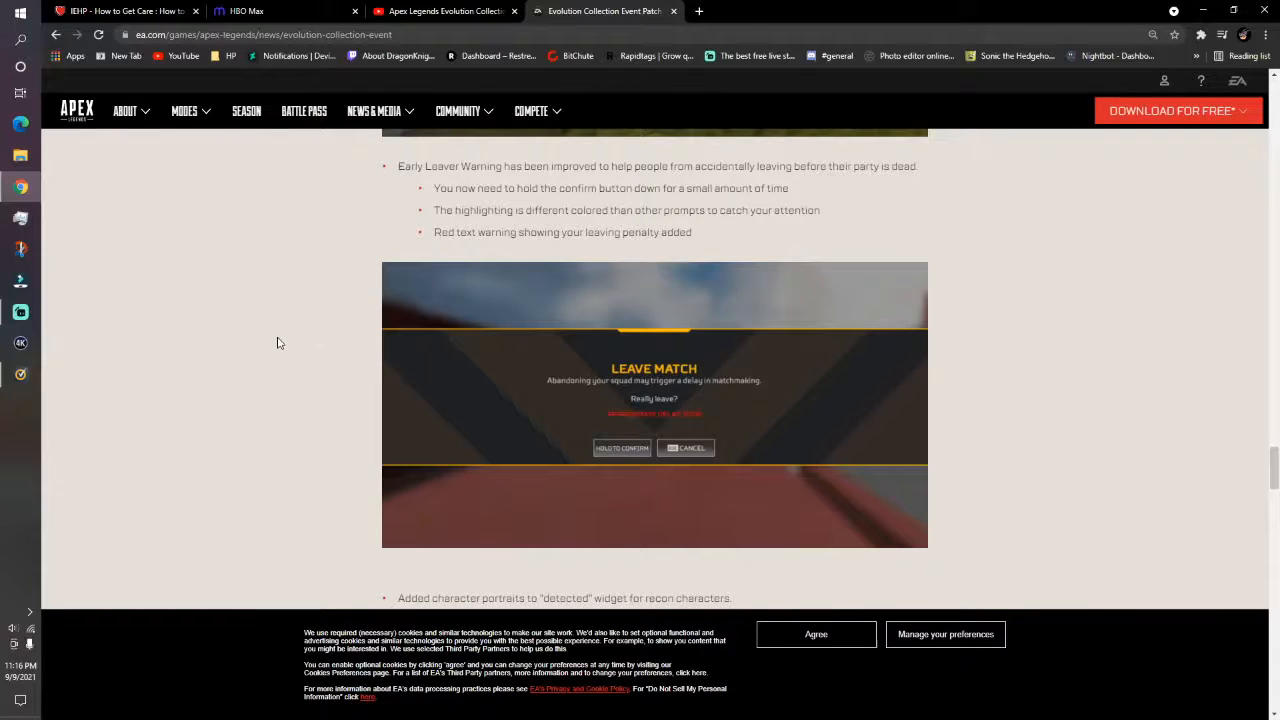
scroll("down", 3)
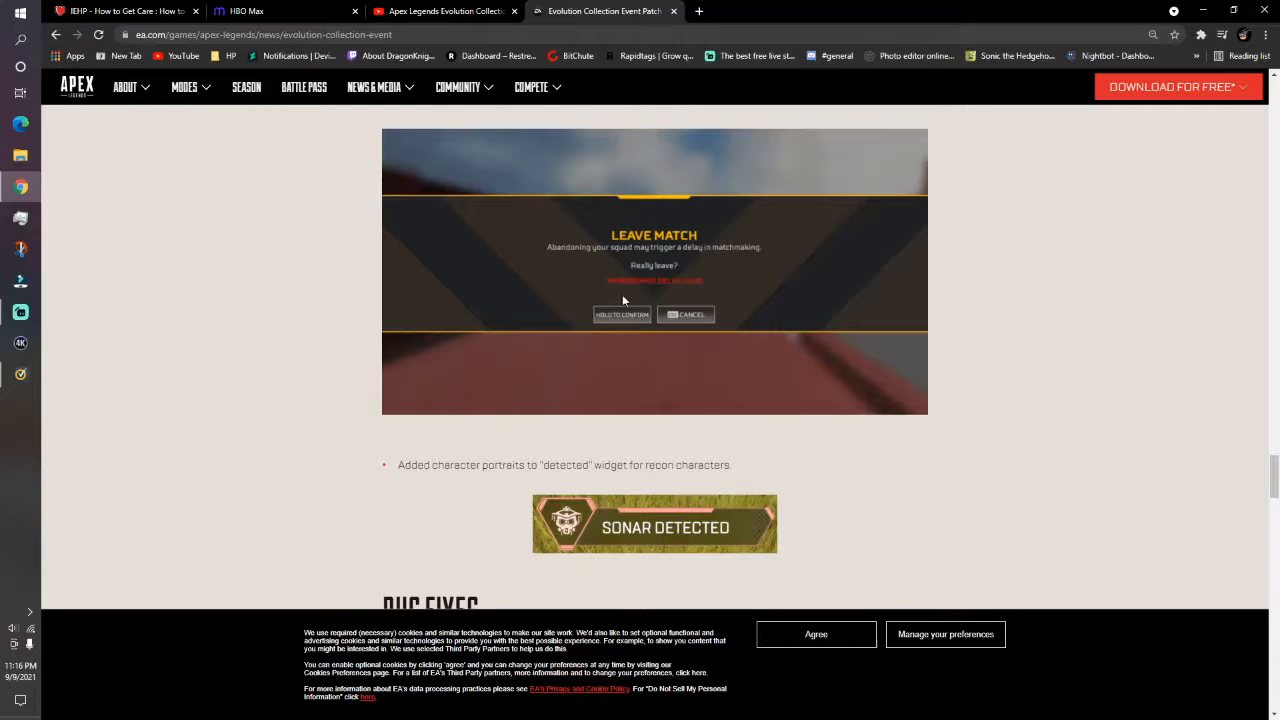
scroll("down", 3)
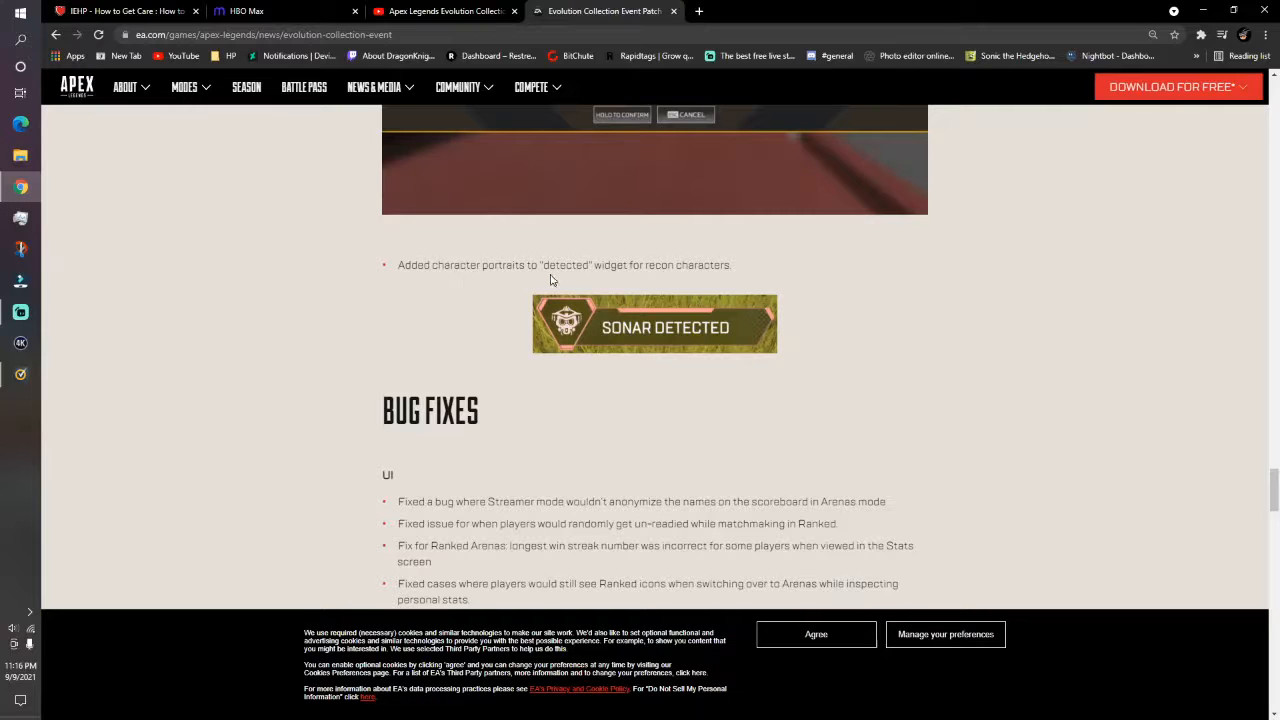
mouse_move(735, 280)
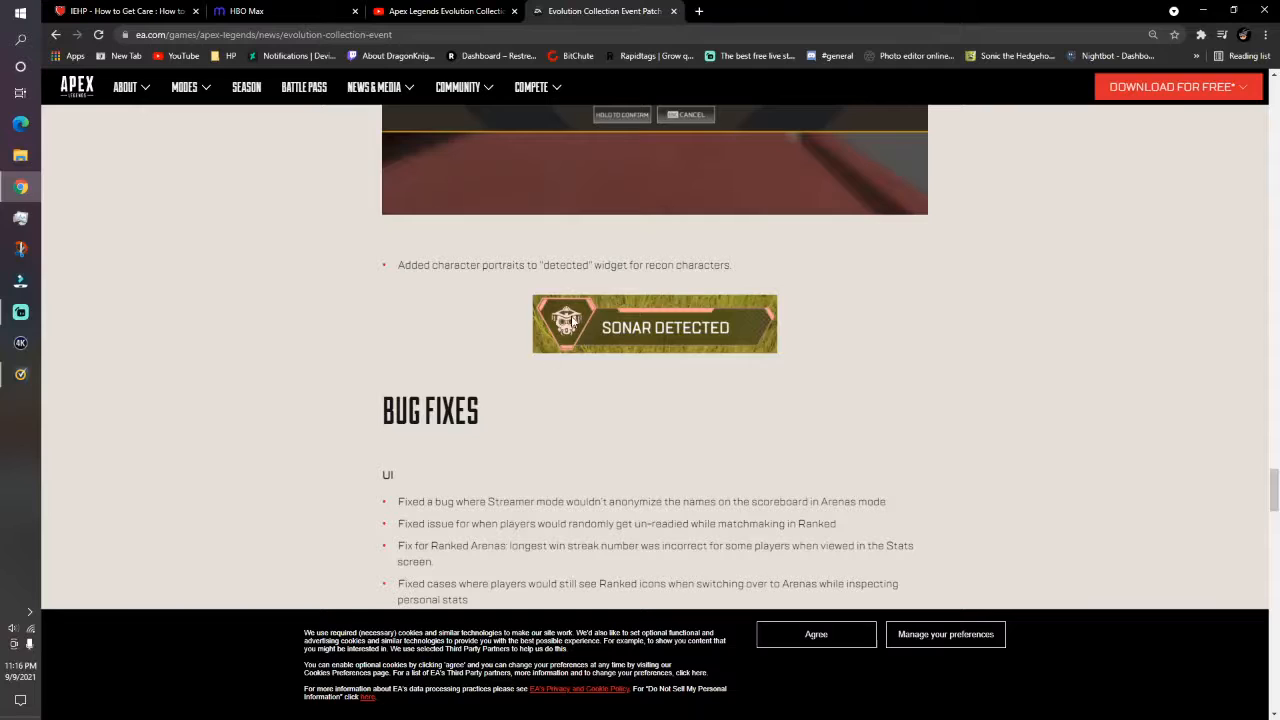
Read the Bug Fixes UI list, then scroll back up toward the Rampart Arenas Takeover heading
scroll("down", 3)
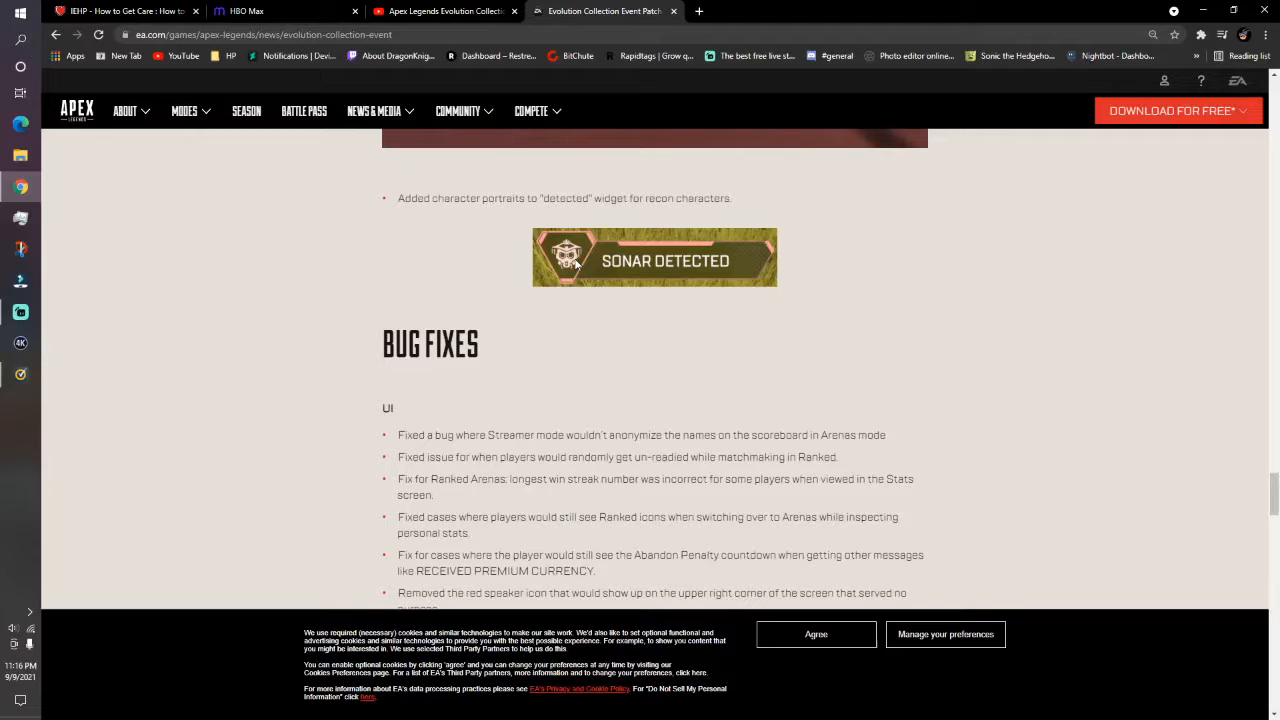
mouse_move(610, 337)
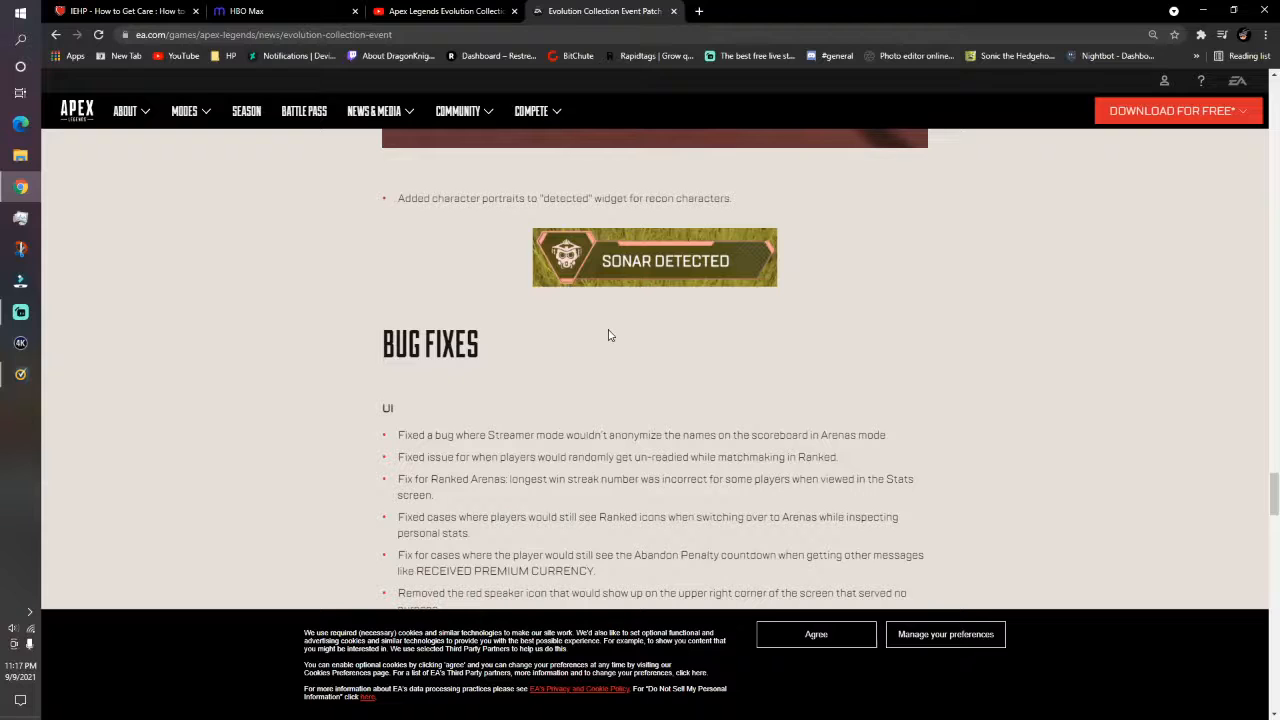
mouse_move(700, 298)
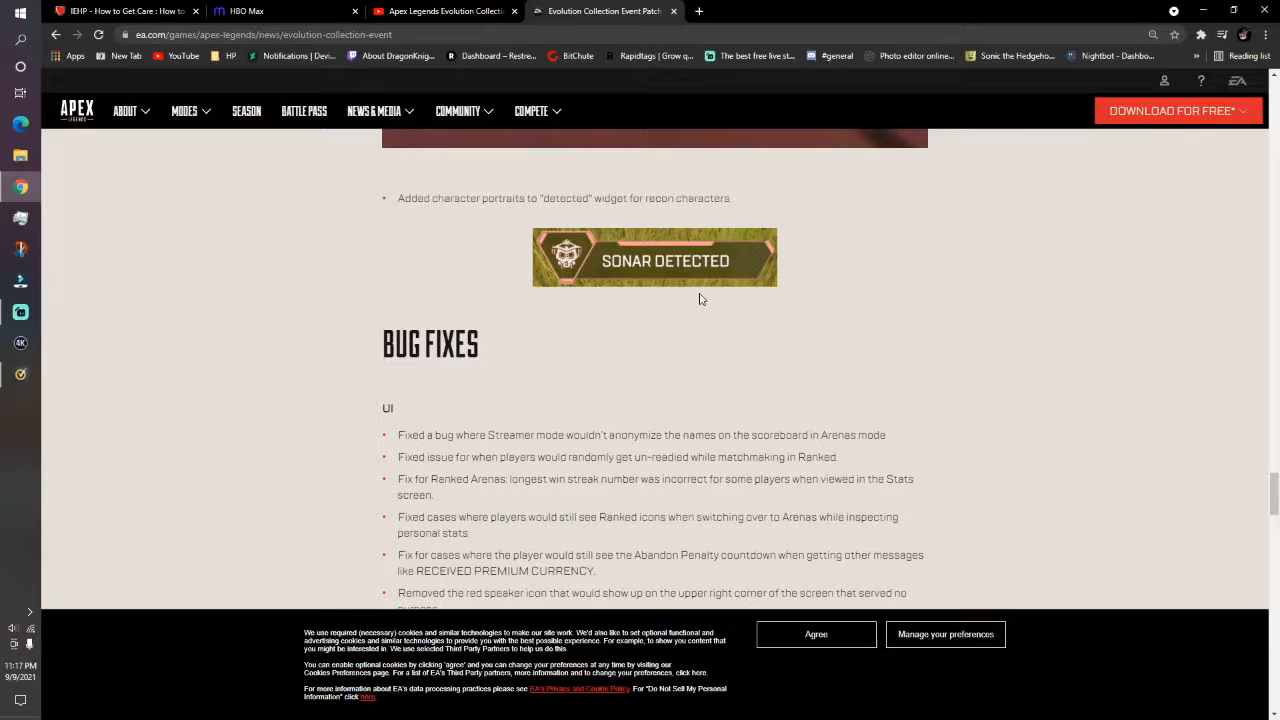
scroll("down", 3)
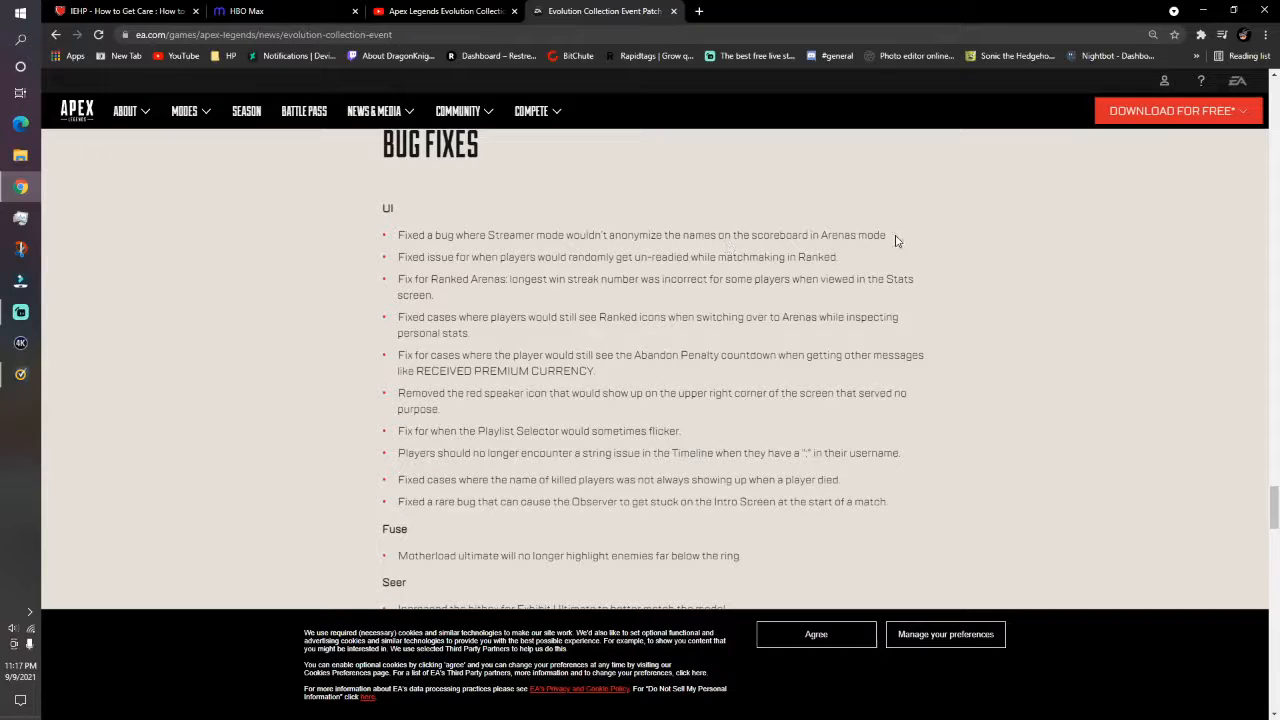
scroll("up", 3)
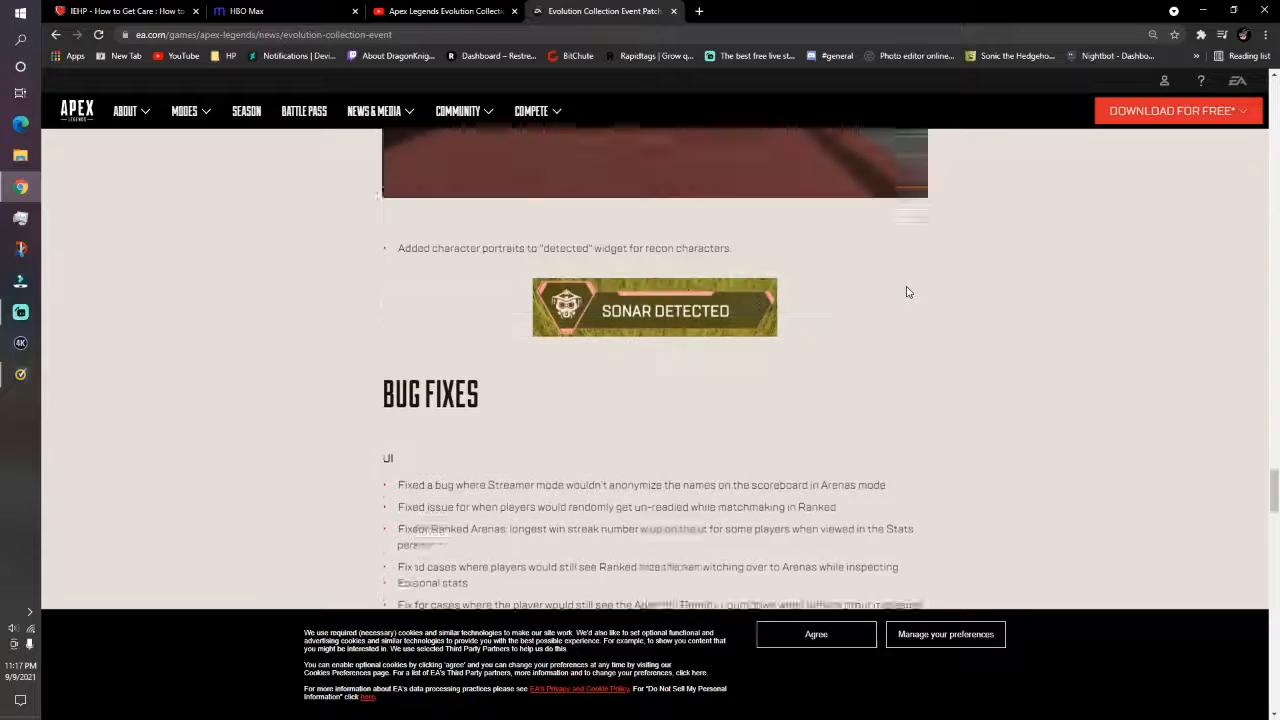
scroll("down", 3)
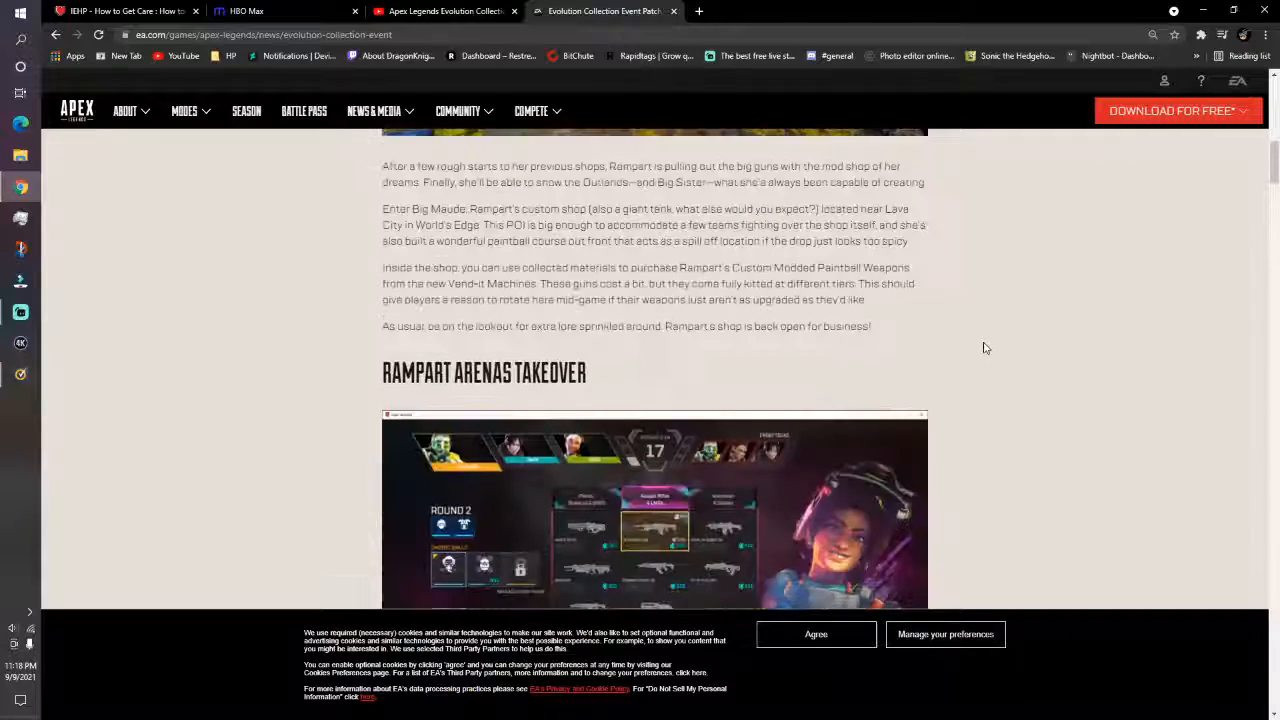
scroll("up", 3)
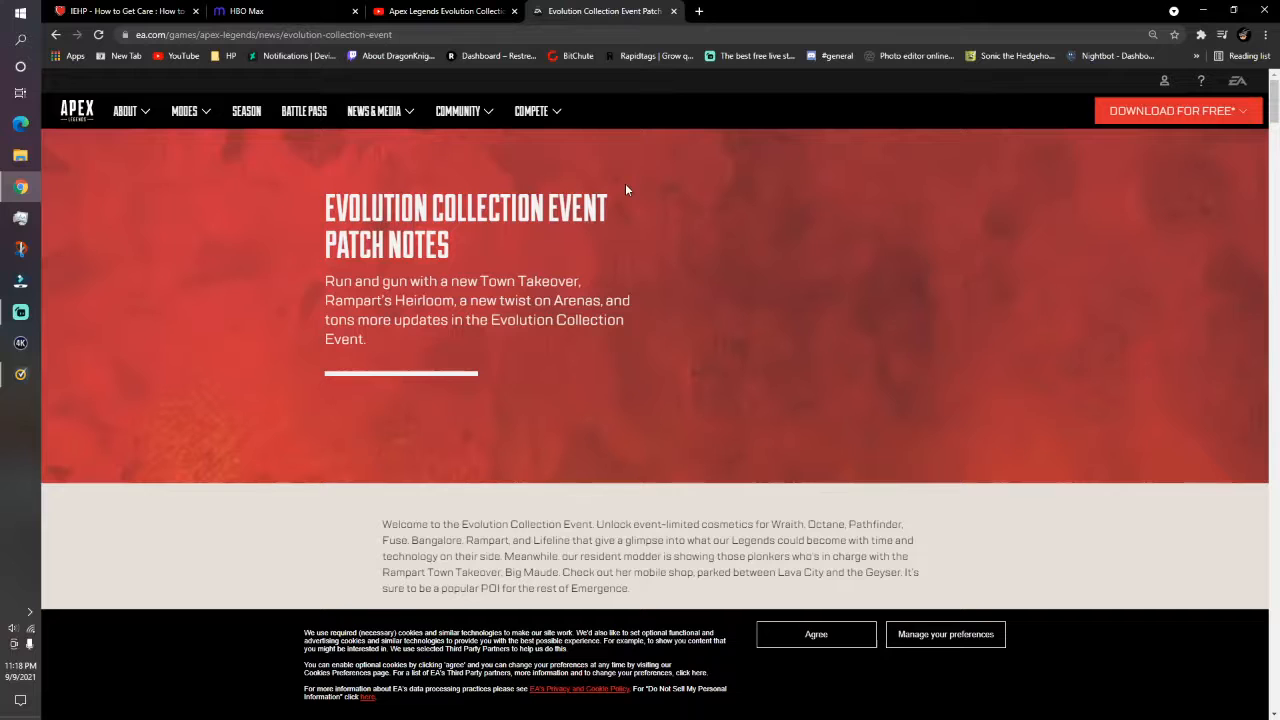
Bring the Rampart Town Takeover – Big Maude heading and image back into view below the intro
scroll("down", 3)
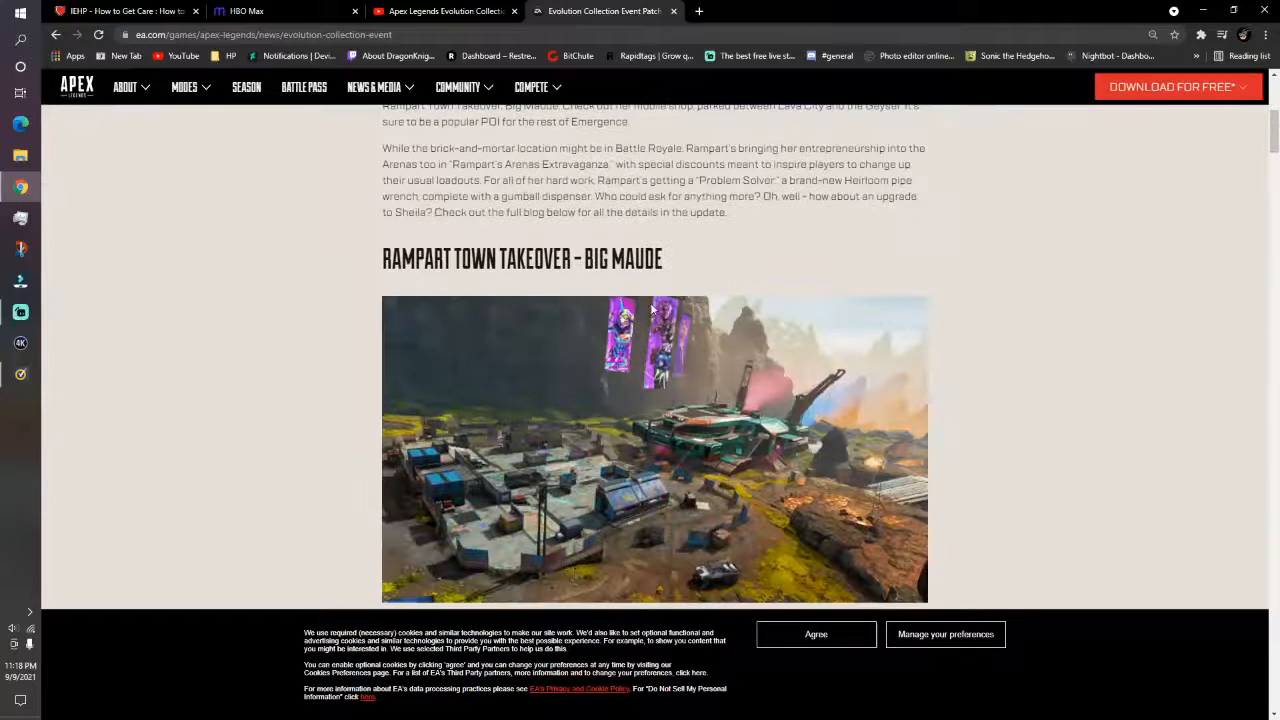
scroll("down", 3)
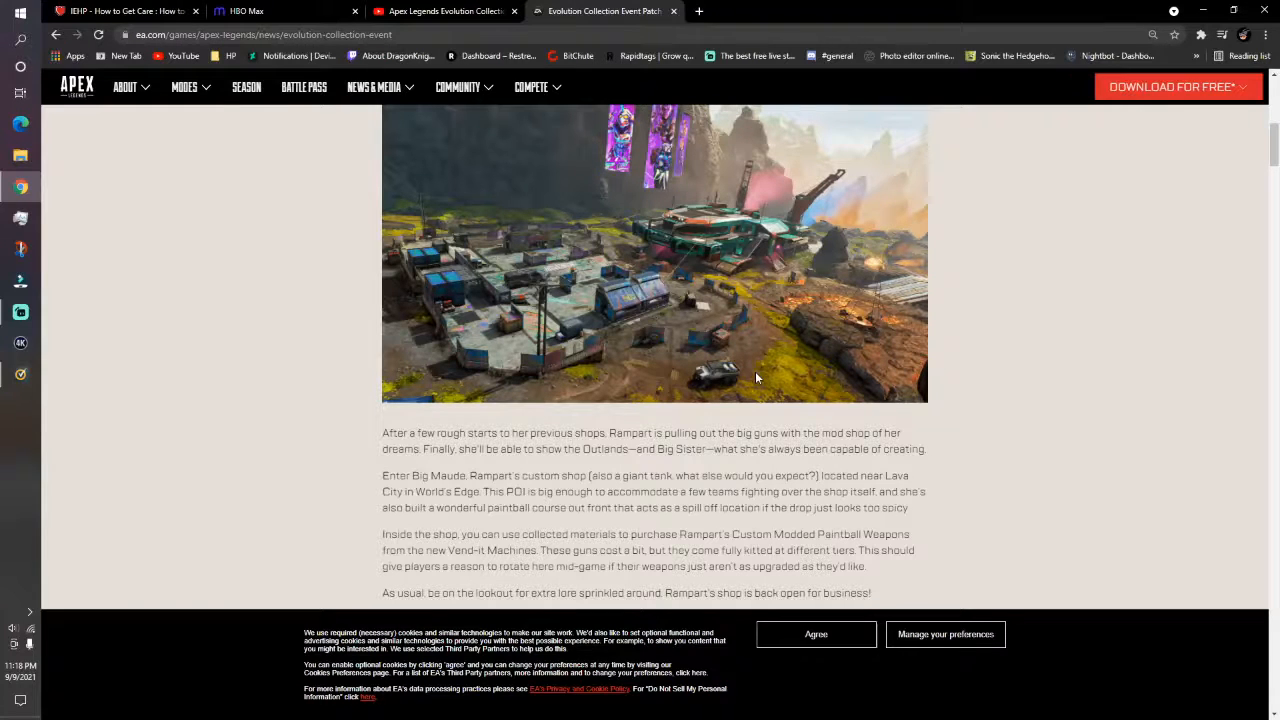
mouse_move(730, 308)
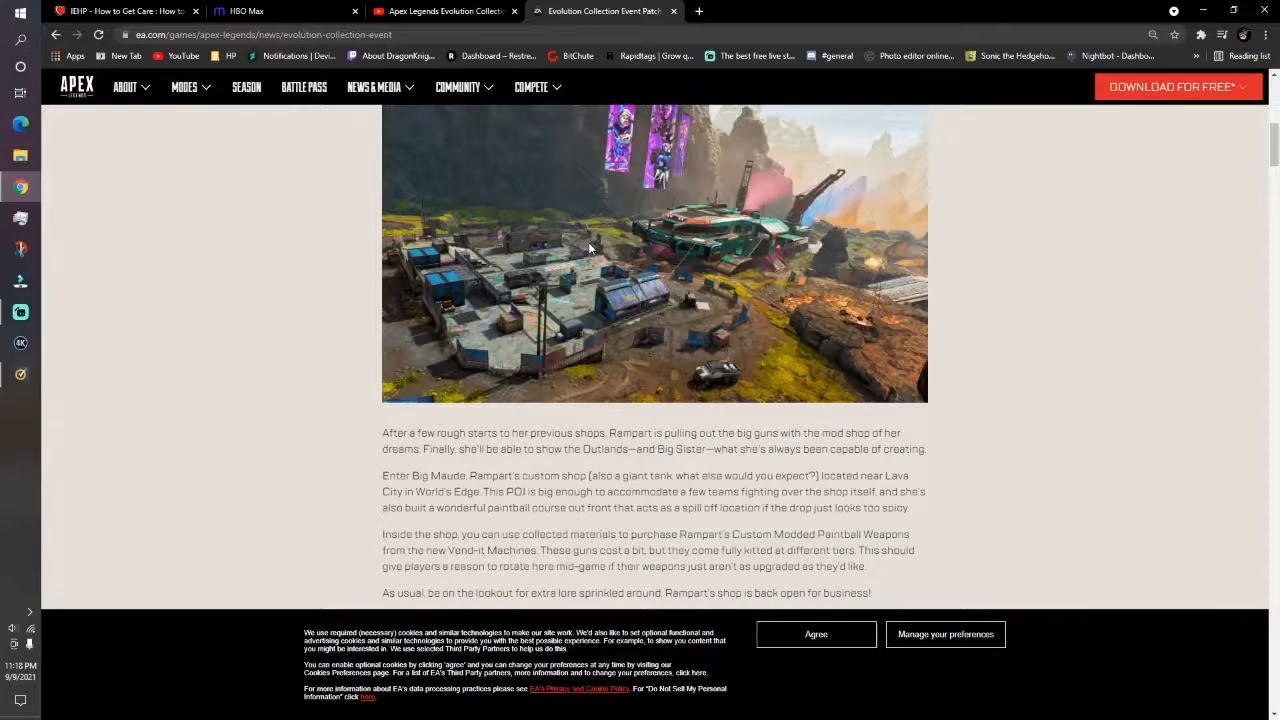
scroll("up", 3)
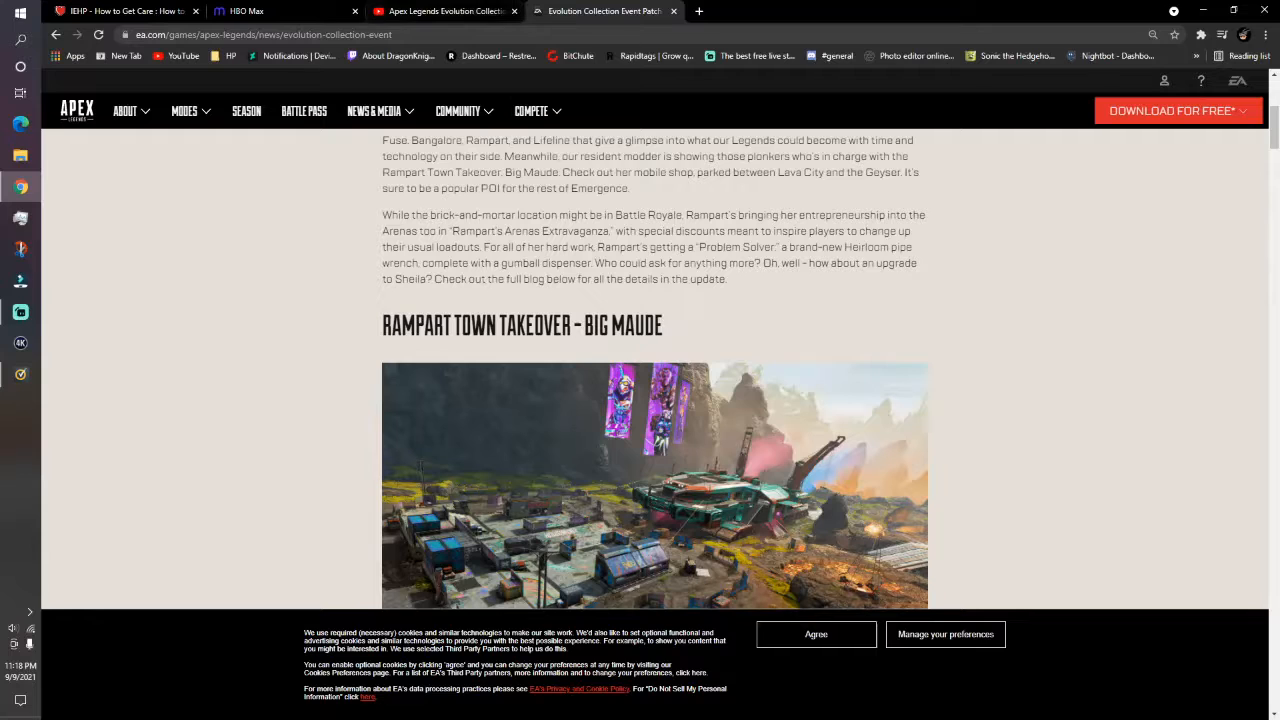